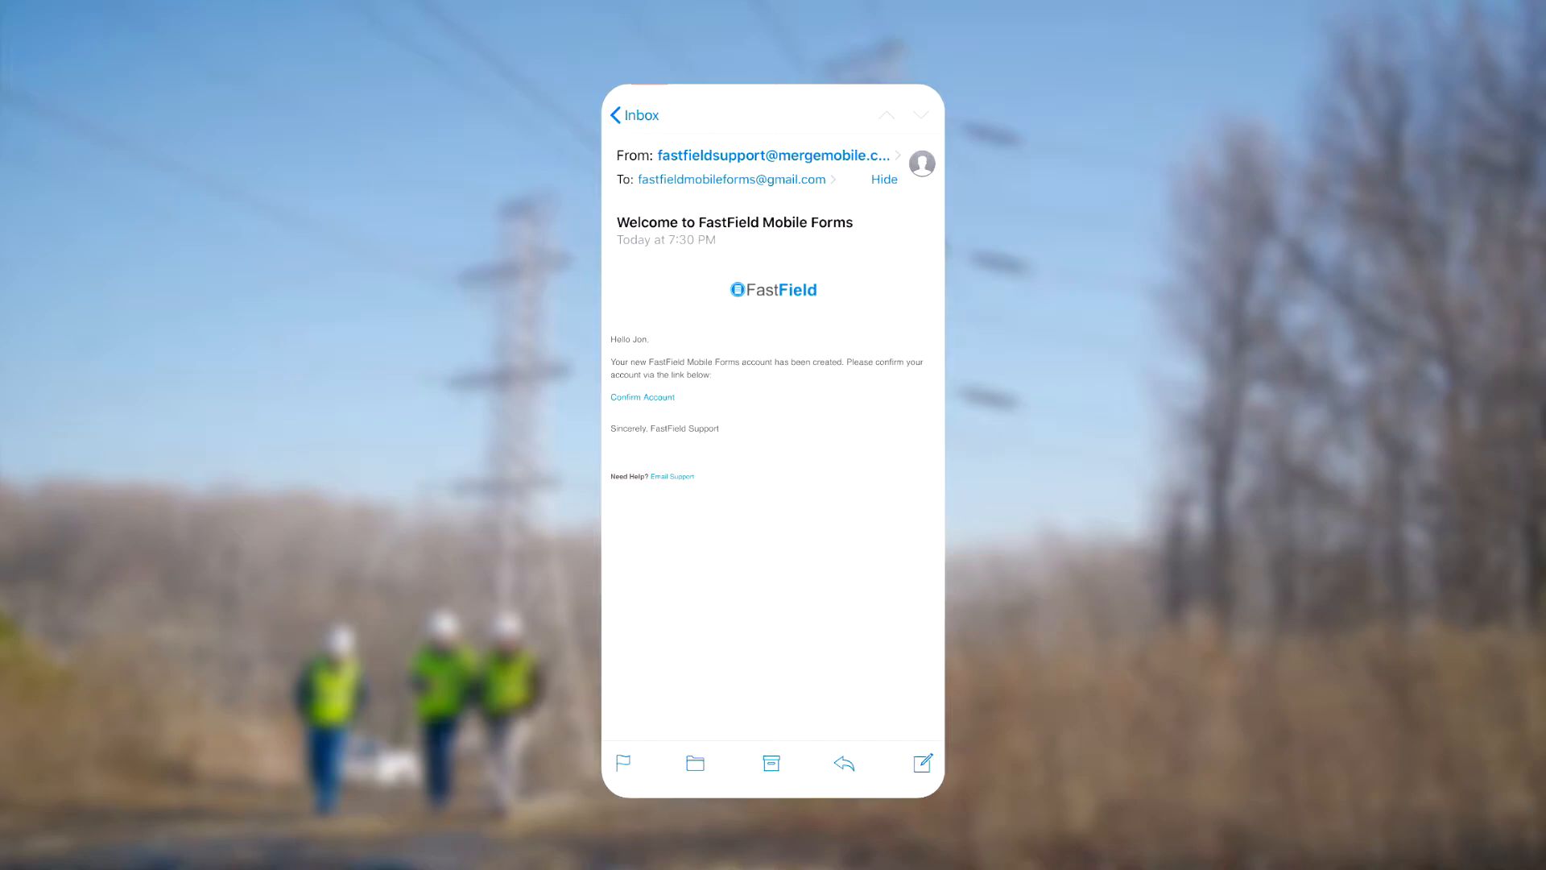
Confirm the FastField account with the new password and get the iPhone app from the App Store.
{"action": "left_click", "coordinate": [642, 396]}
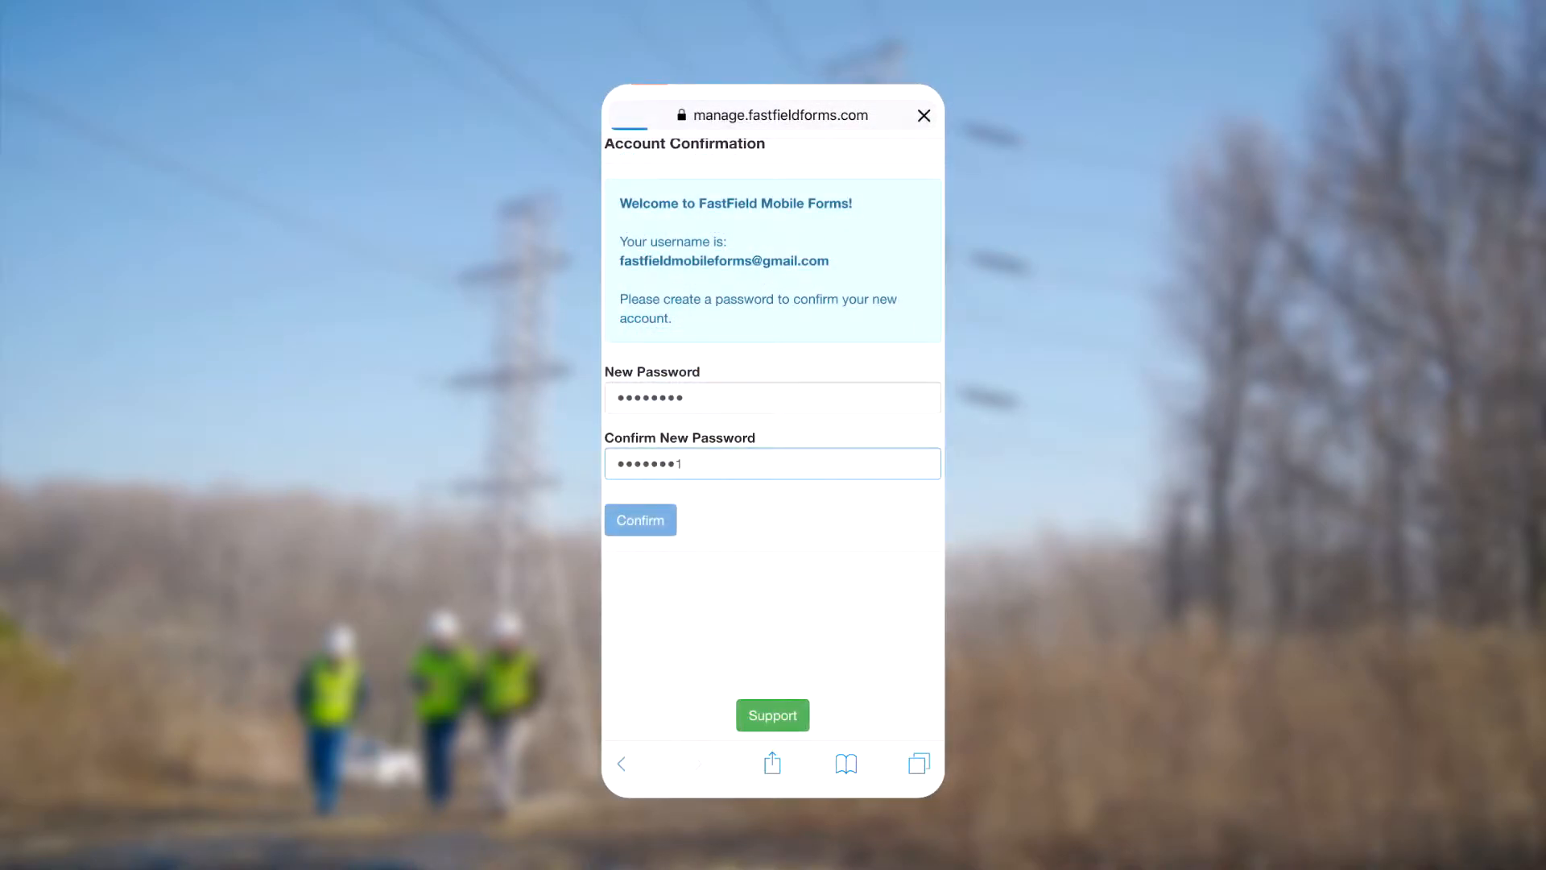
{"action": "left_click", "coordinate": [639, 521]}
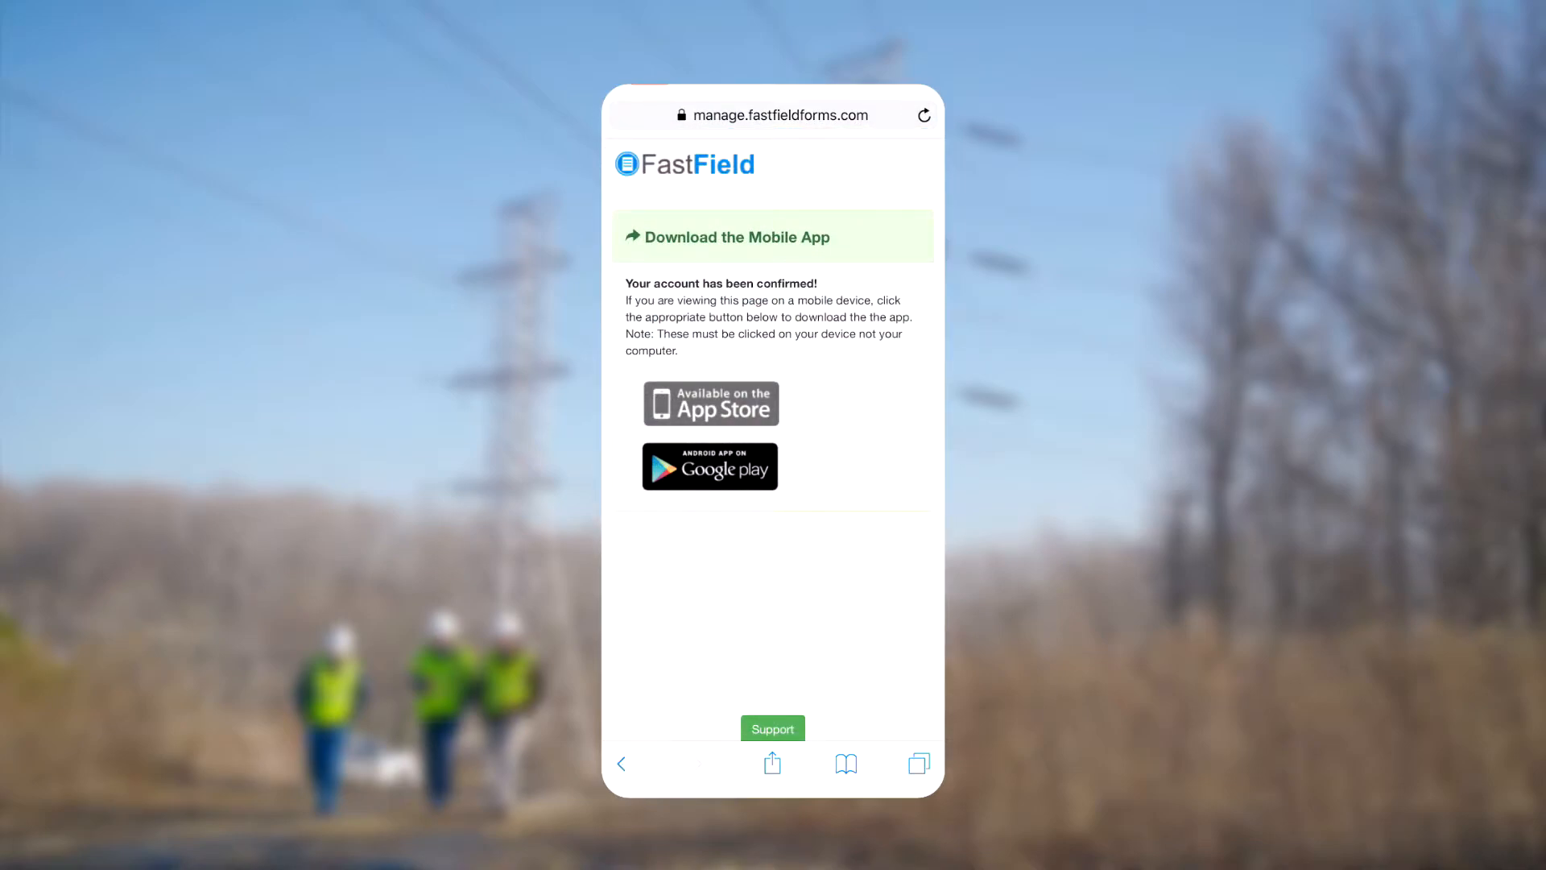
{"action": "left_click", "coordinate": [708, 402]}
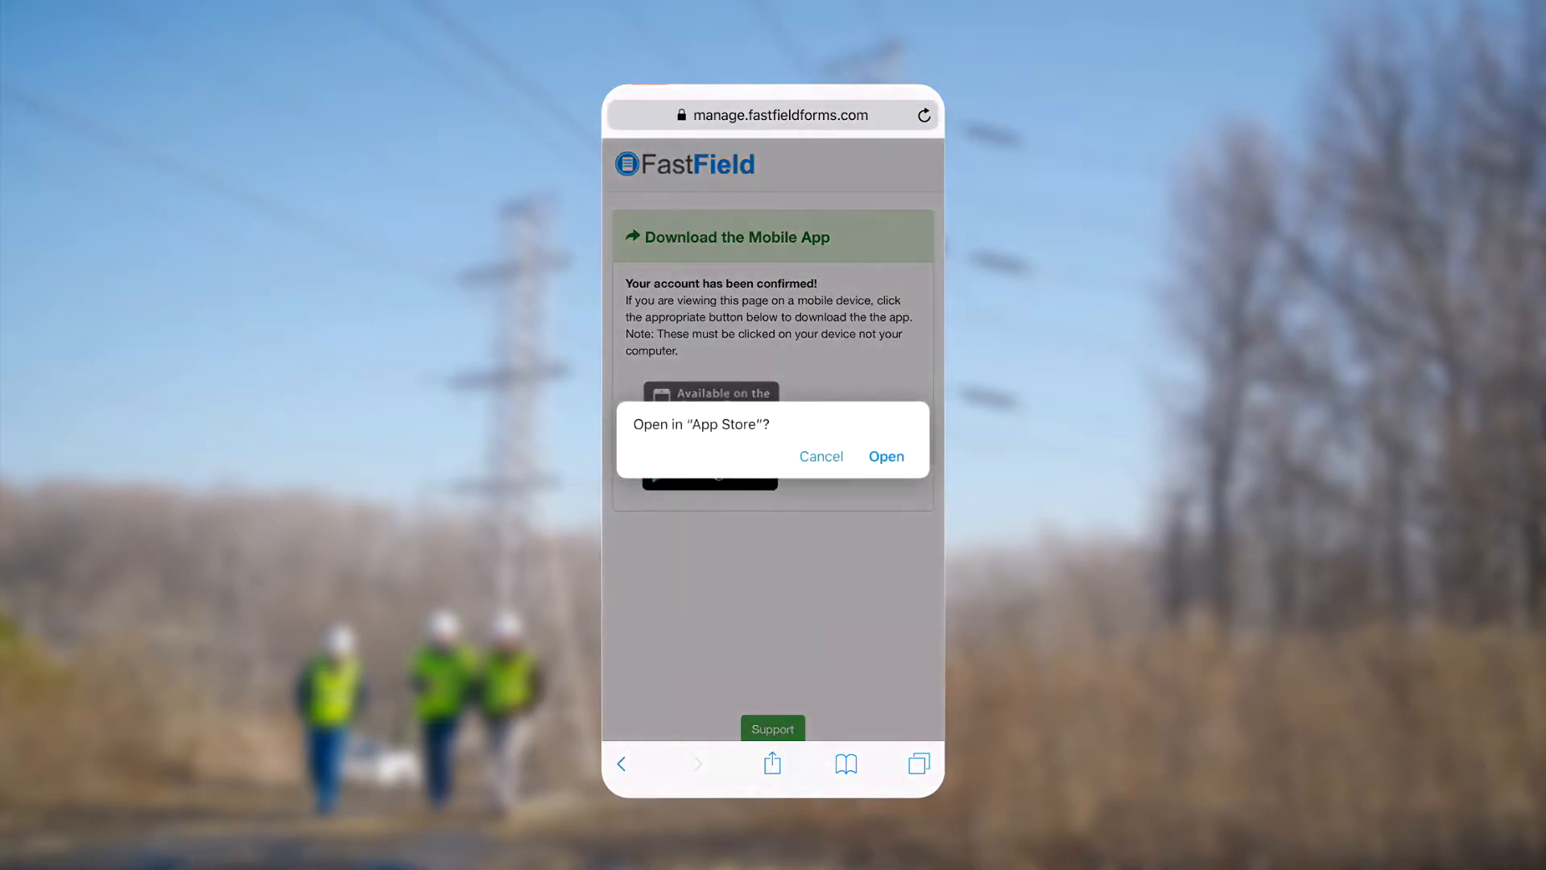
{"action": "left_click", "coordinate": [885, 455]}
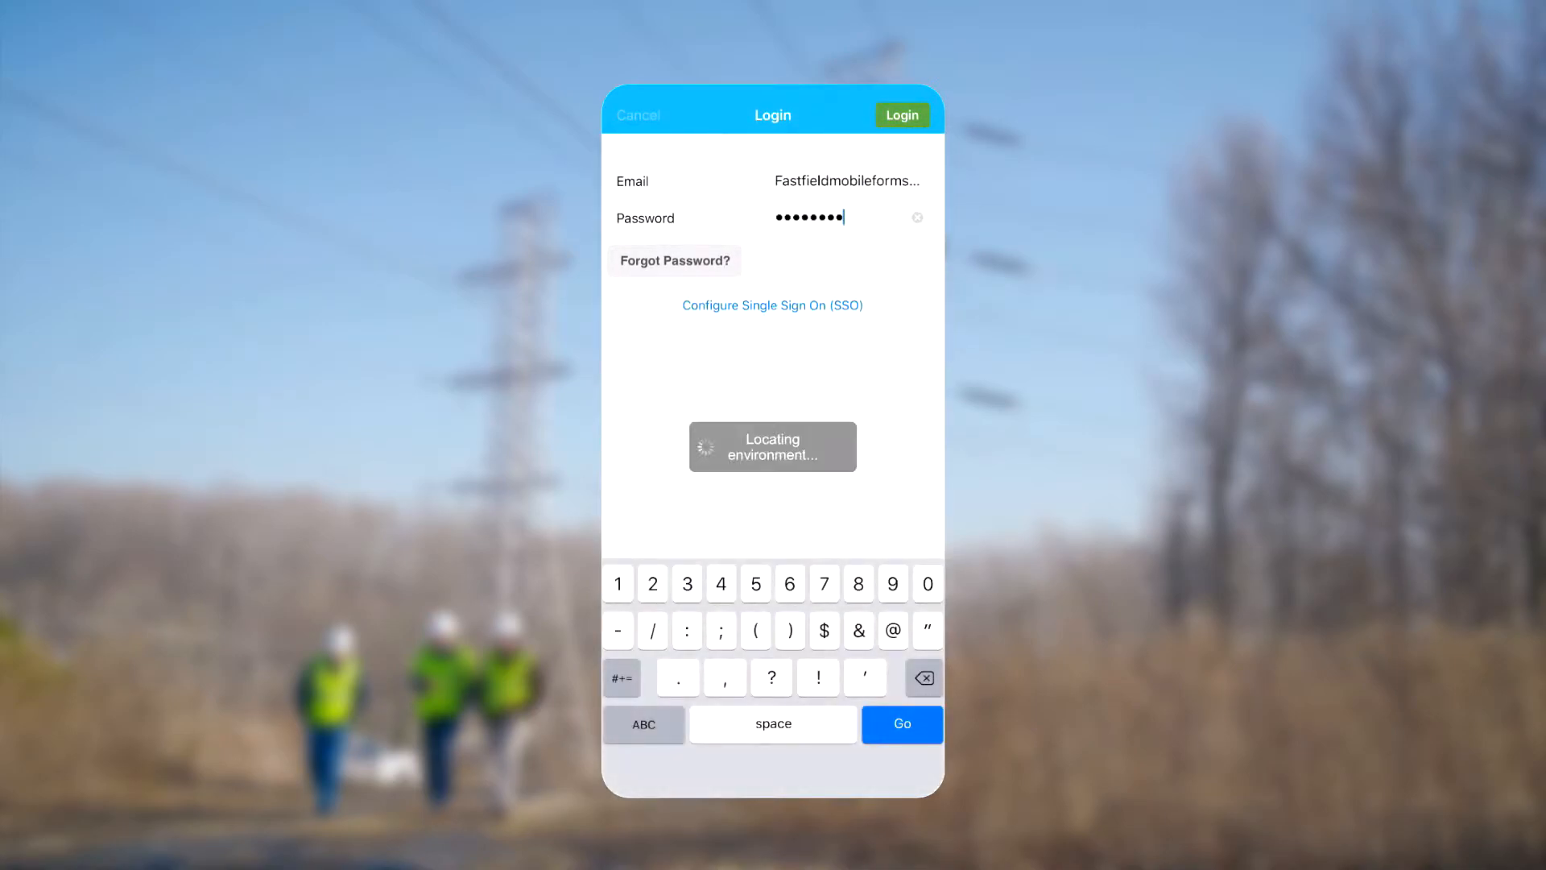
Sign in to FastField with the account email and new password.
{"action": "left_click", "coordinate": [898, 116]}
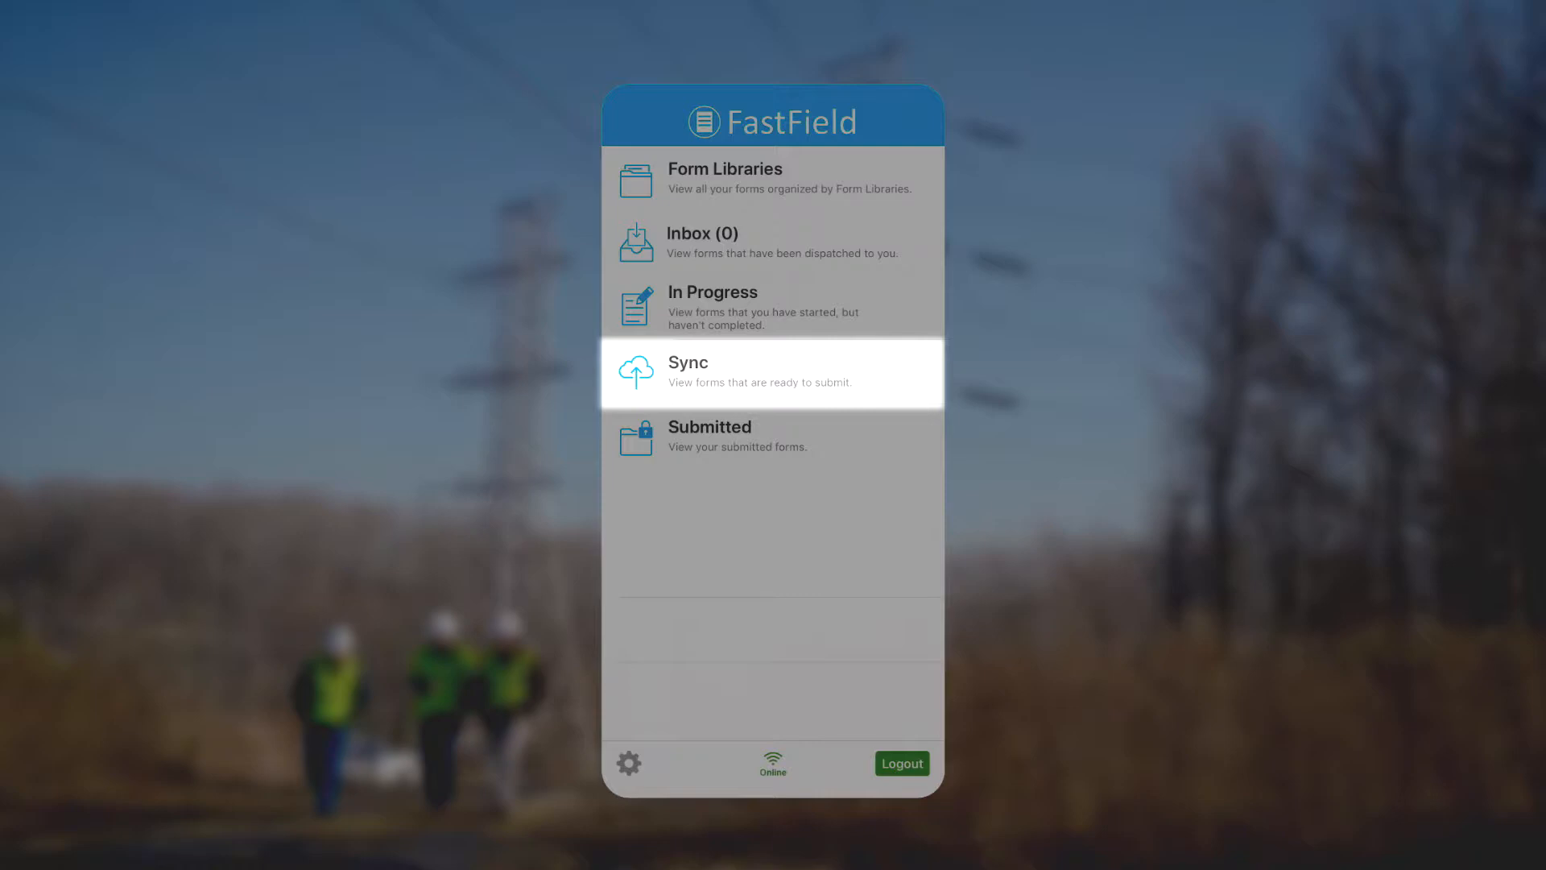
{"action": "mouse_move", "coordinate": [772, 436]}
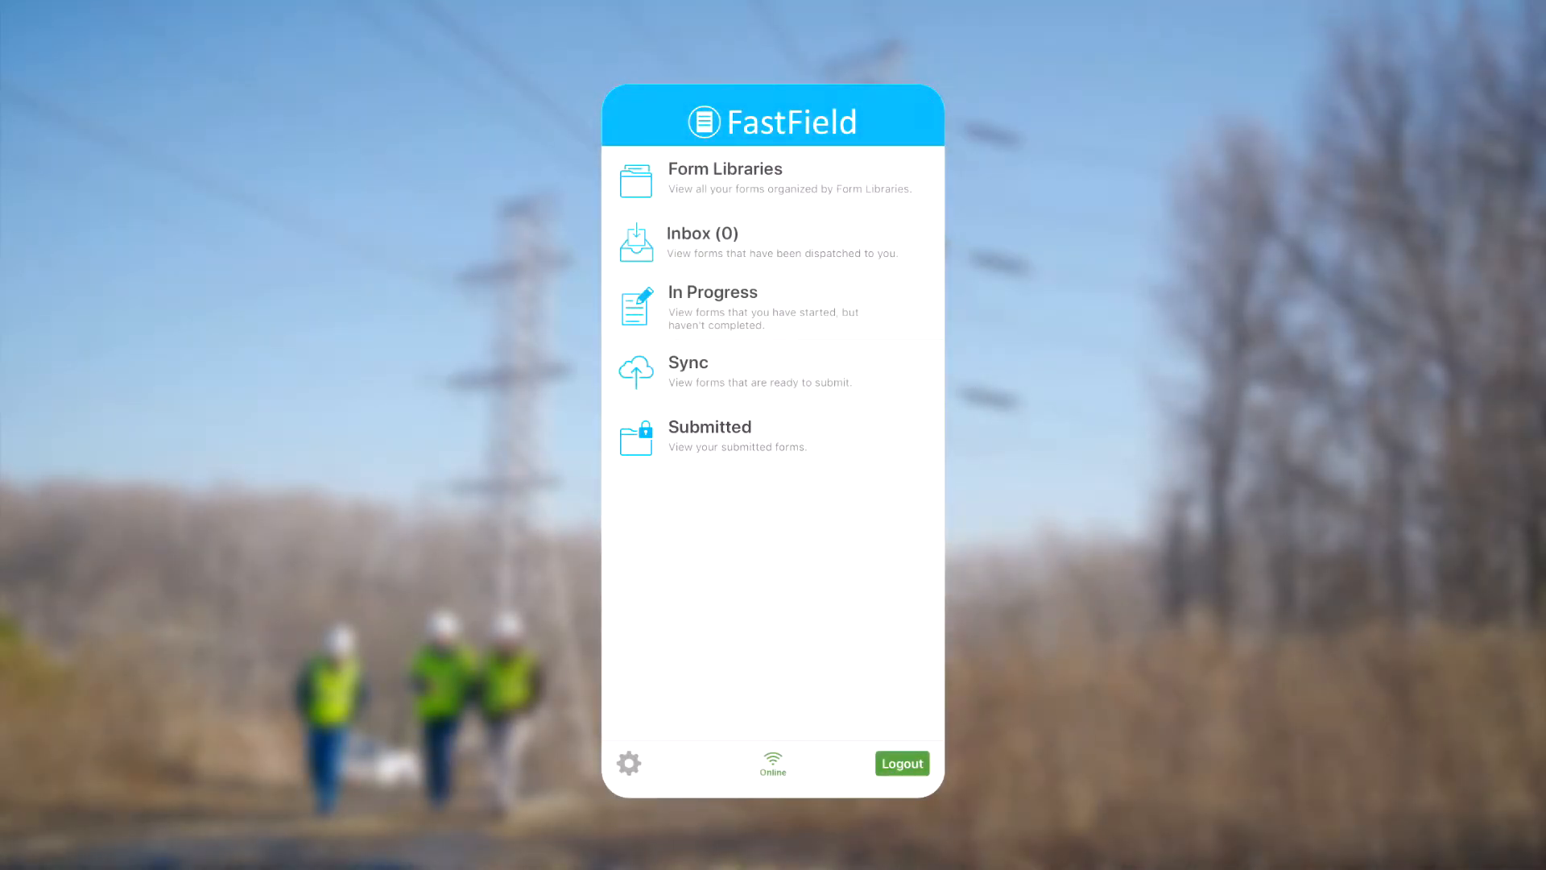
Download the latest COMPANY FORMS and start a new DAILY SPRAY REPORT.
{"action": "left_click", "coordinate": [724, 179]}
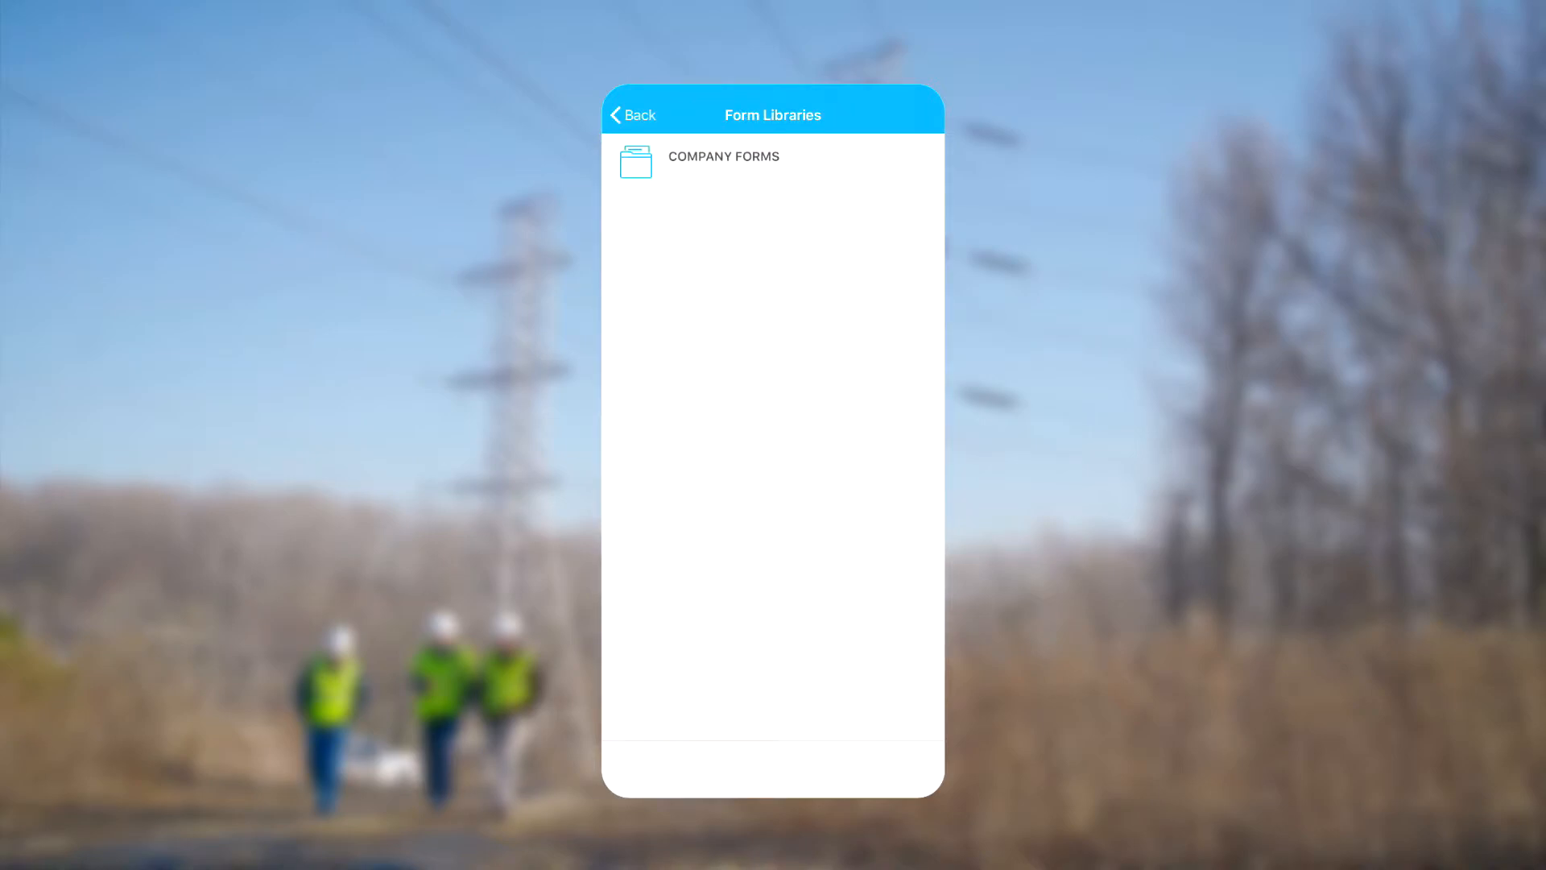
{"action": "left_click", "coordinate": [723, 156]}
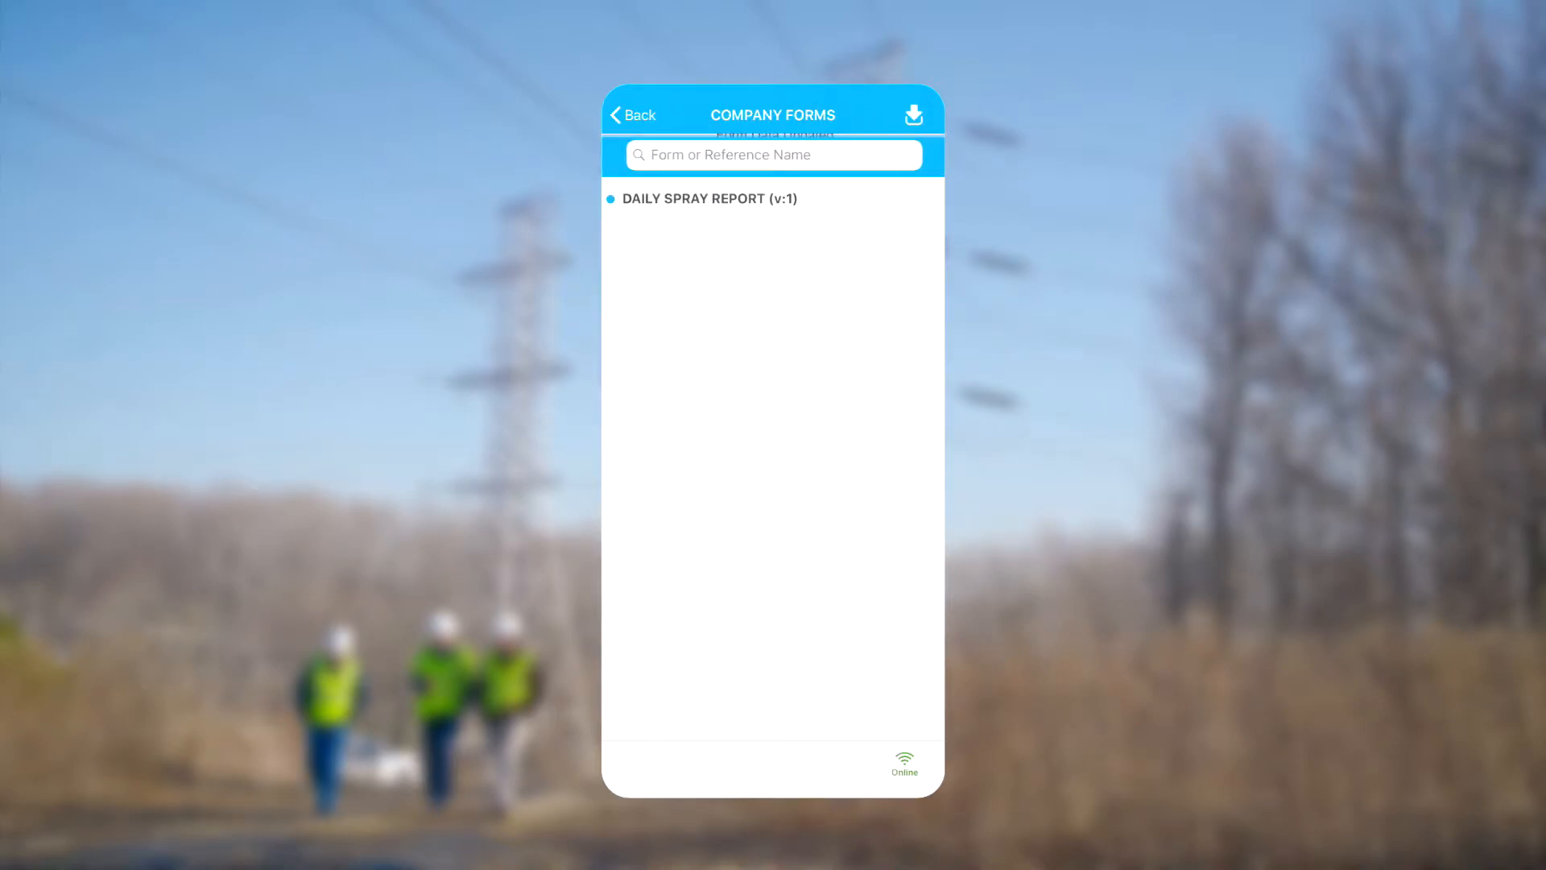
{"action": "left_click", "coordinate": [912, 115]}
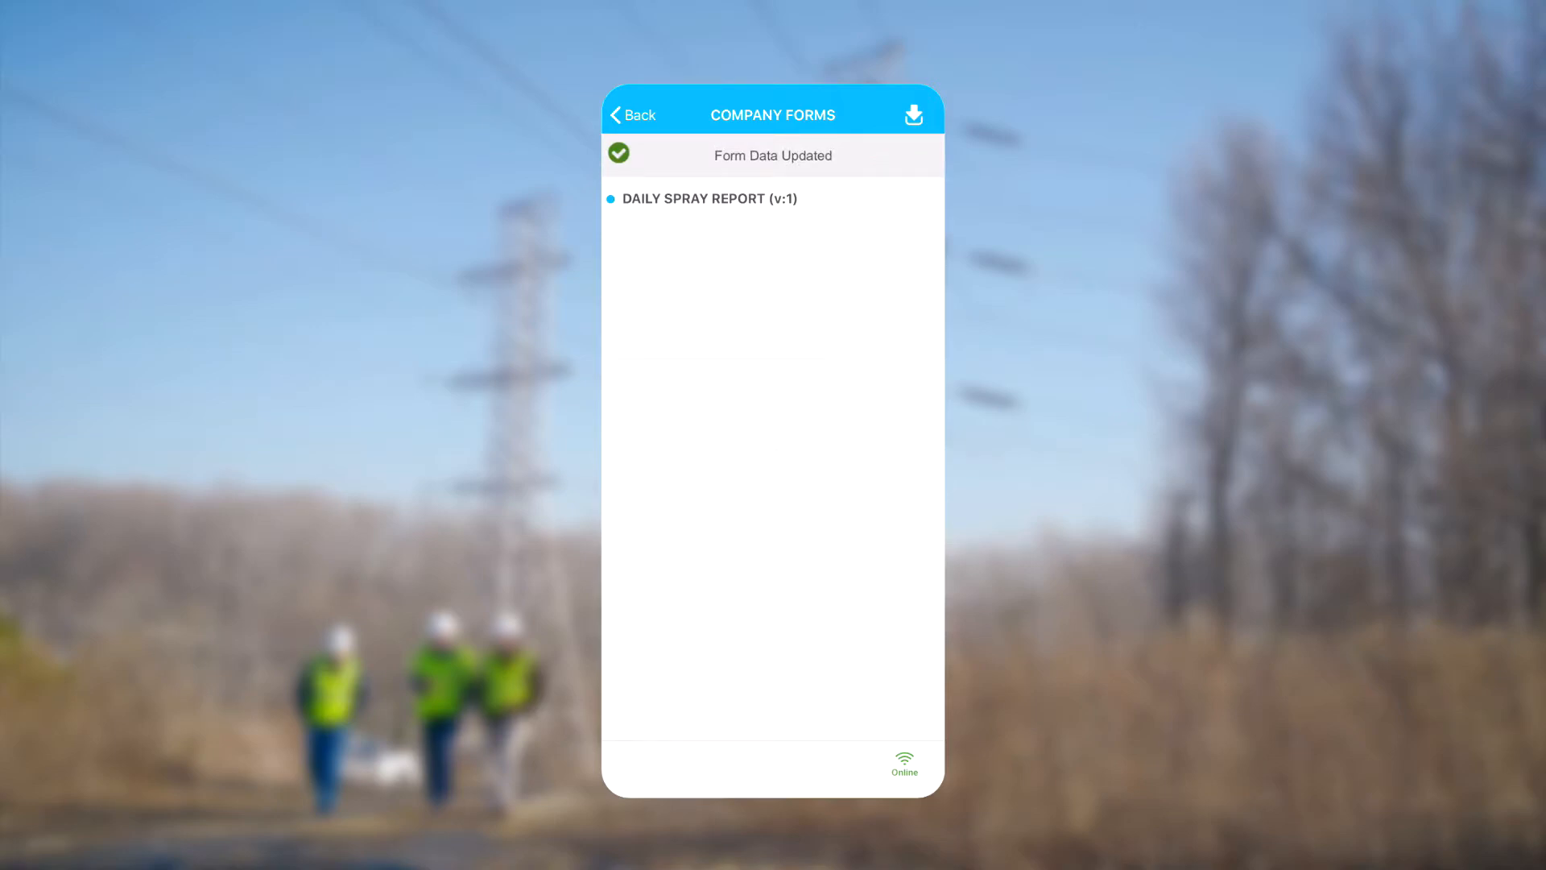
{"action": "left_click", "coordinate": [706, 198]}
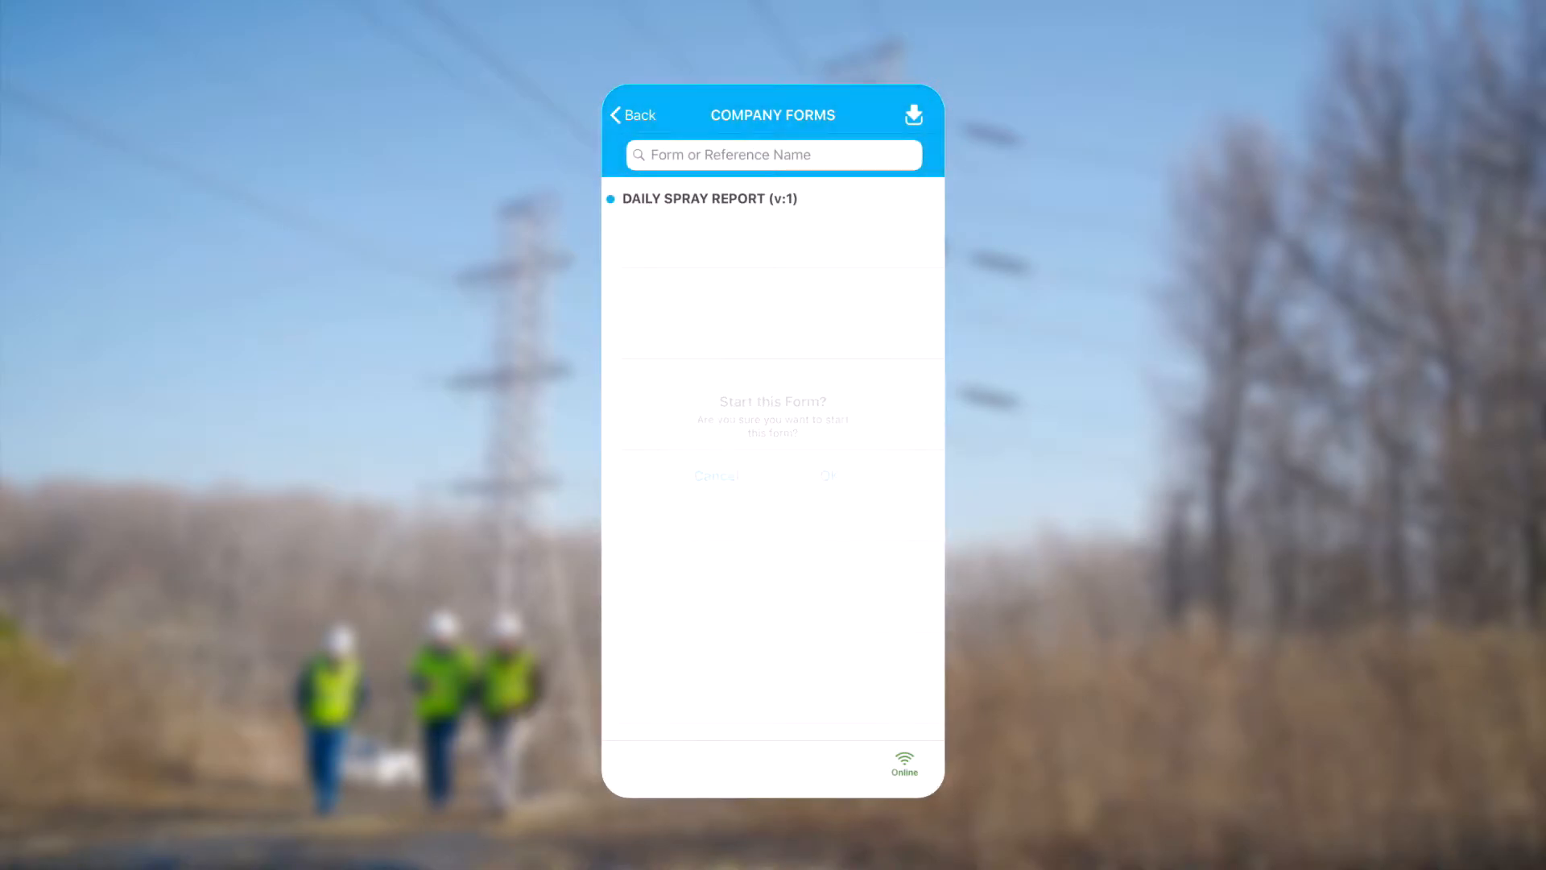
{"action": "left_click", "coordinate": [828, 475]}
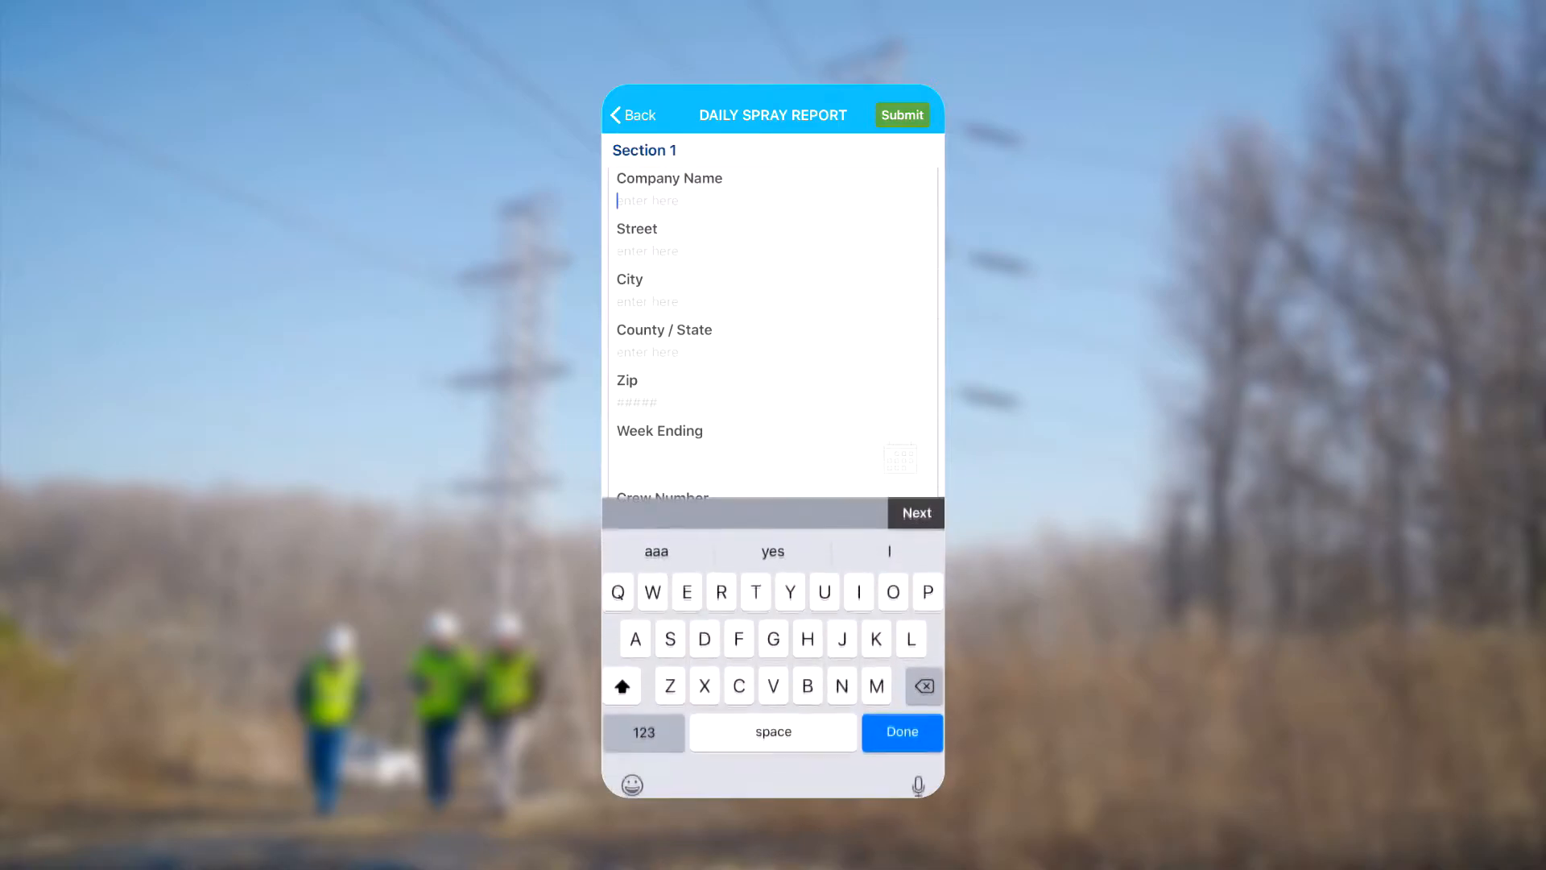
Enter the company name Utility Services and continue to the address and crew fields.
{"action": "left_click", "coordinate": [823, 591]}
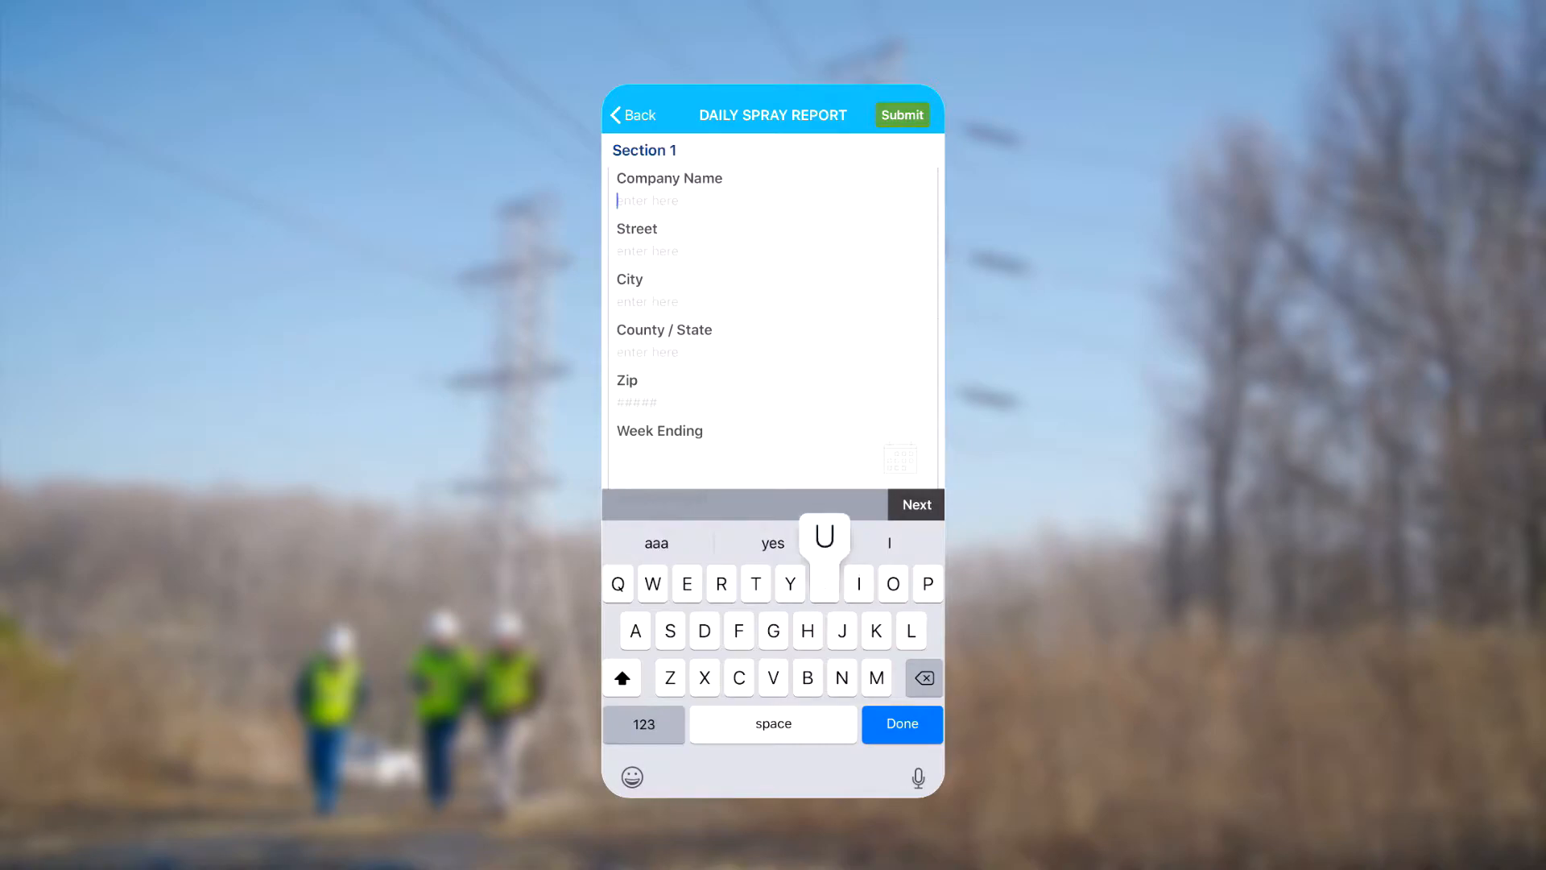
{"action": "type", "text": "t"}
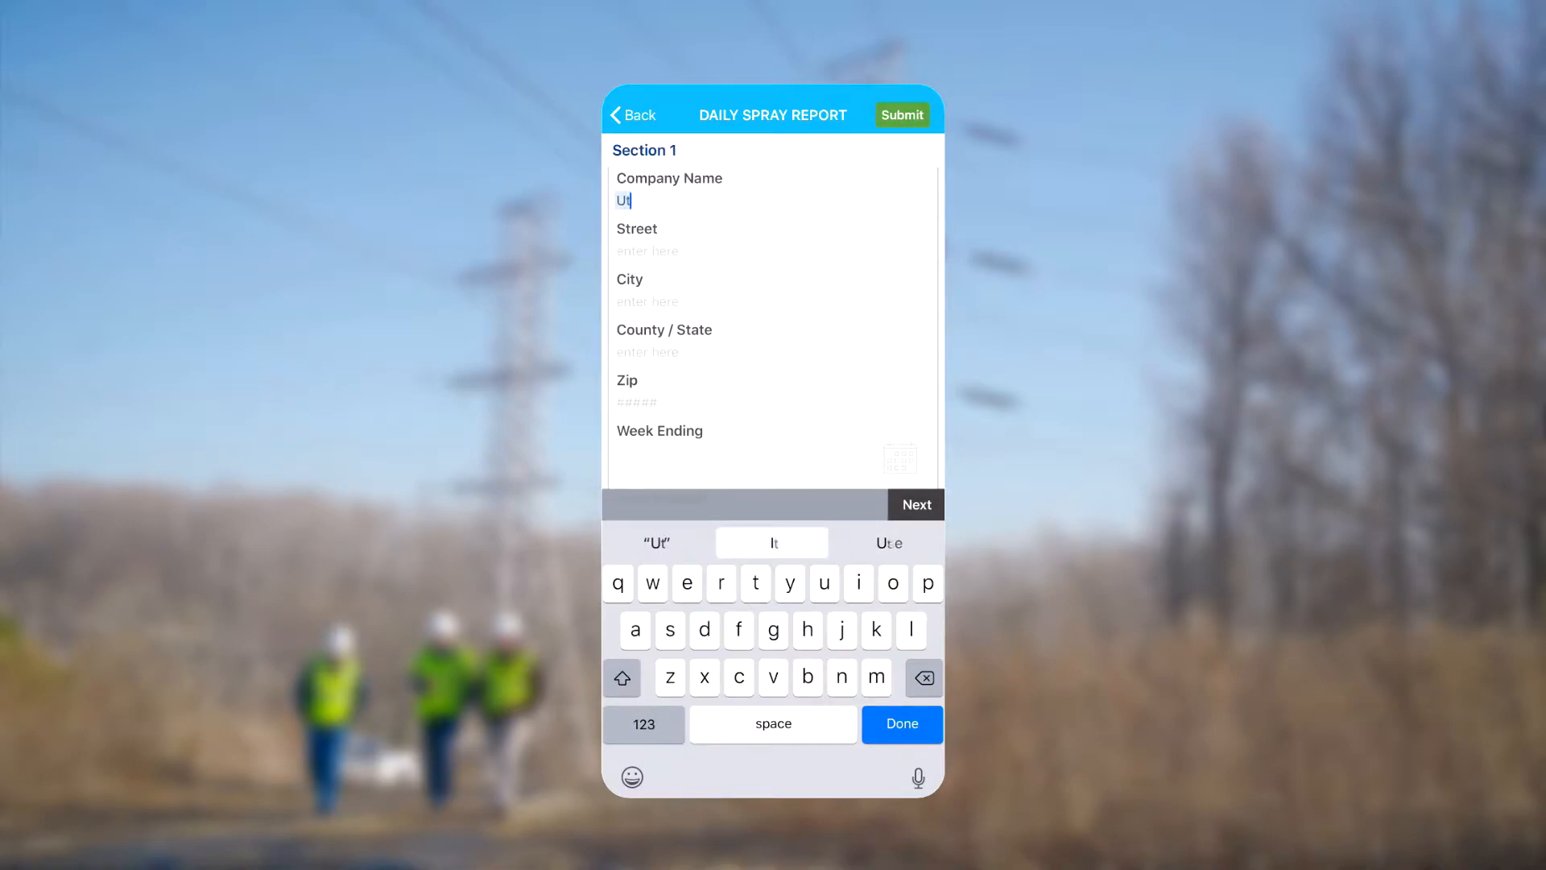
{"action": "type", "text": "il"}
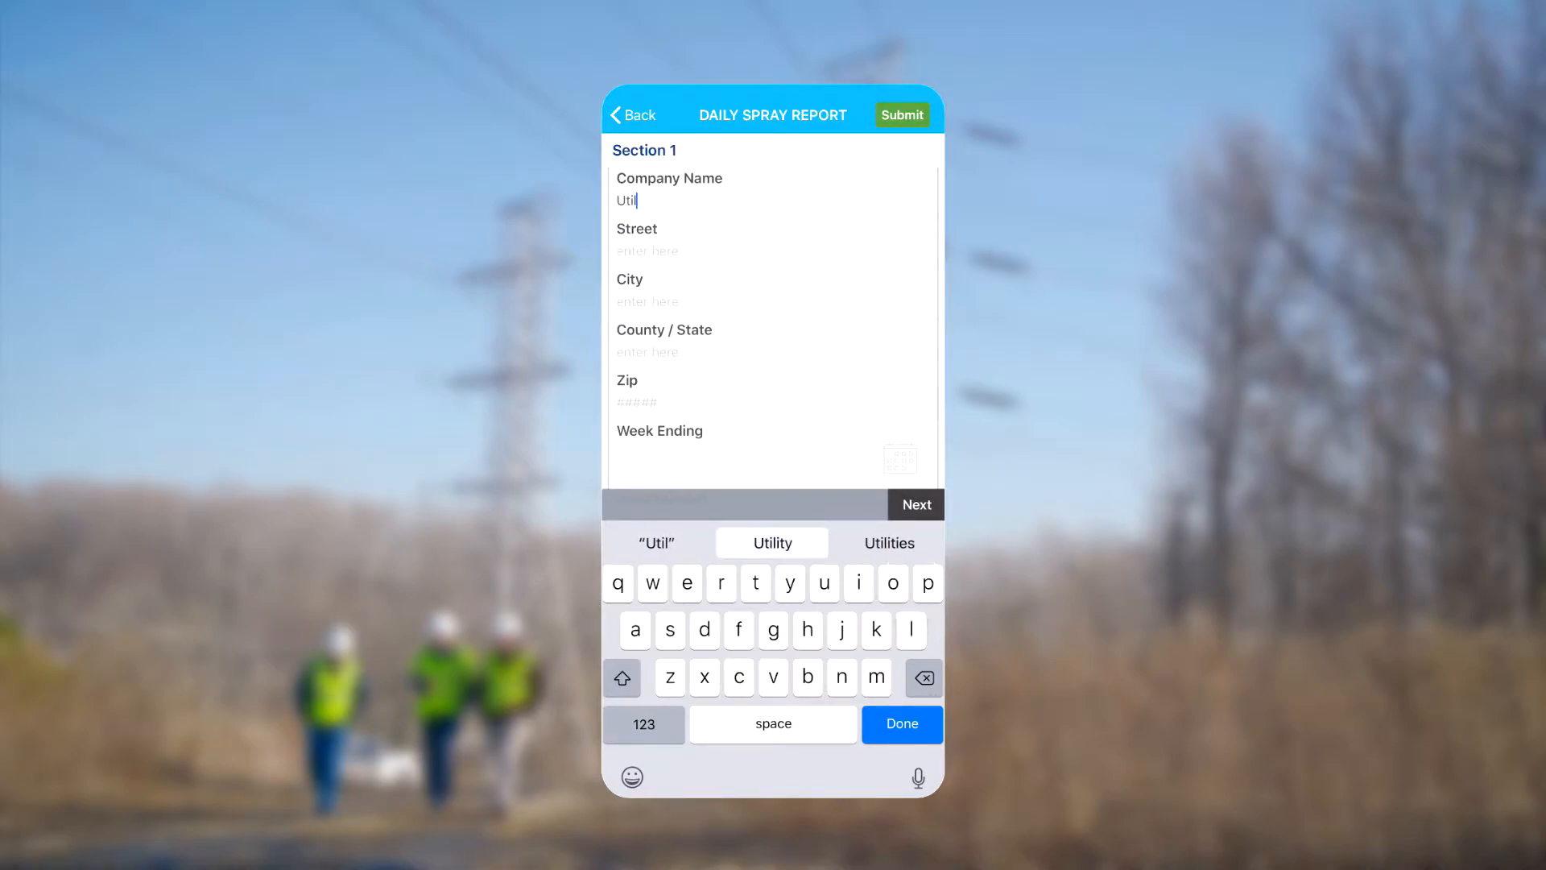
{"action": "left_click", "coordinate": [771, 543]}
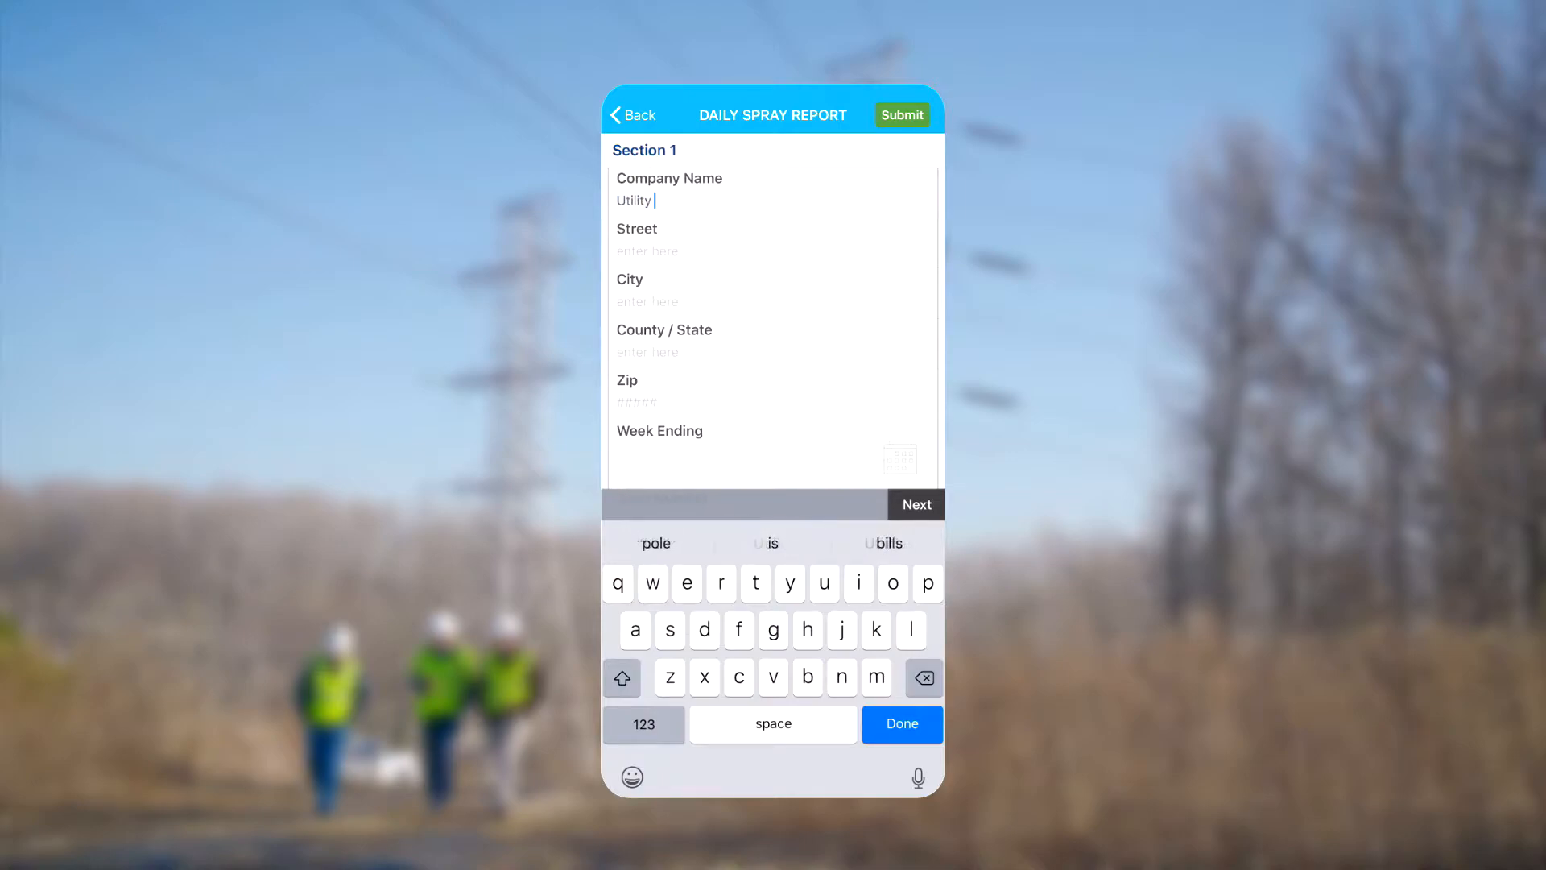
{"action": "left_click", "coordinate": [621, 678]}
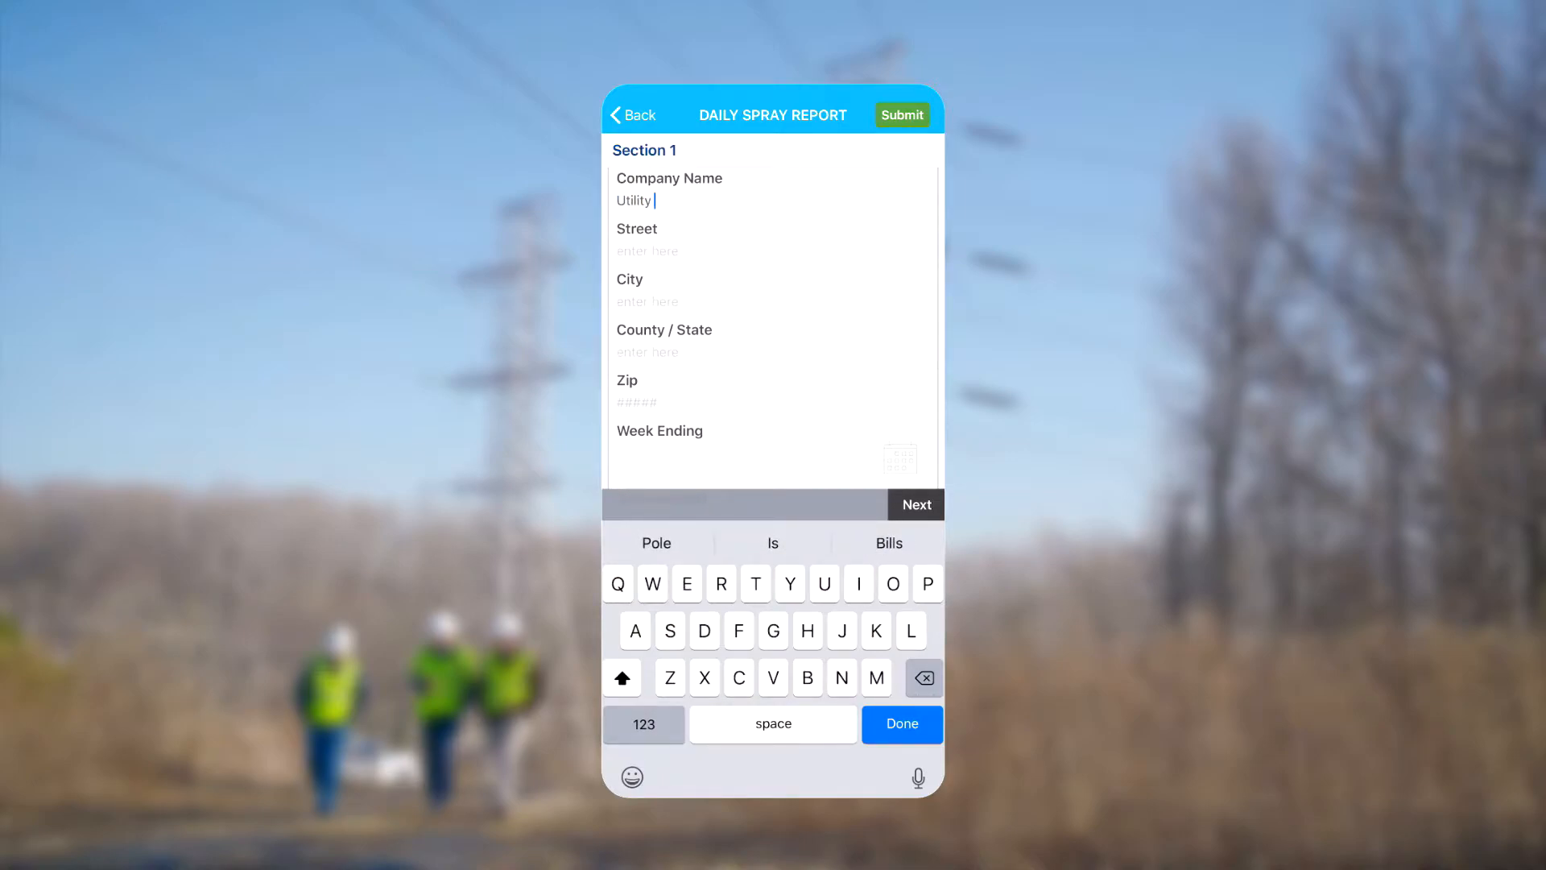
{"action": "type", "text": "Services"}
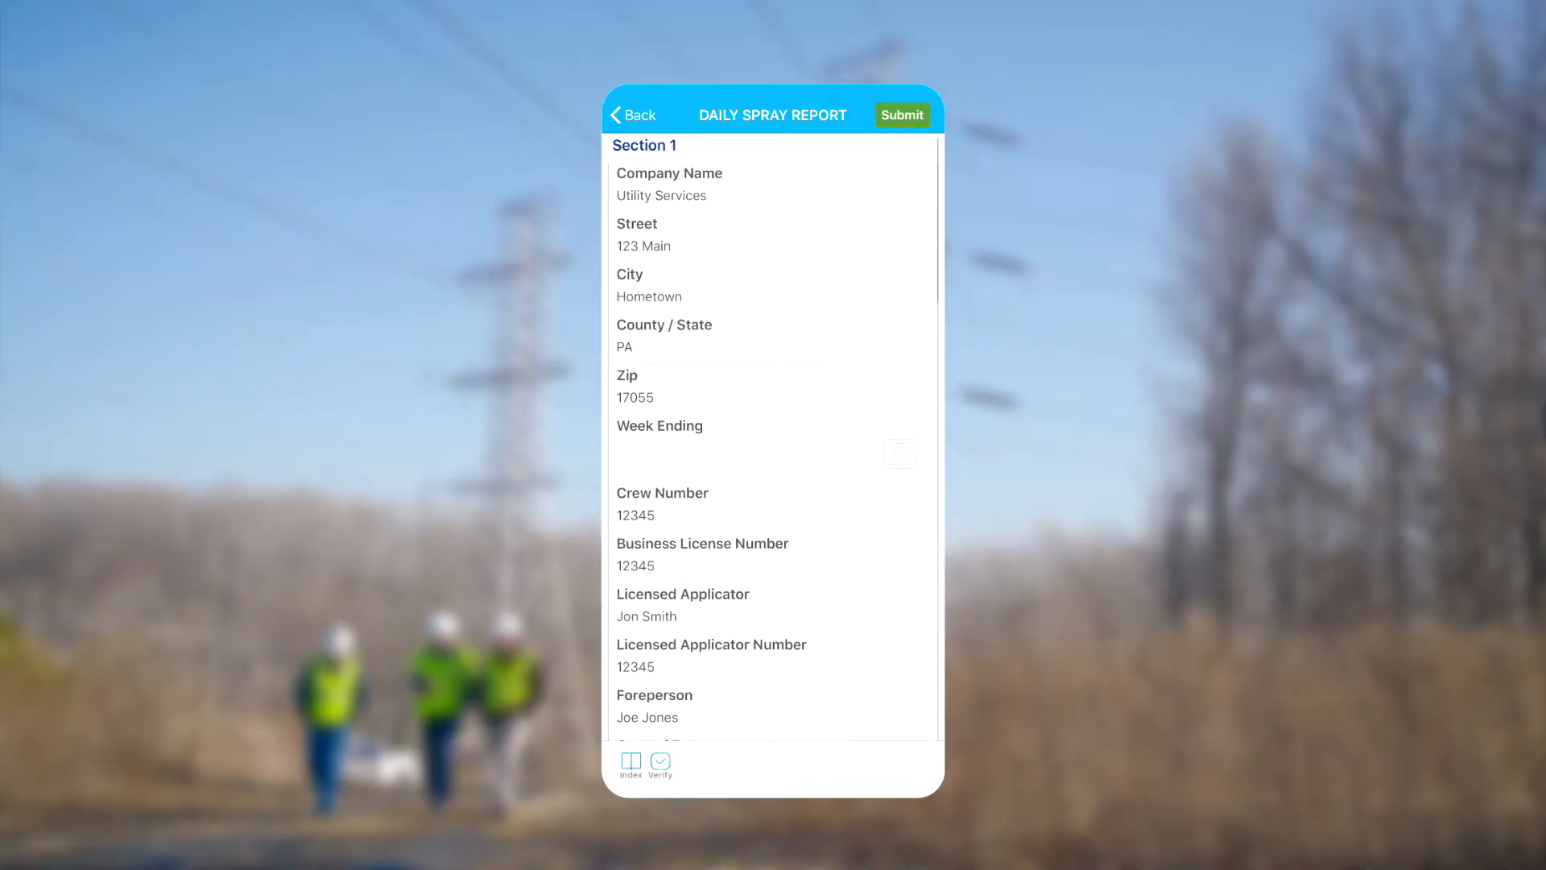
{"action": "scroll", "scroll_direction": "down", "scroll_amount": 3}
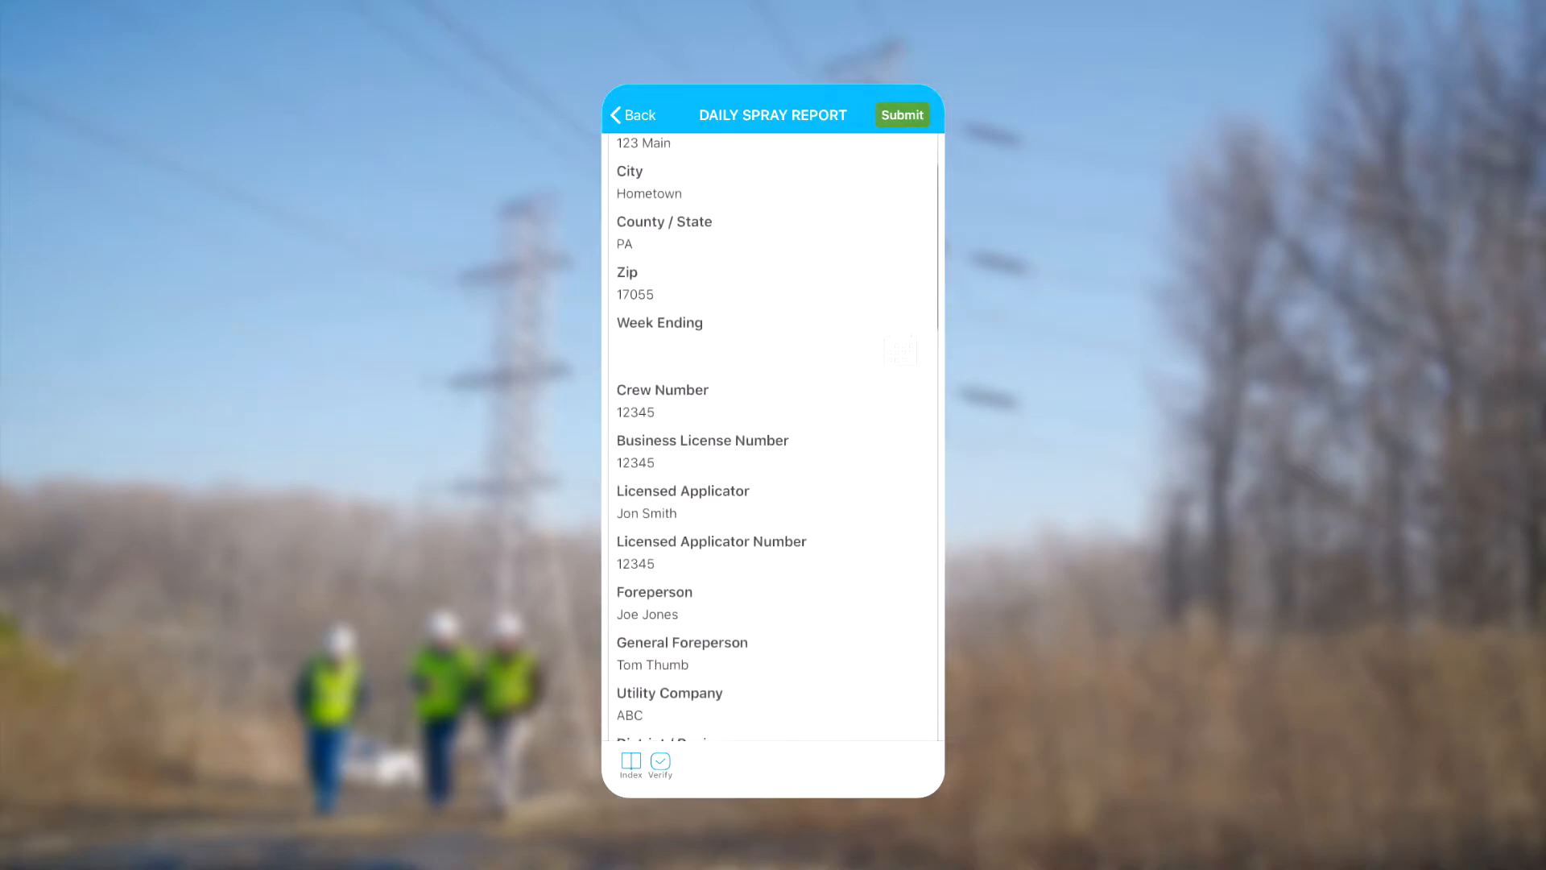
{"action": "left_click", "coordinate": [658, 323]}
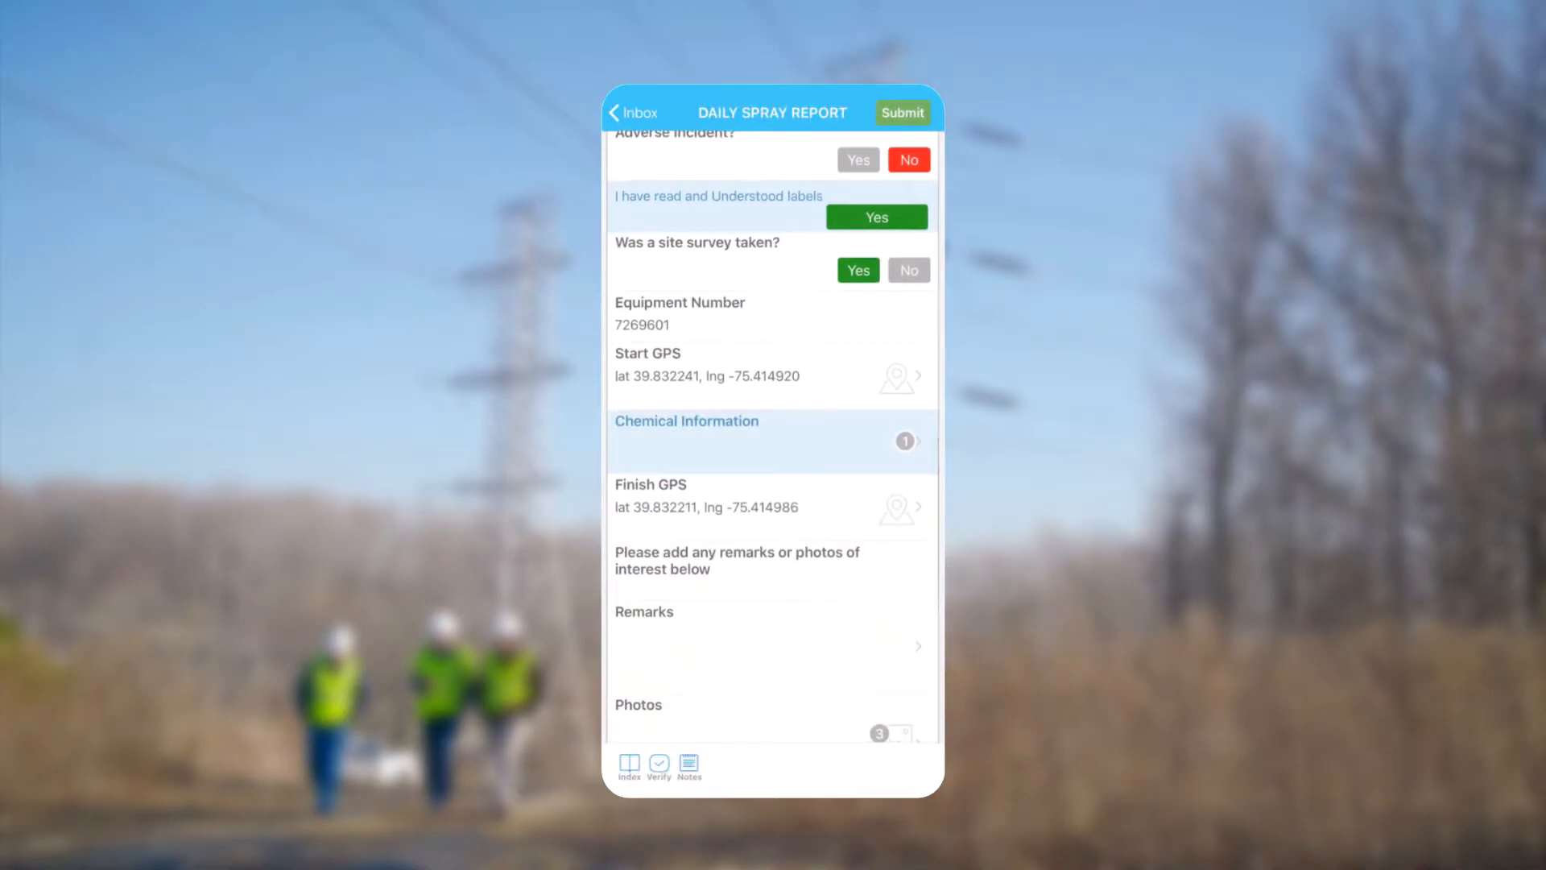
Capture the current device location as the Start GPS and add a Chemical Information entry.
{"action": "left_click", "coordinate": [897, 375]}
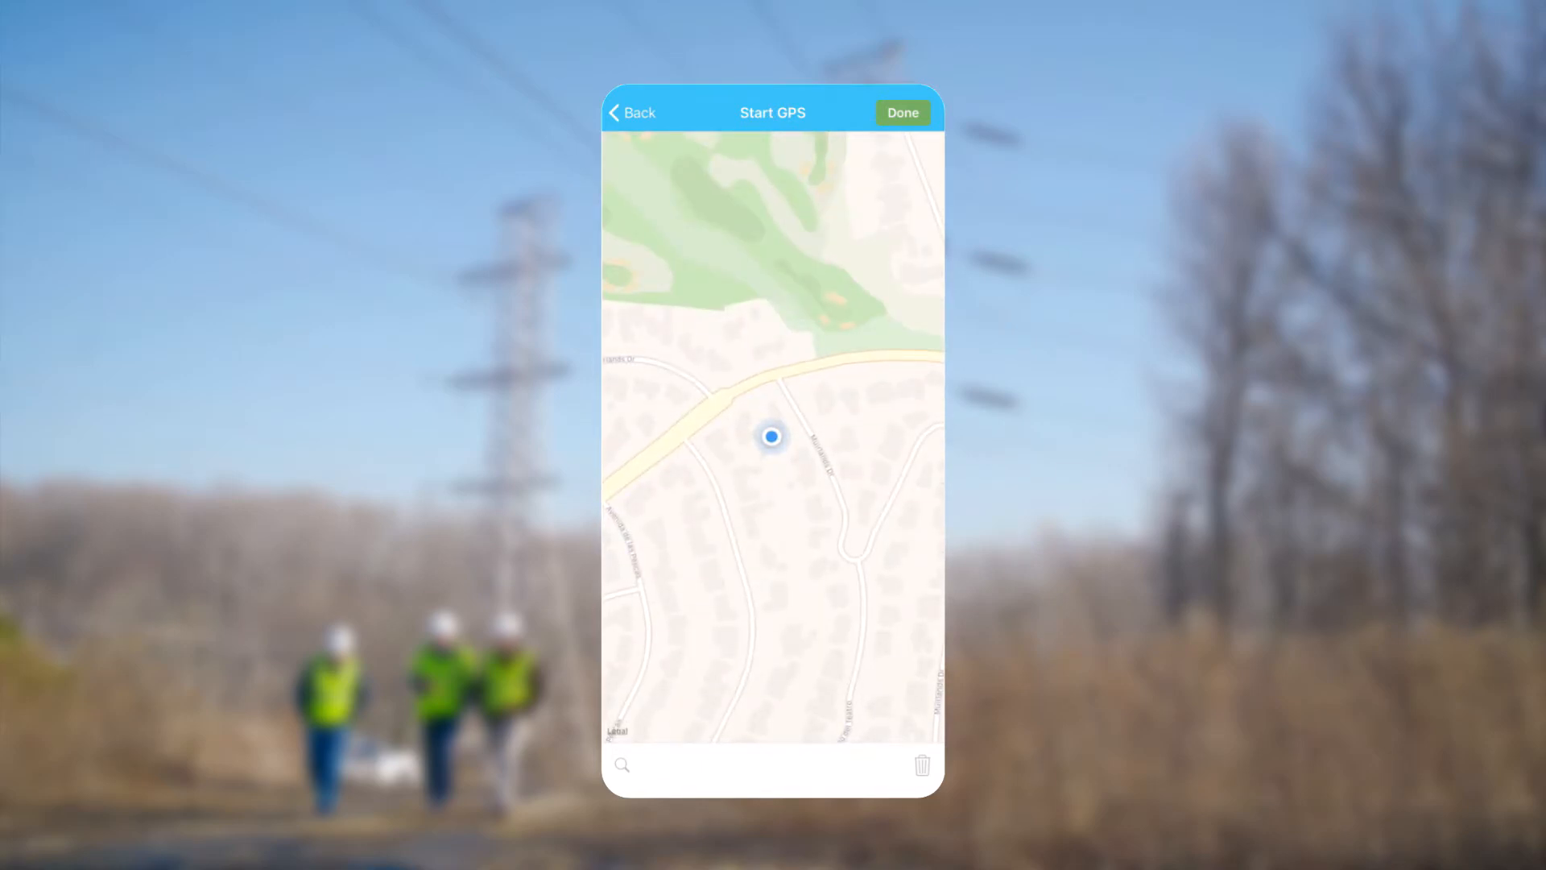
{"action": "left_click", "coordinate": [902, 113]}
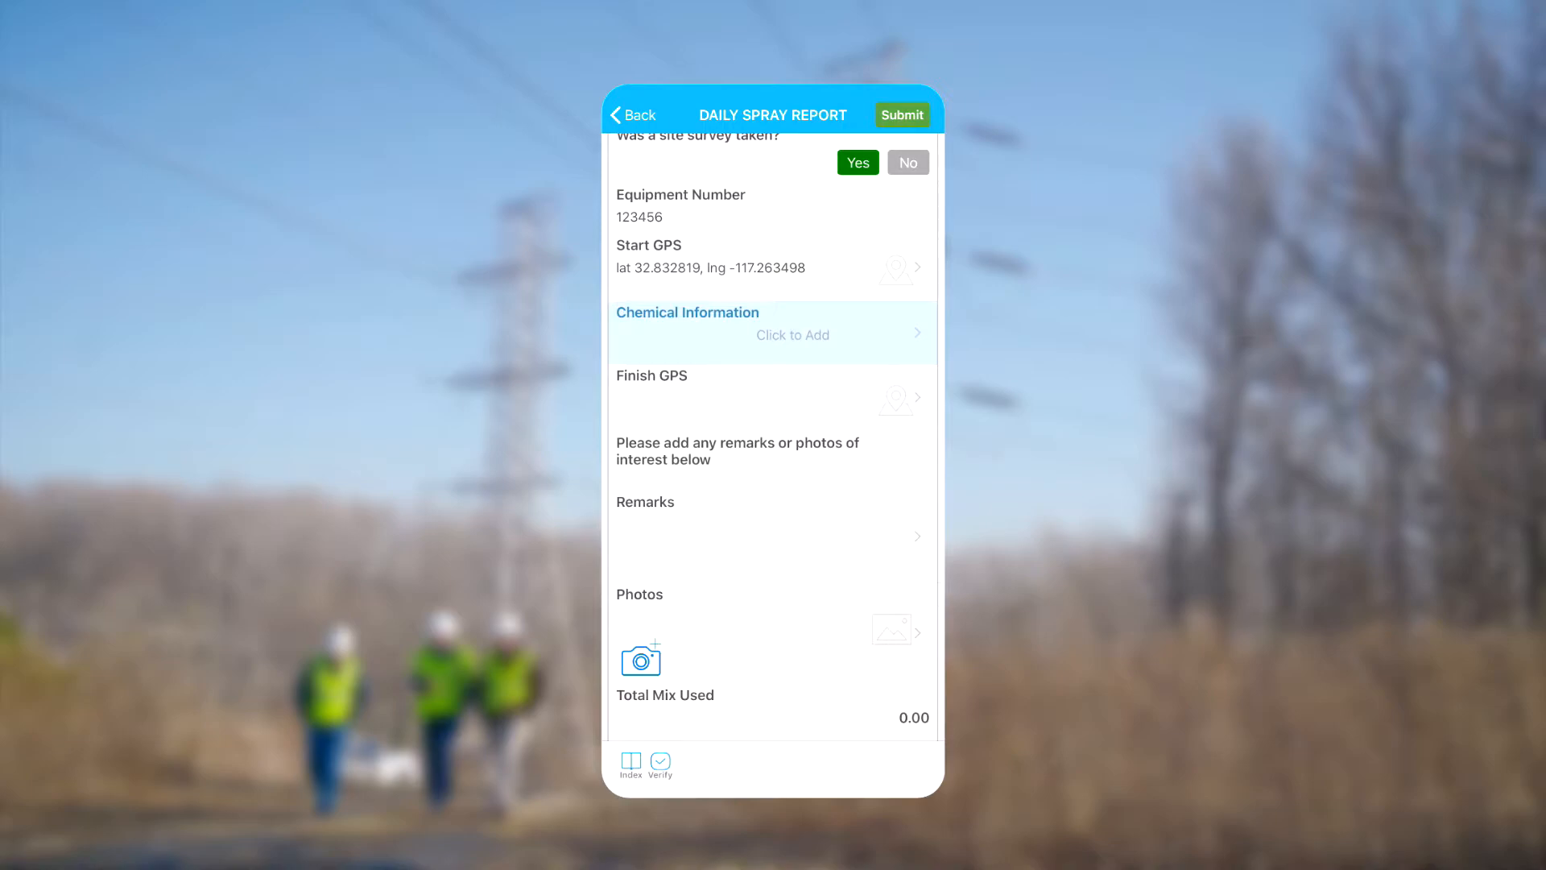
{"action": "left_click", "coordinate": [773, 331]}
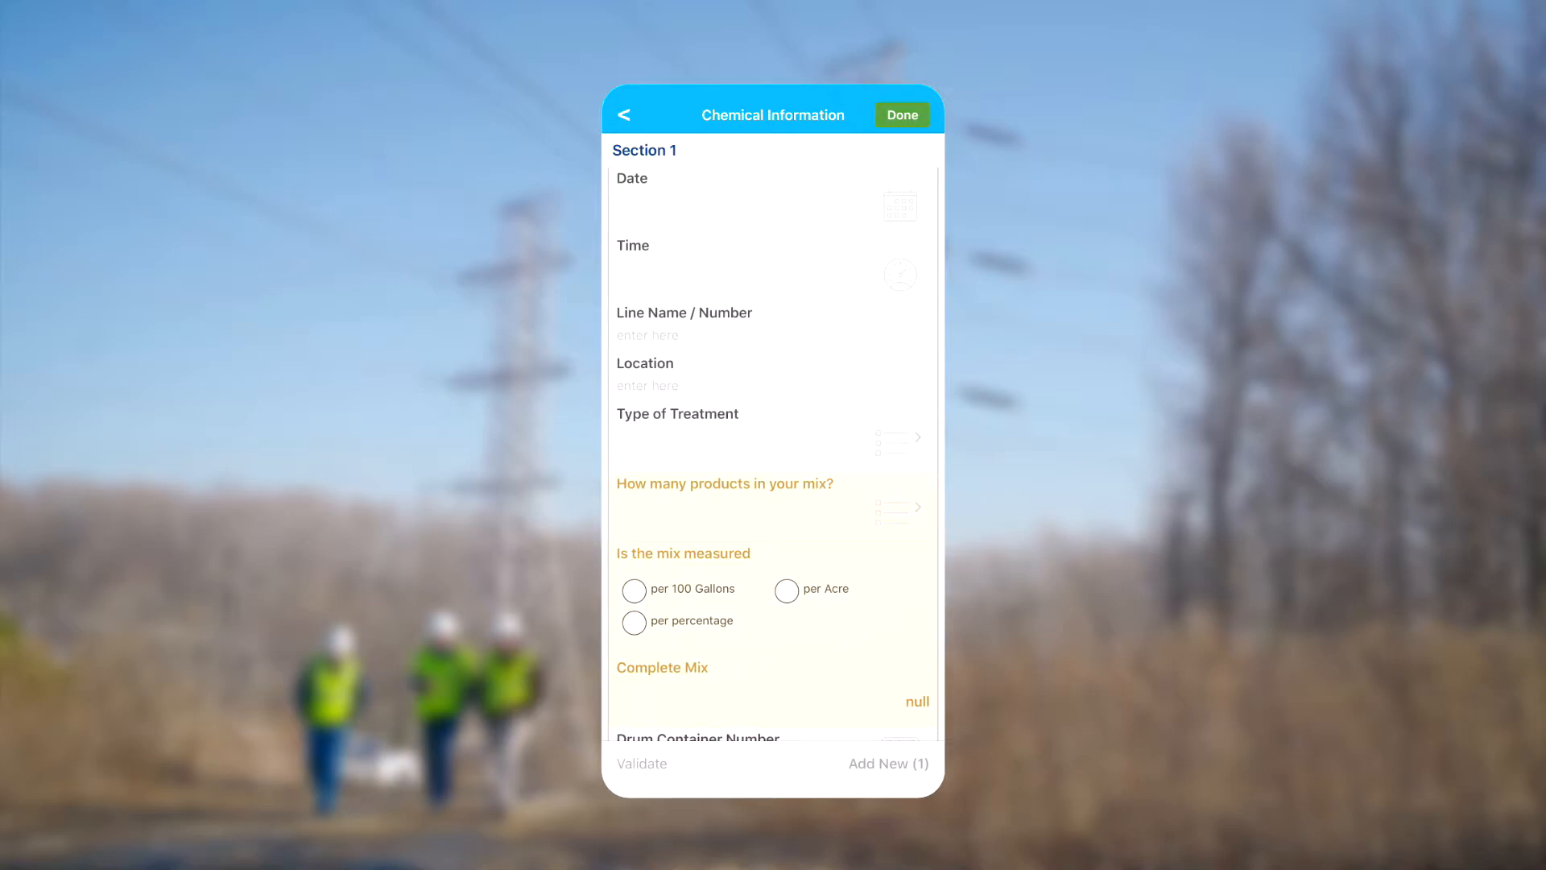
Set the application time and enter the line name and Pole 1-5 location.
{"action": "left_click", "coordinate": [771, 203]}
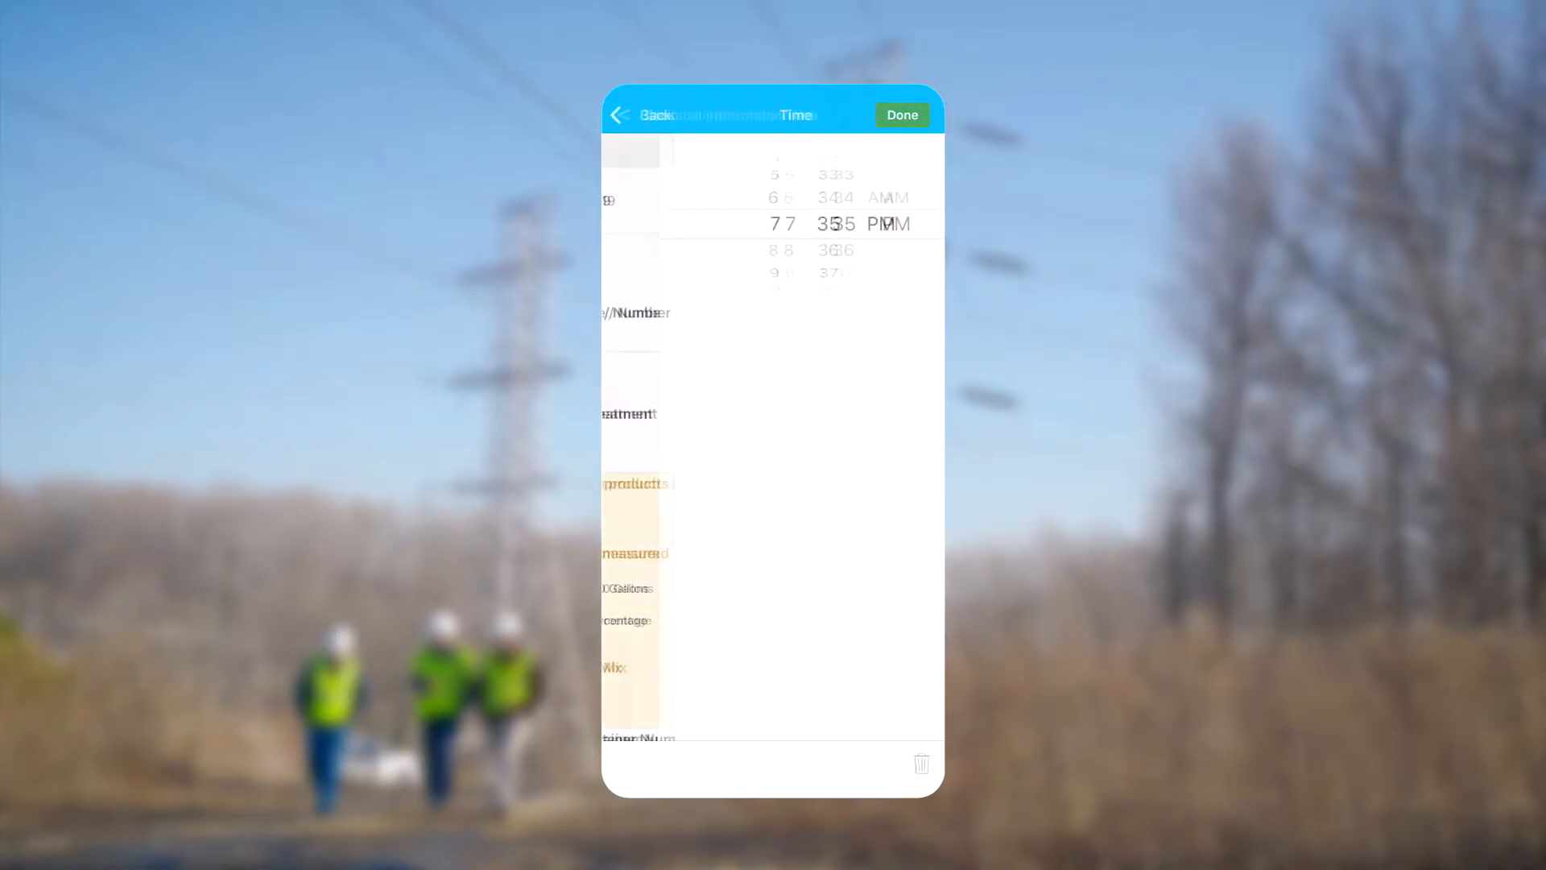
{"action": "left_click", "coordinate": [901, 114]}
{"action": "type", "text": "A"}
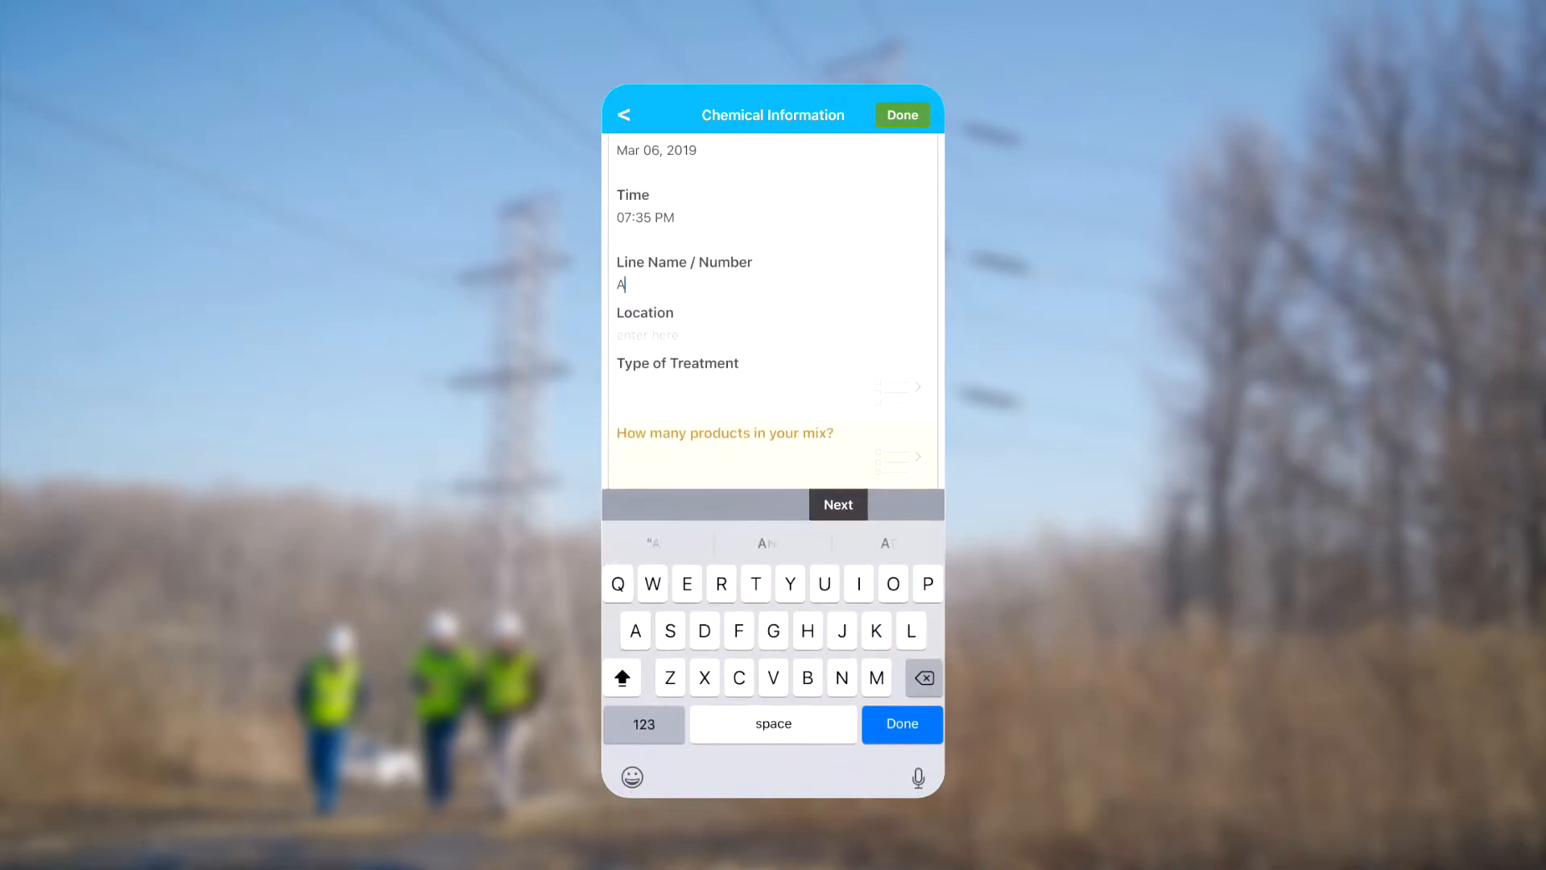
{"action": "type", "text": "B"}
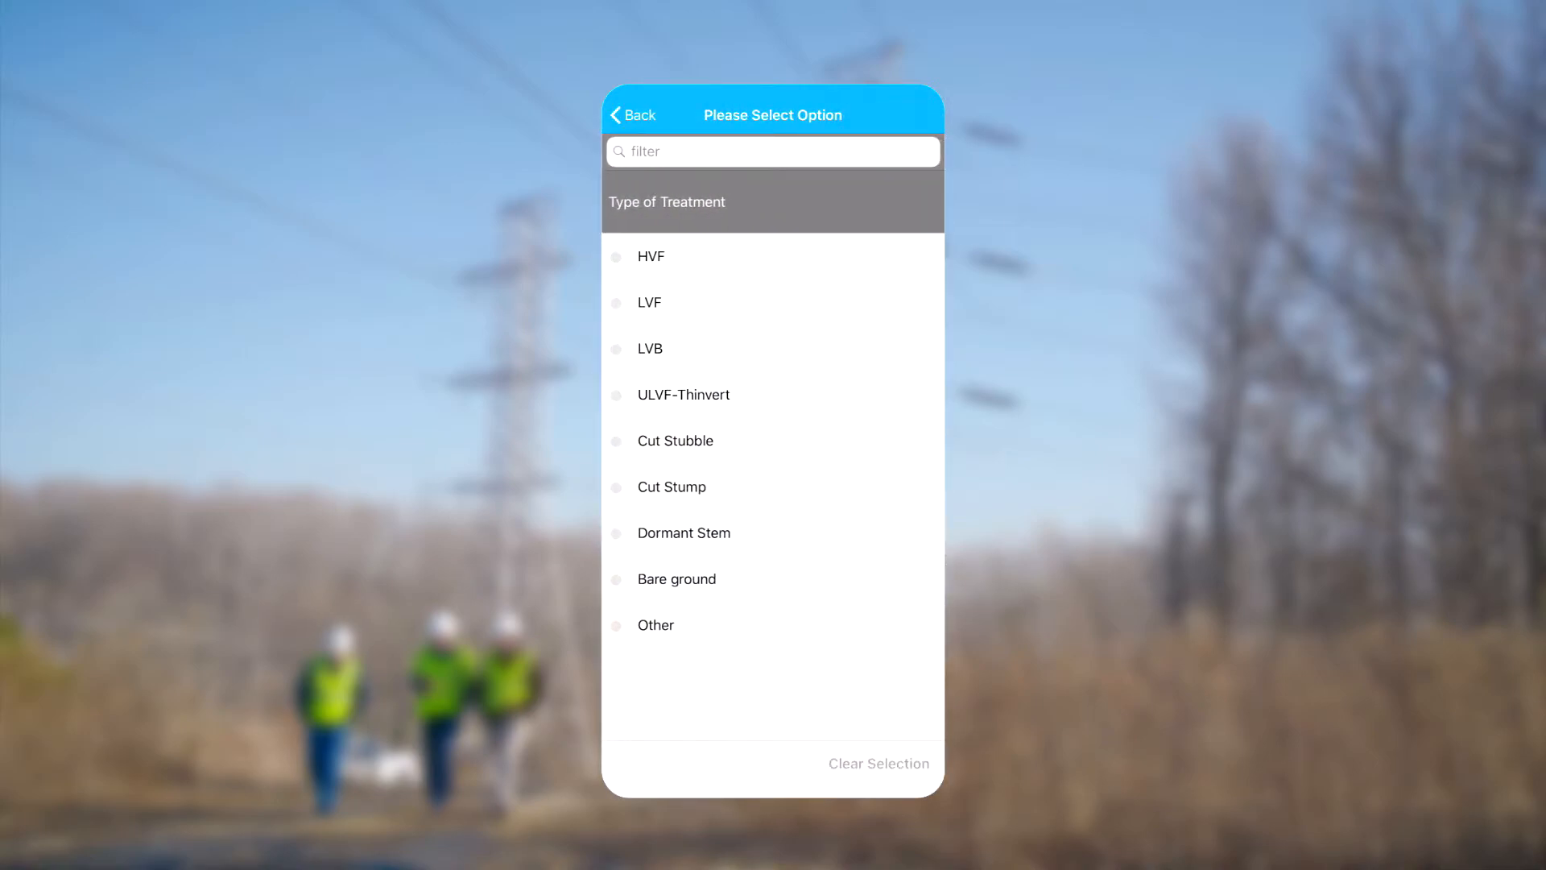
Set the treatment type to HVF and the mix to five products.
{"action": "left_click", "coordinate": [650, 256]}
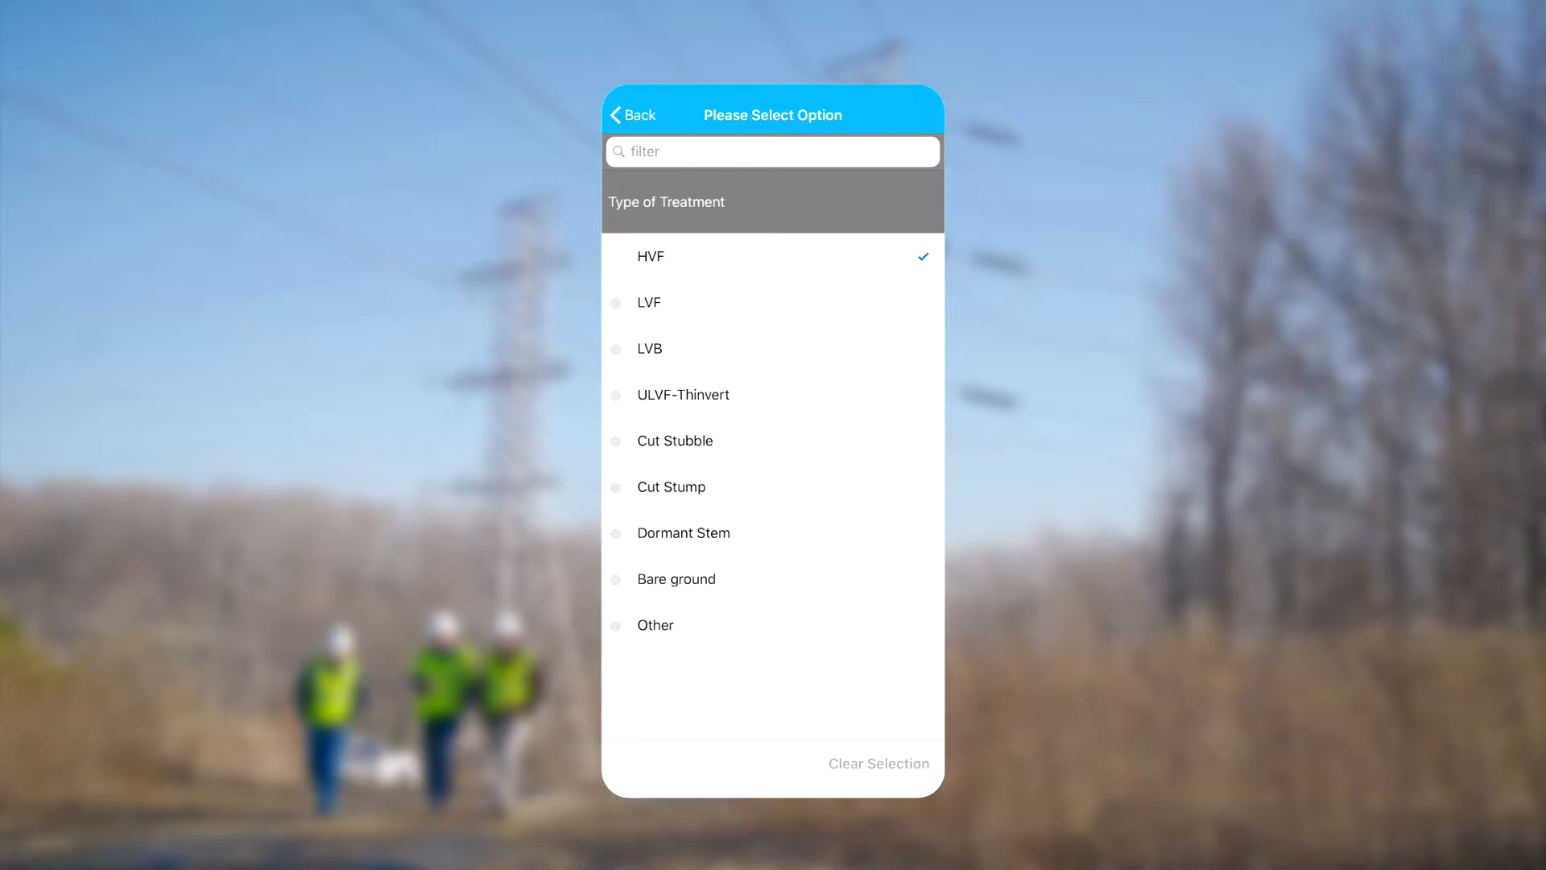
{"action": "left_click", "coordinate": [650, 256]}
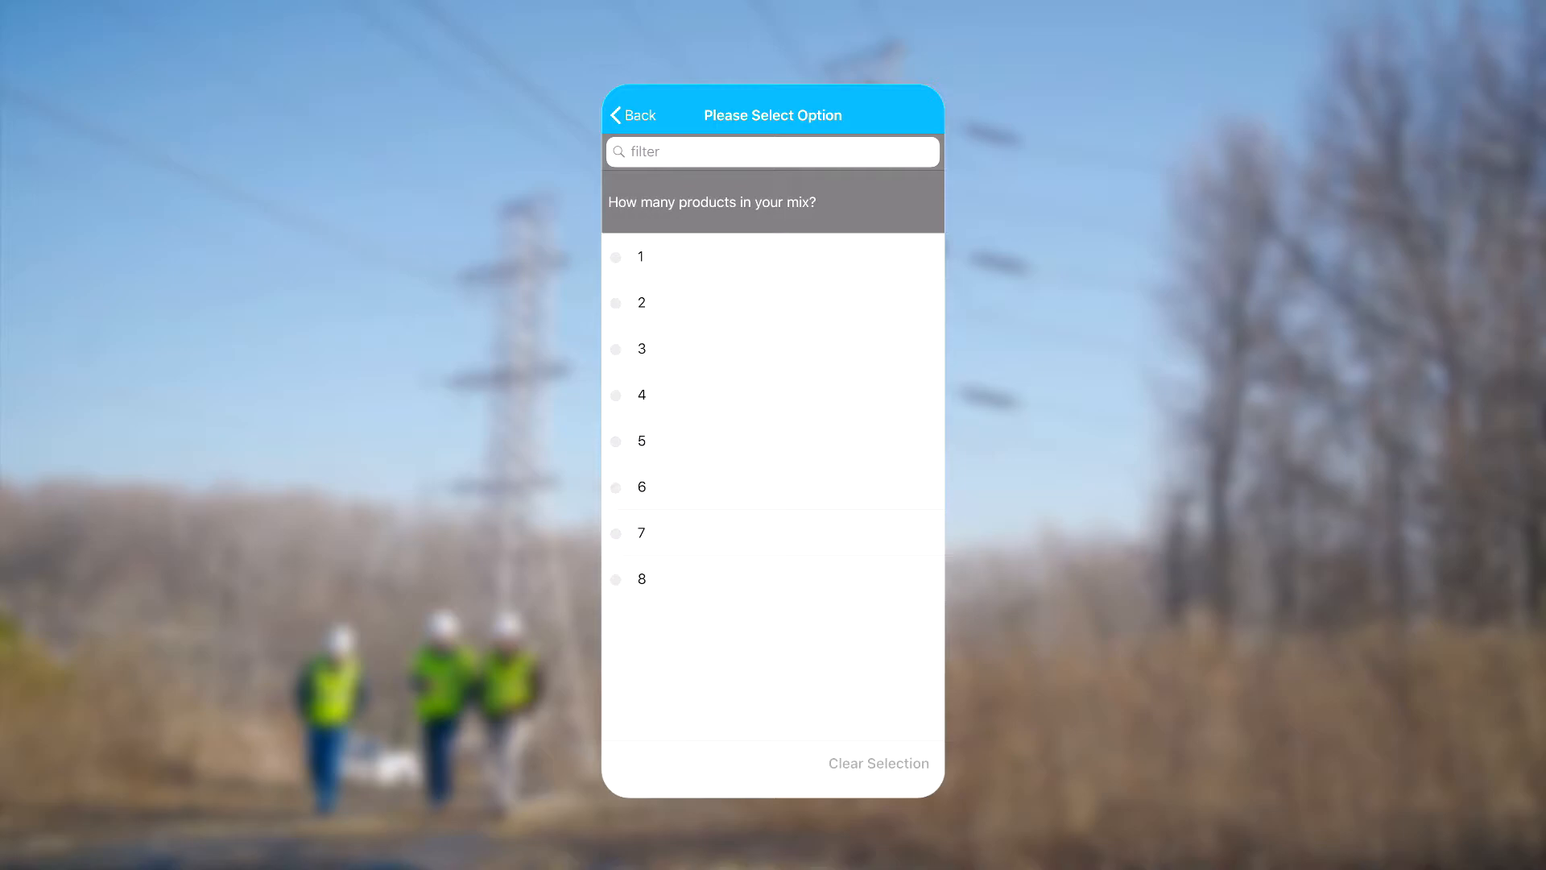
{"action": "left_click", "coordinate": [641, 440]}
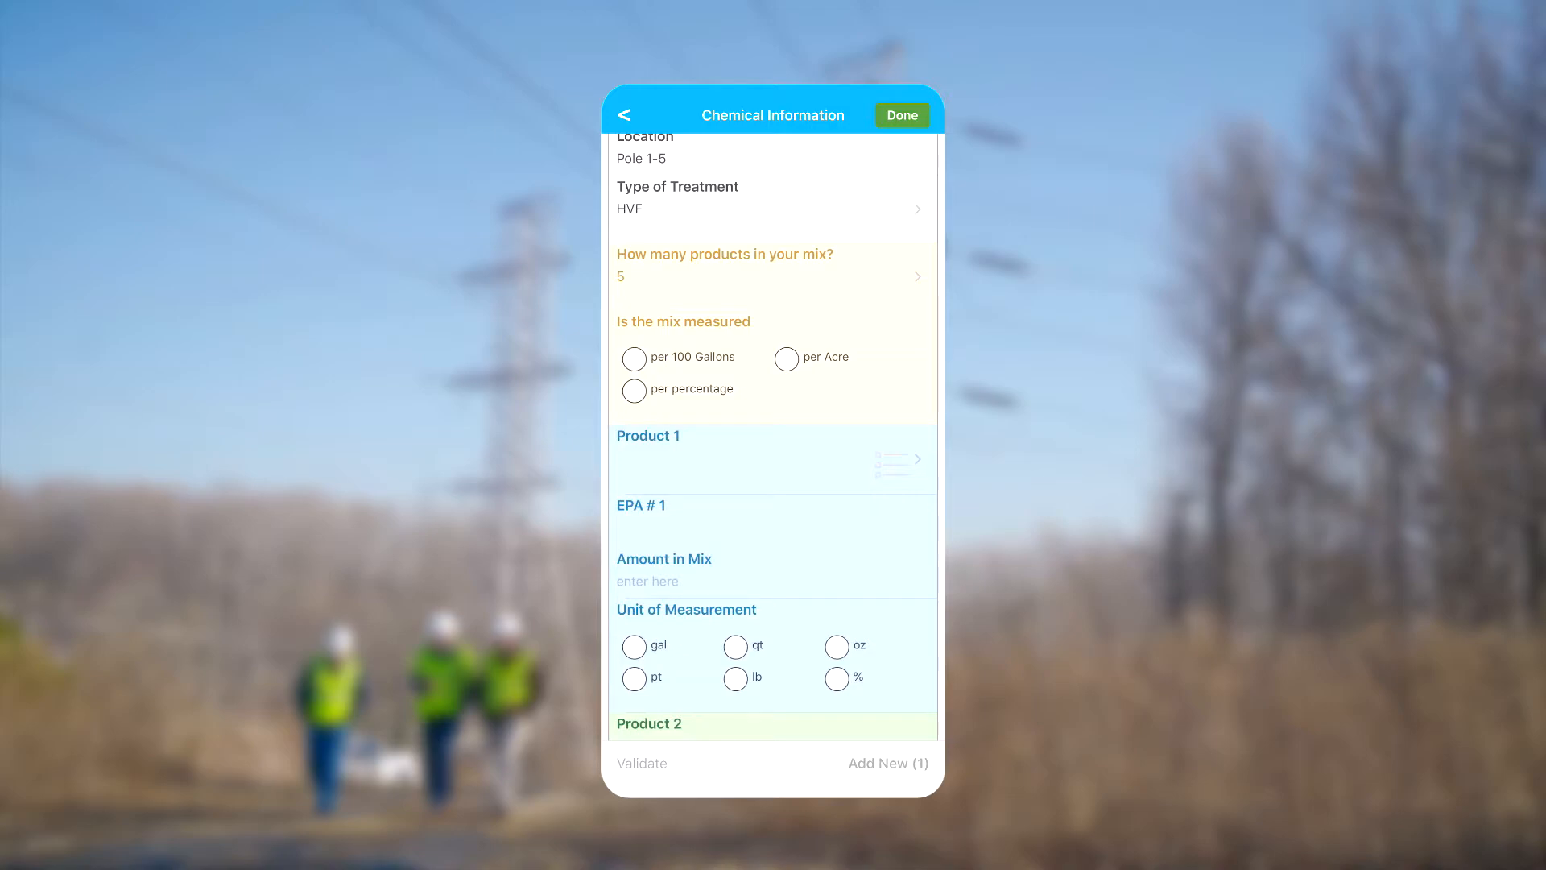
Measure the mix per 100 gallons and record VASTLAN as Product 1 with amount 2.
{"action": "left_click", "coordinate": [679, 357]}
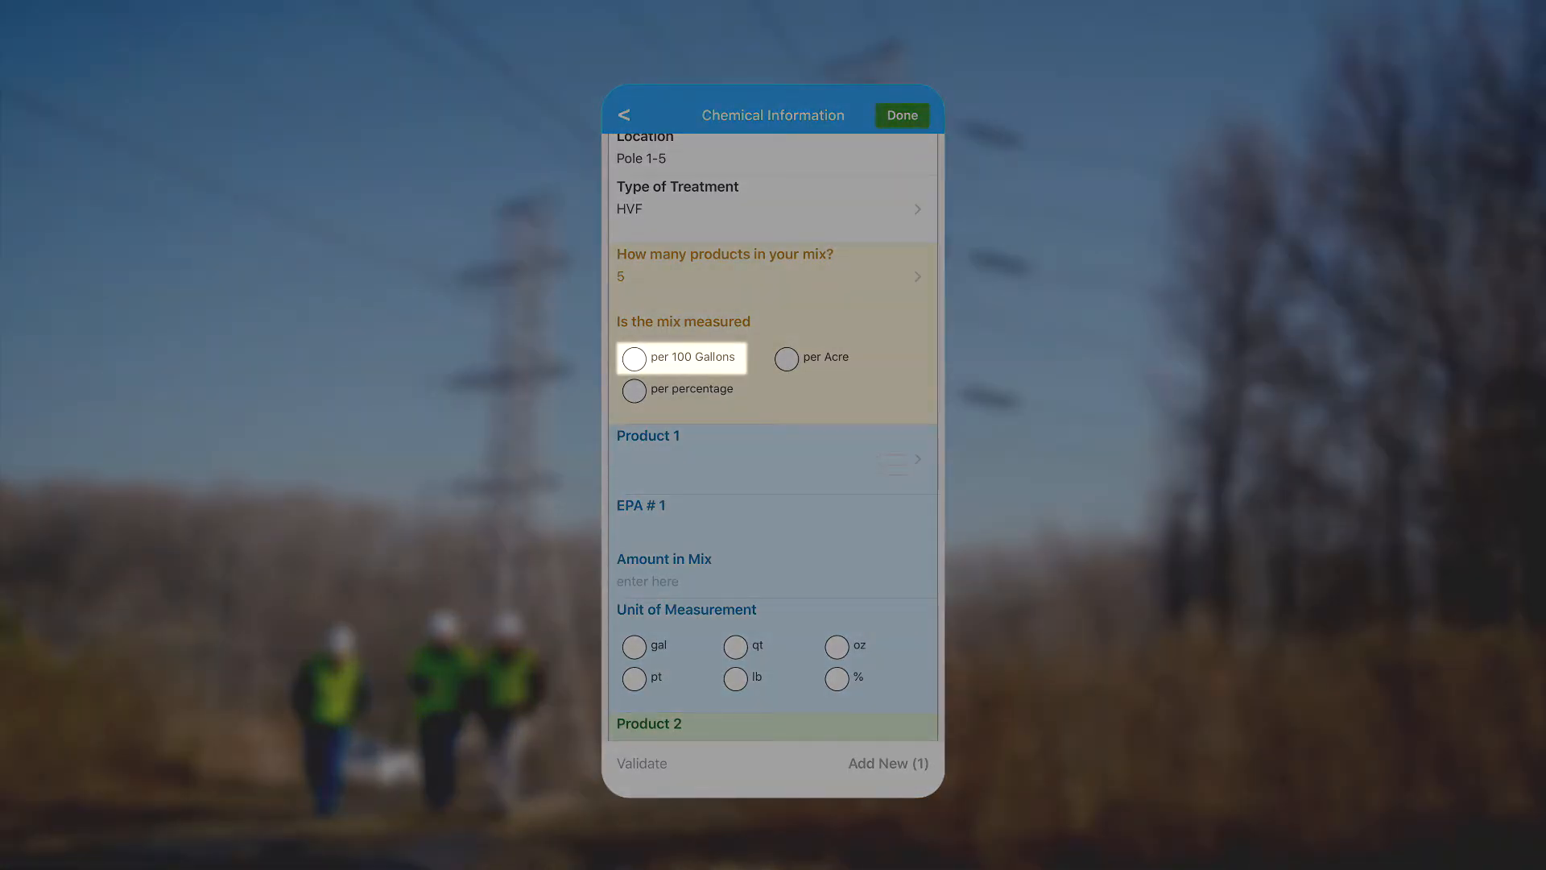
{"action": "left_click", "coordinate": [680, 388]}
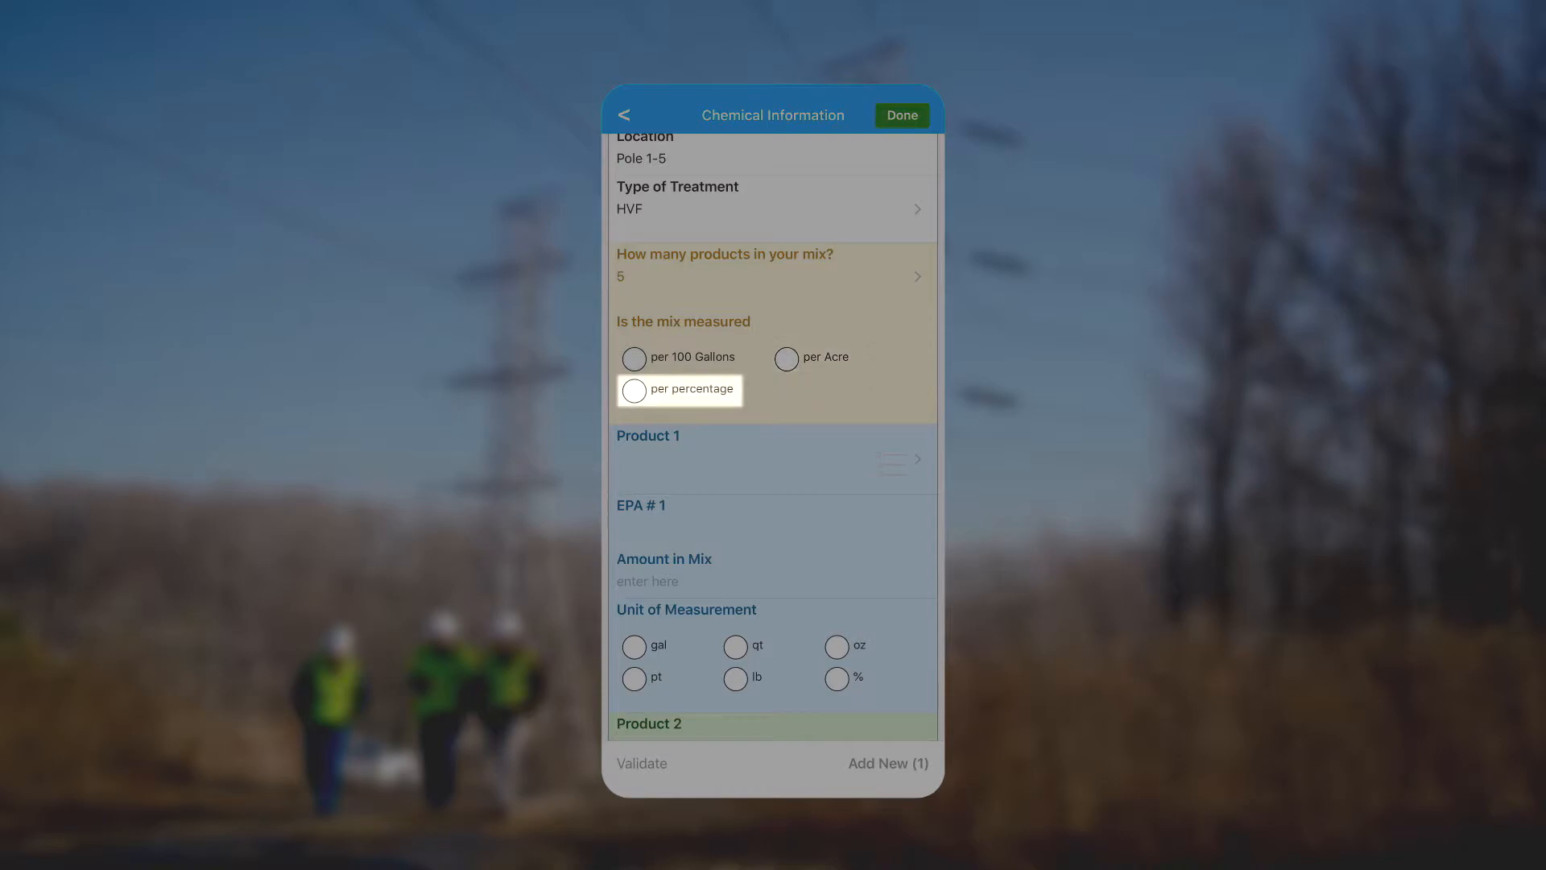
{"action": "left_click", "coordinate": [635, 358]}
{"action": "type", "text": "V"}
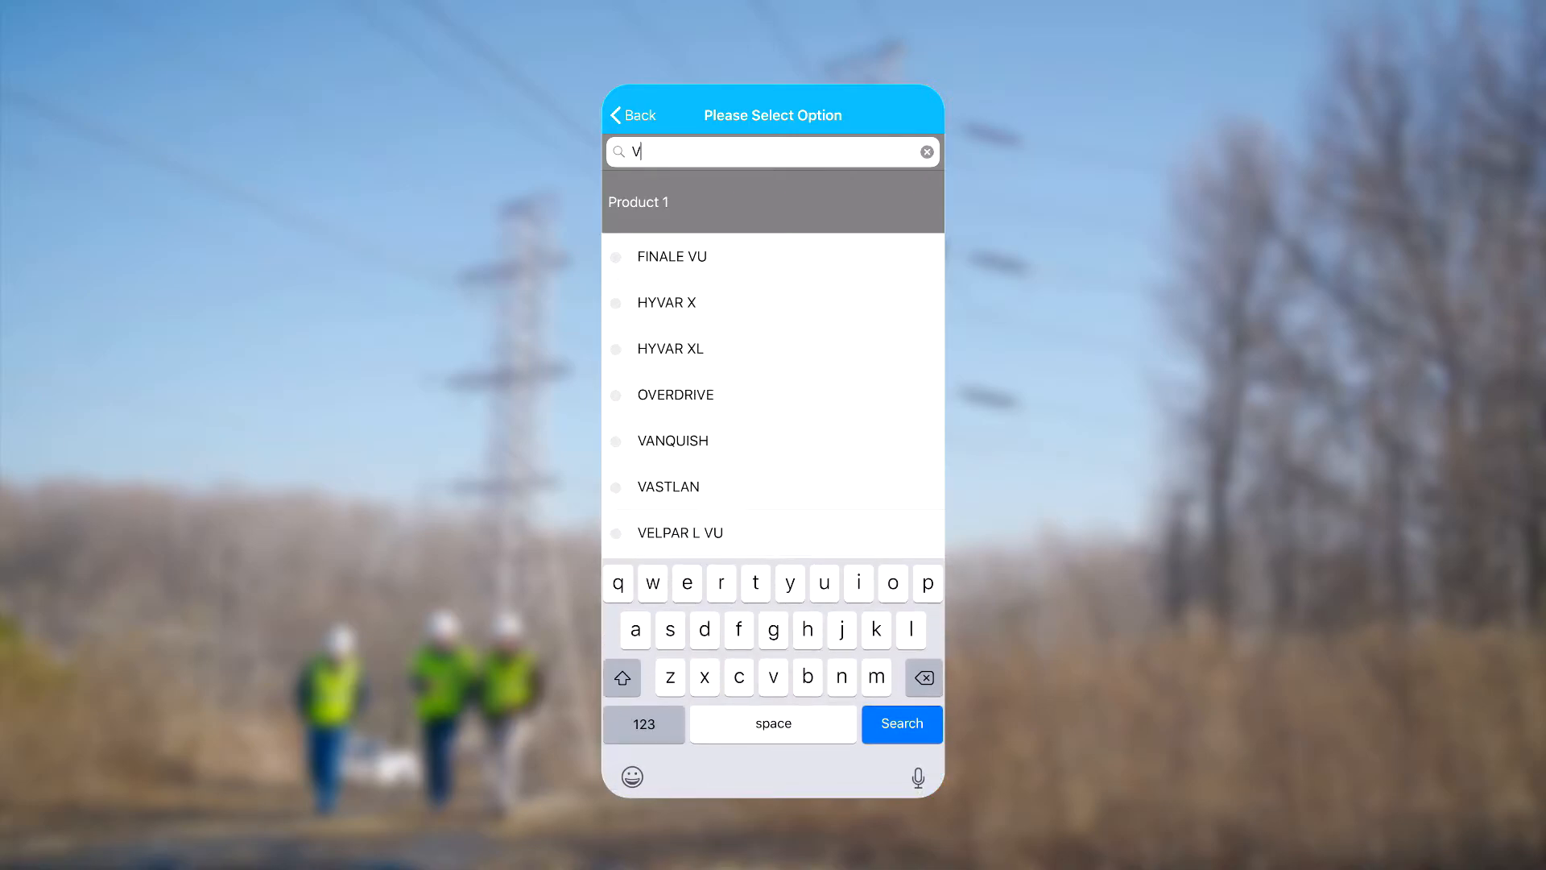
{"action": "left_click", "coordinate": [667, 487]}
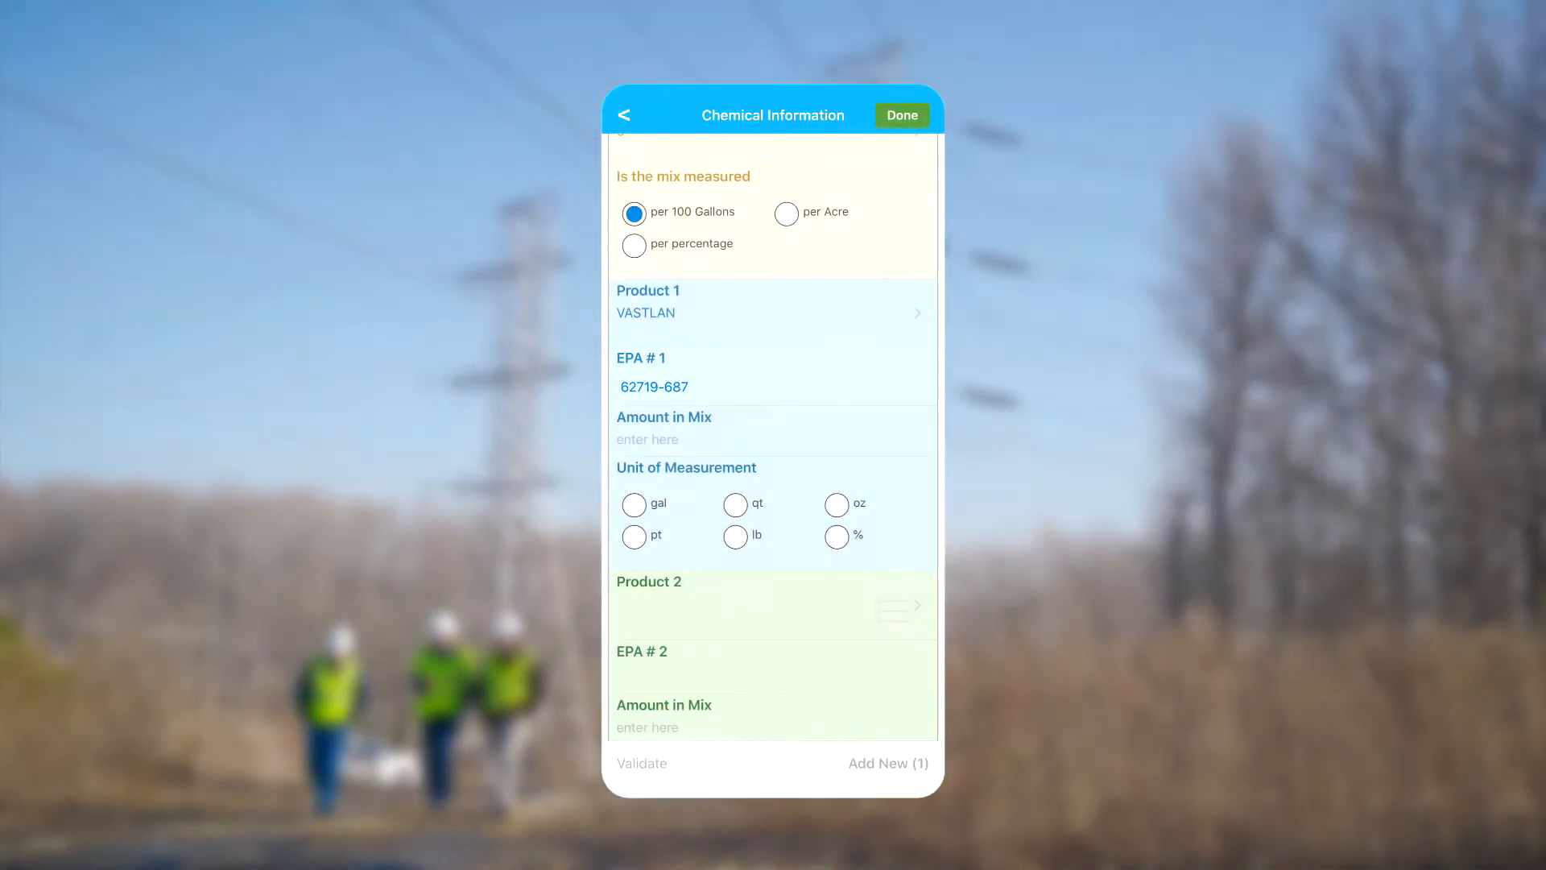
{"action": "left_click", "coordinate": [772, 438]}
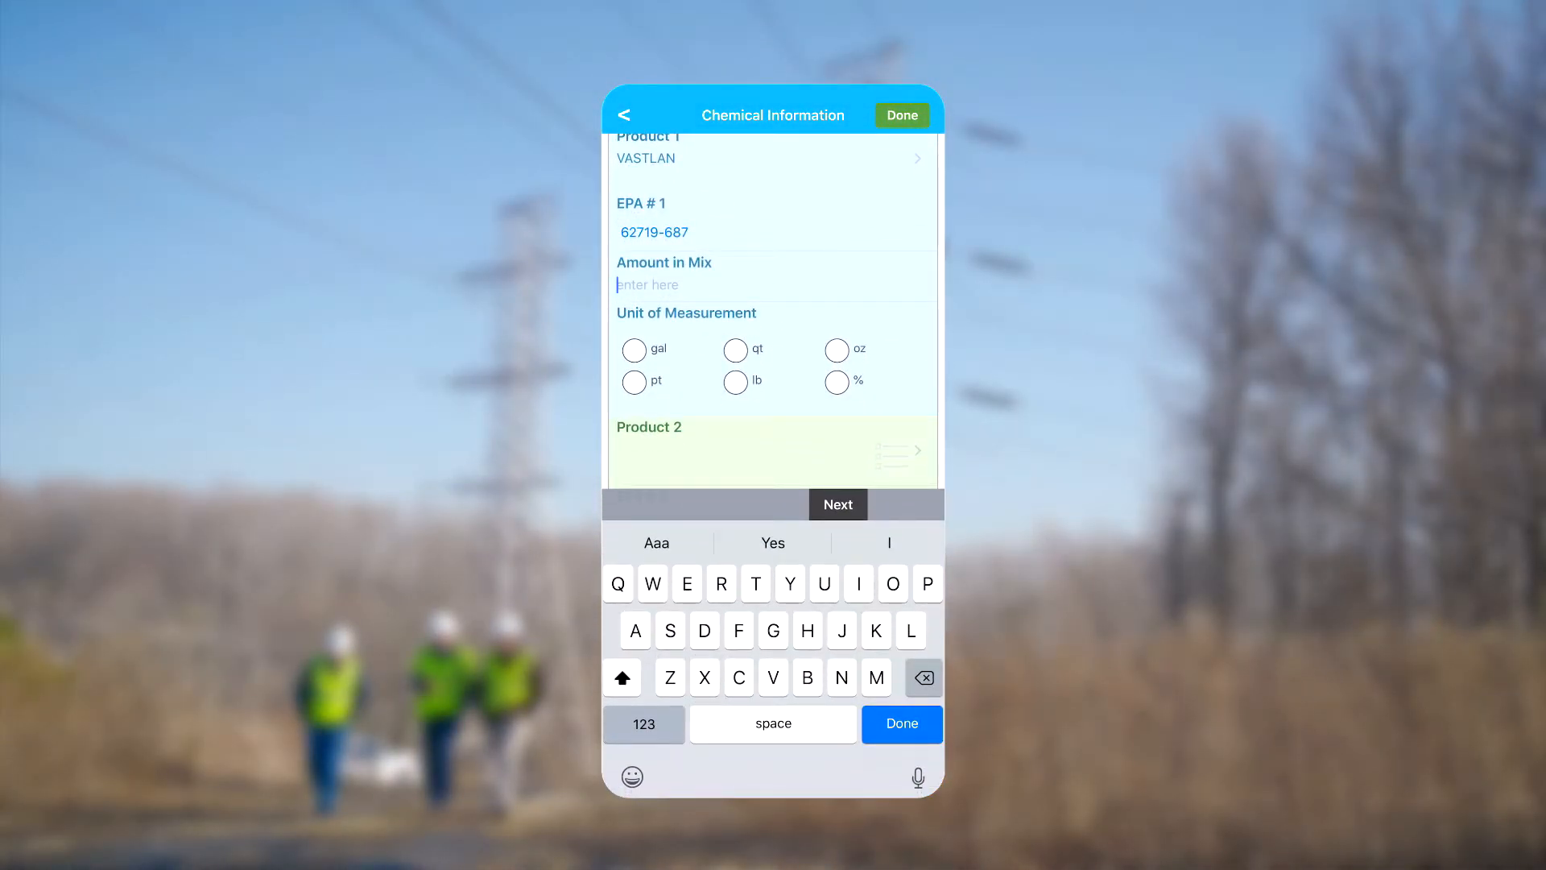
{"action": "type", "text": "2"}
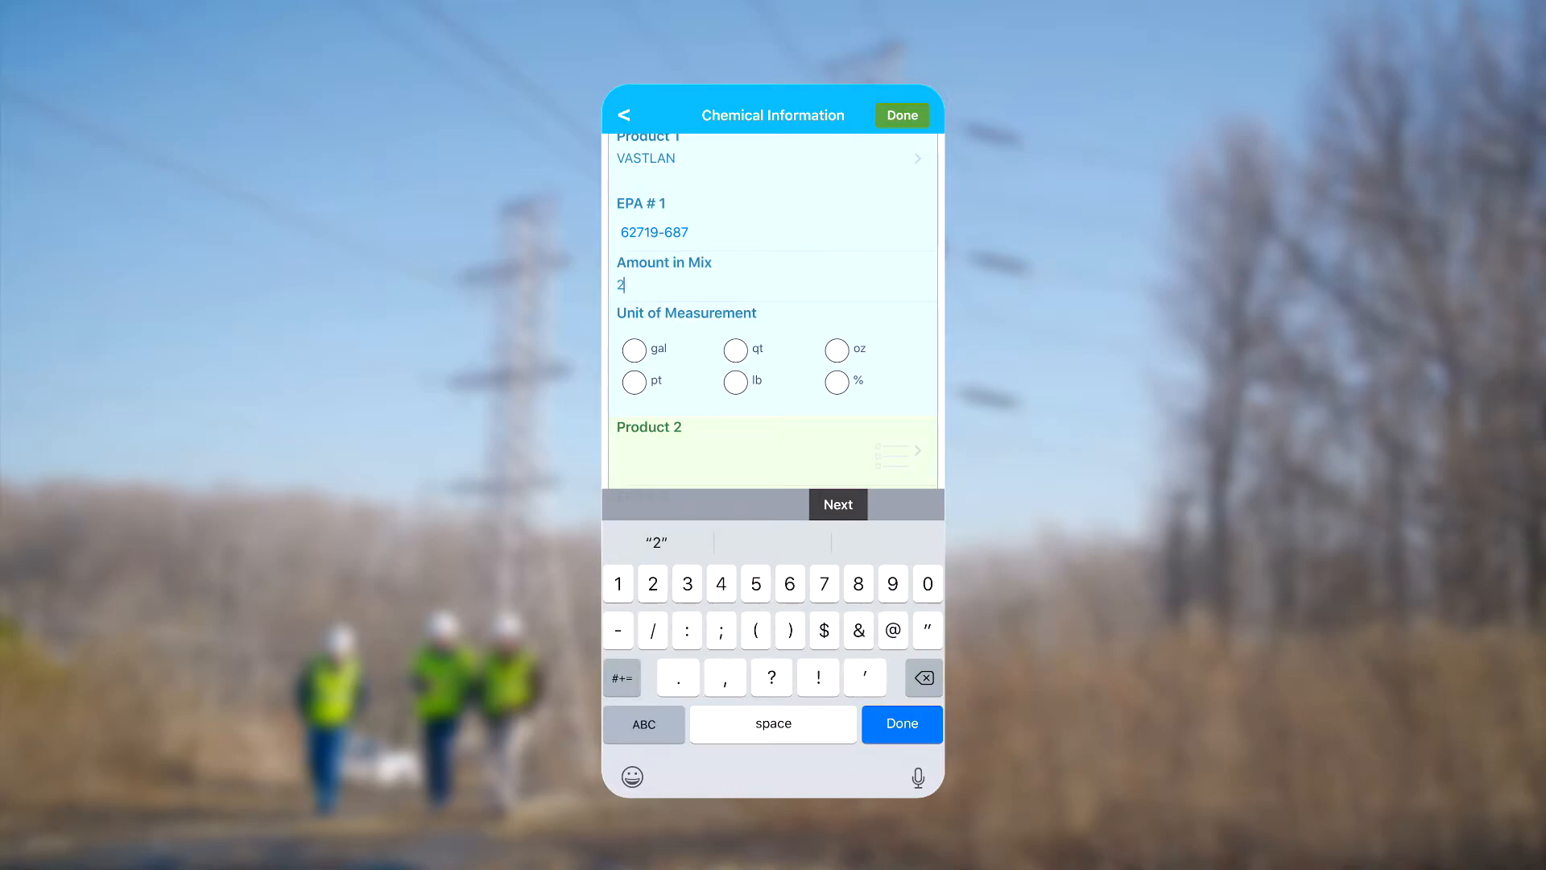
{"action": "key", "text": "2"}
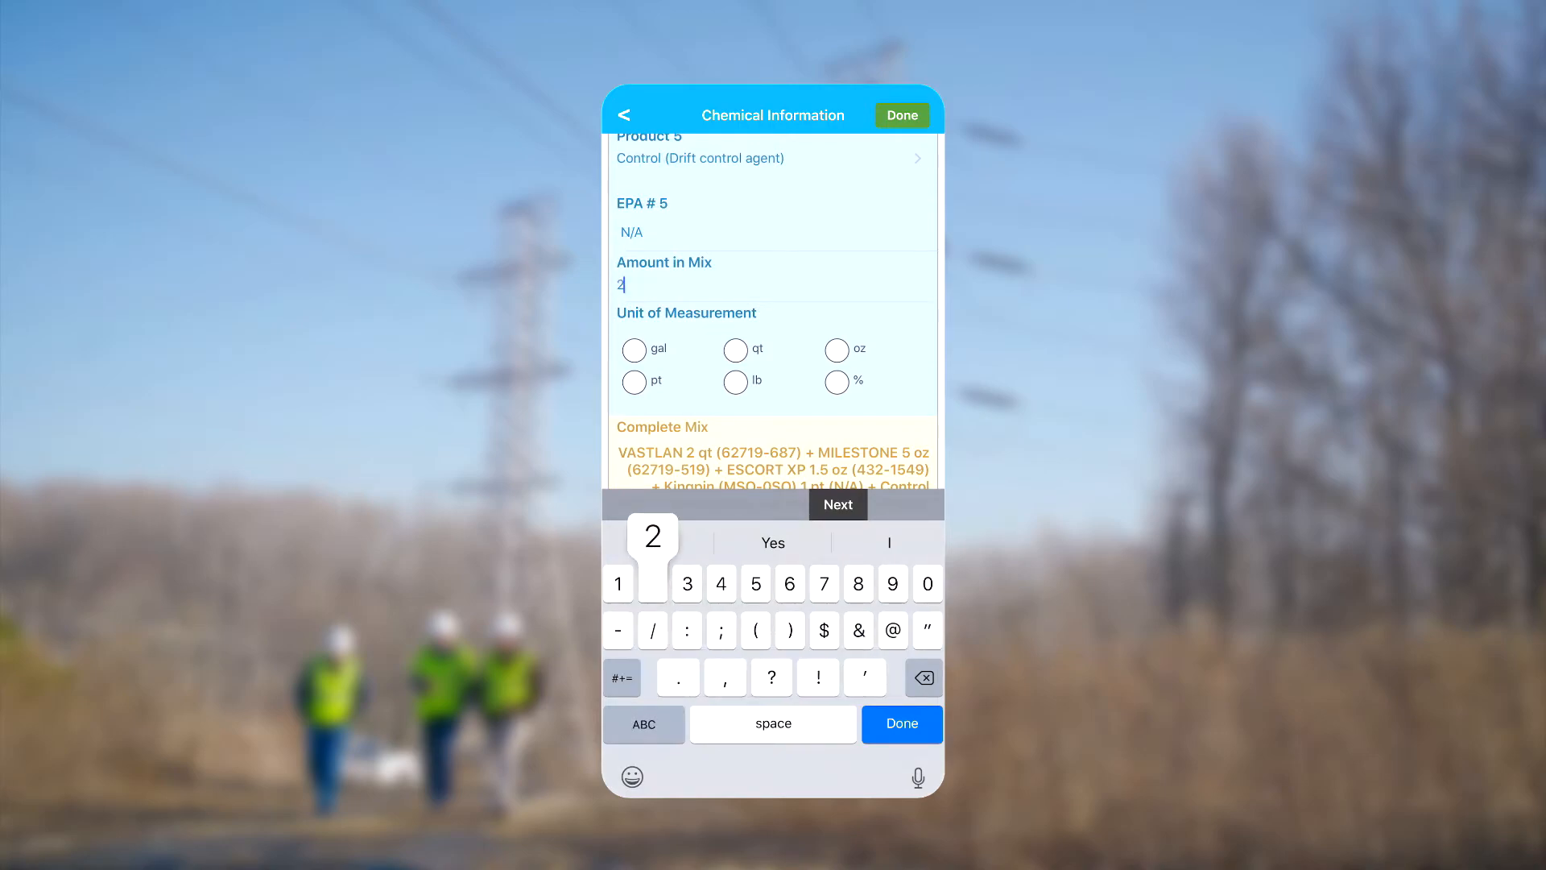
Record the drift control agent measured in ounces, completing the five-product mix.
{"action": "left_click", "coordinate": [652, 583]}
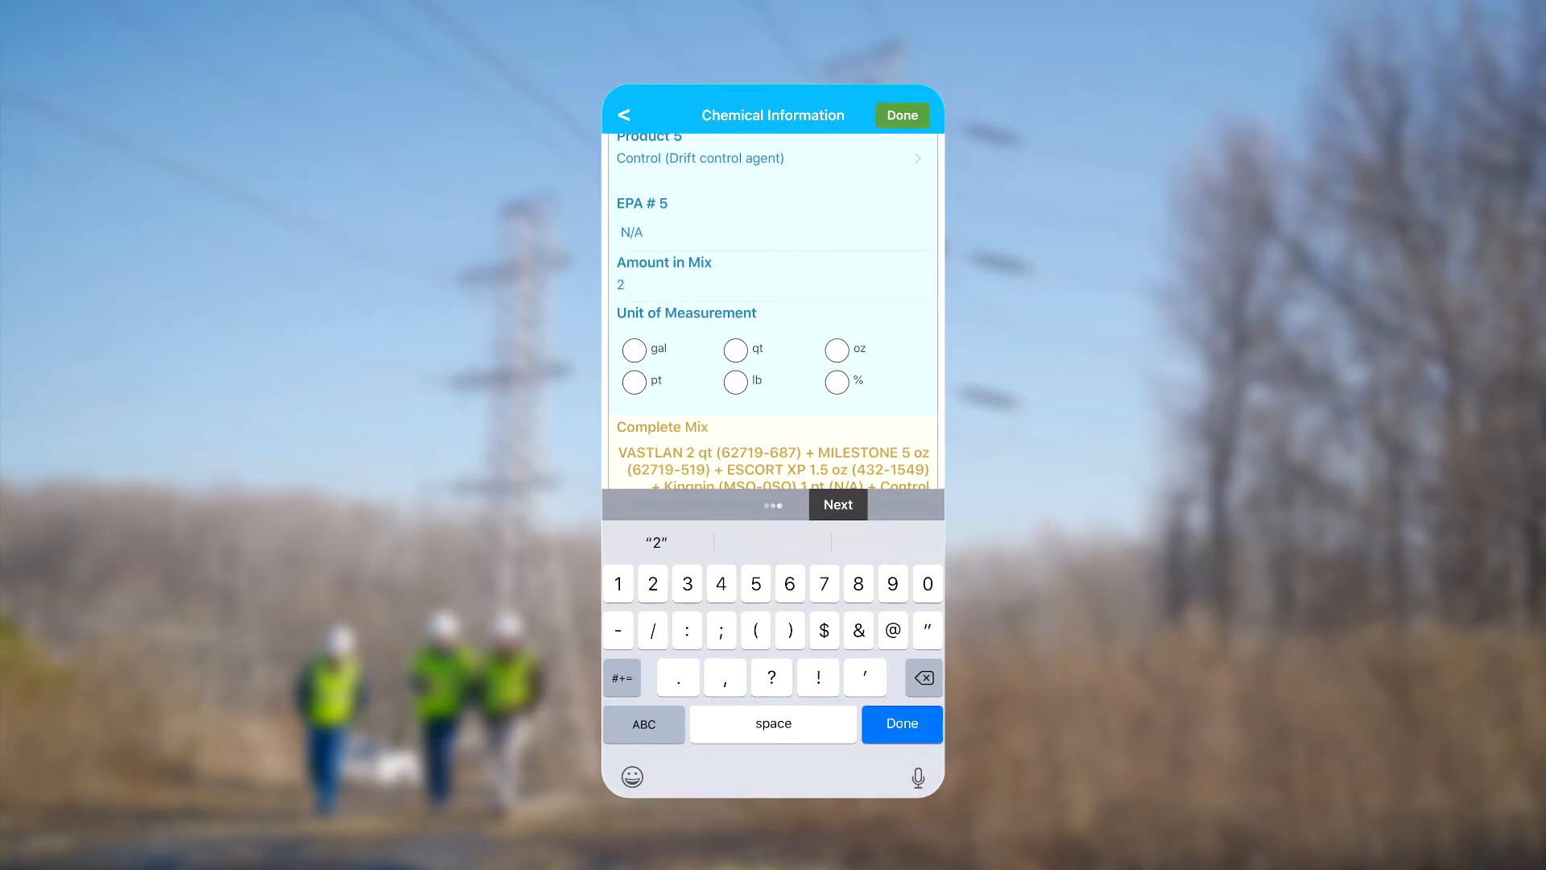
{"action": "left_click", "coordinate": [836, 351]}
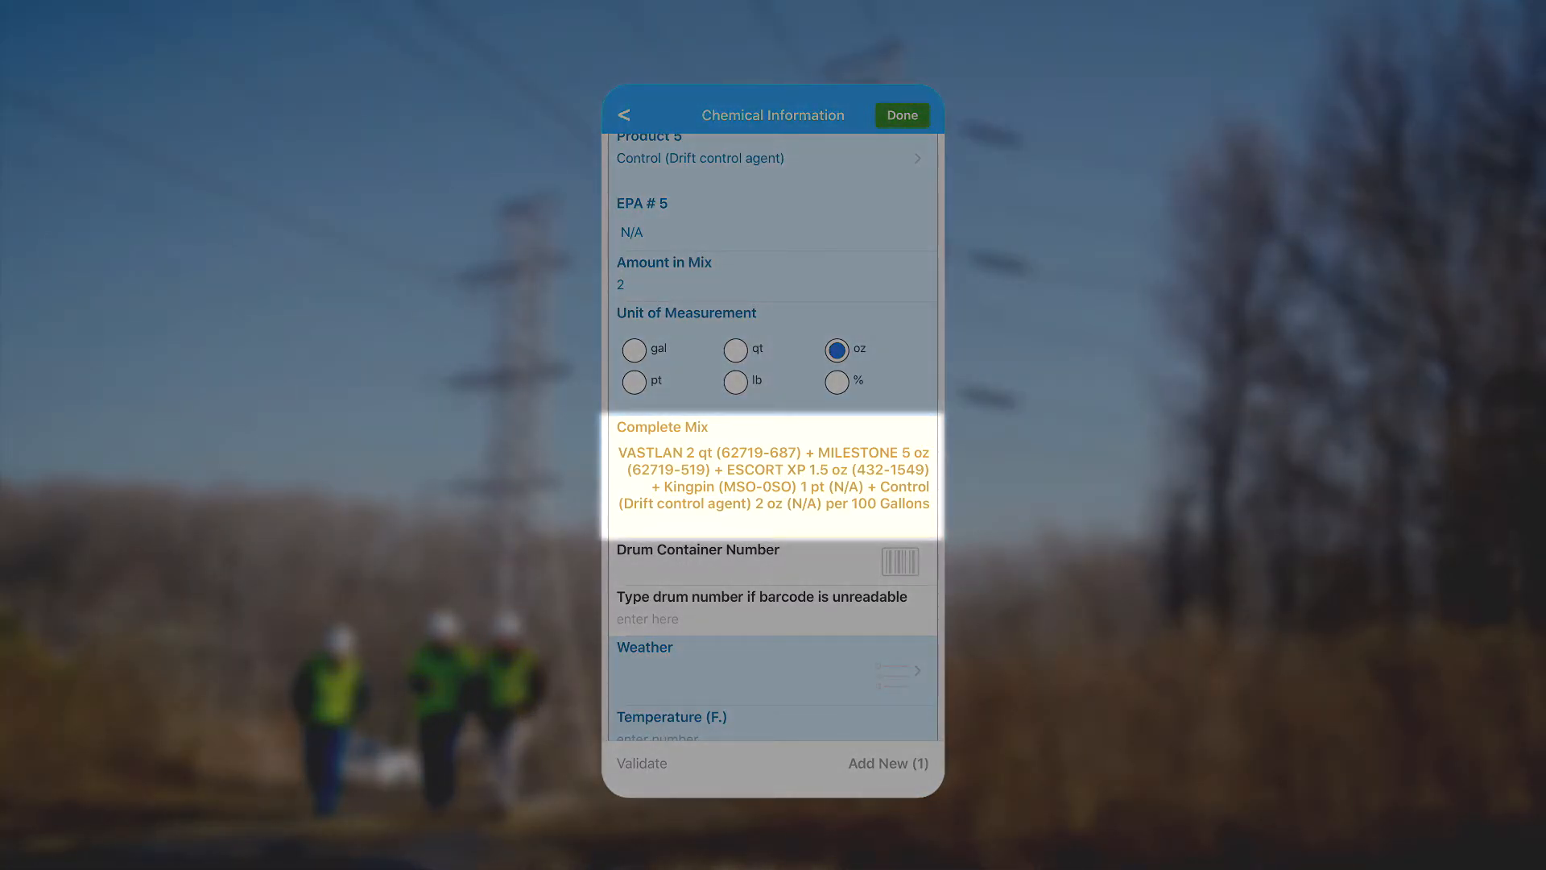
{"action": "scroll", "scroll_direction": "down", "scroll_amount": 3}
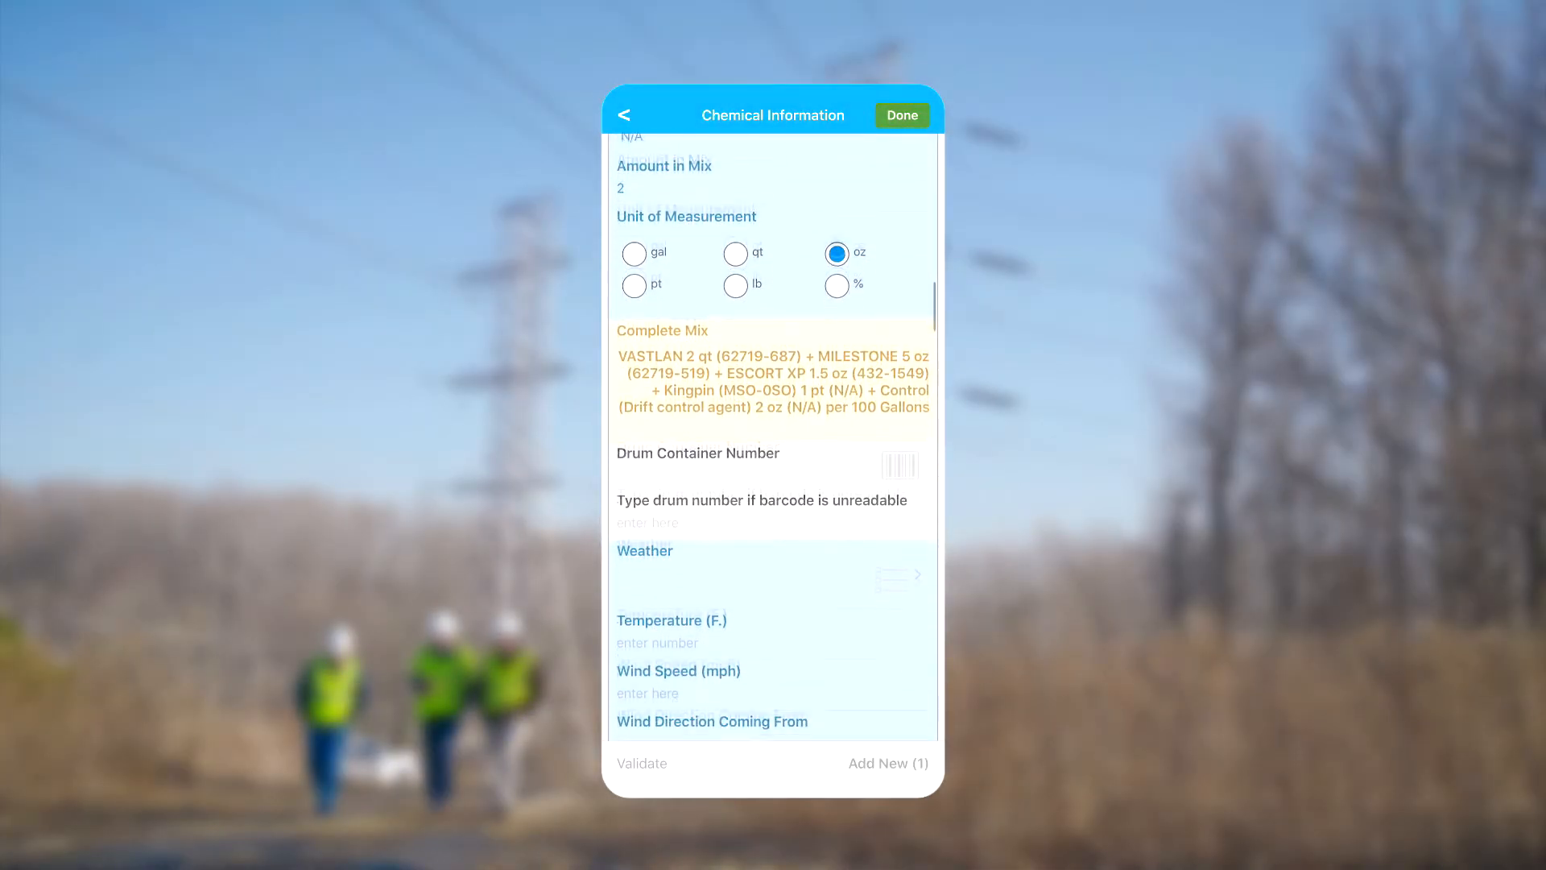
{"action": "scroll", "scroll_direction": "down", "scroll_amount": 3}
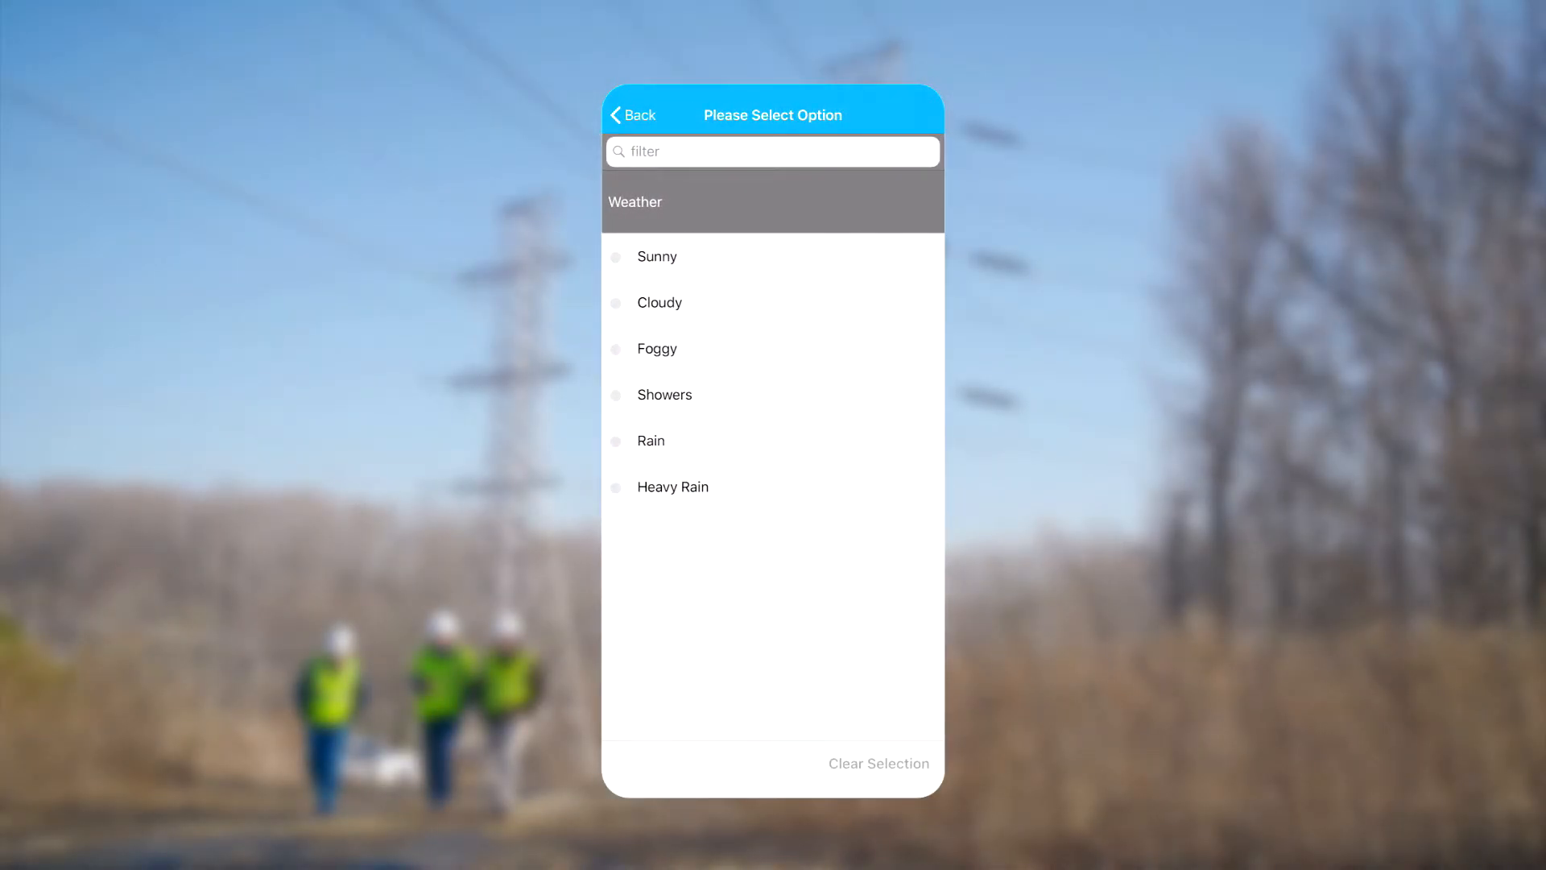
Record Sunny weather, 80°F temperature and a 9 mph wind from the West.
{"action": "left_click", "coordinate": [655, 256]}
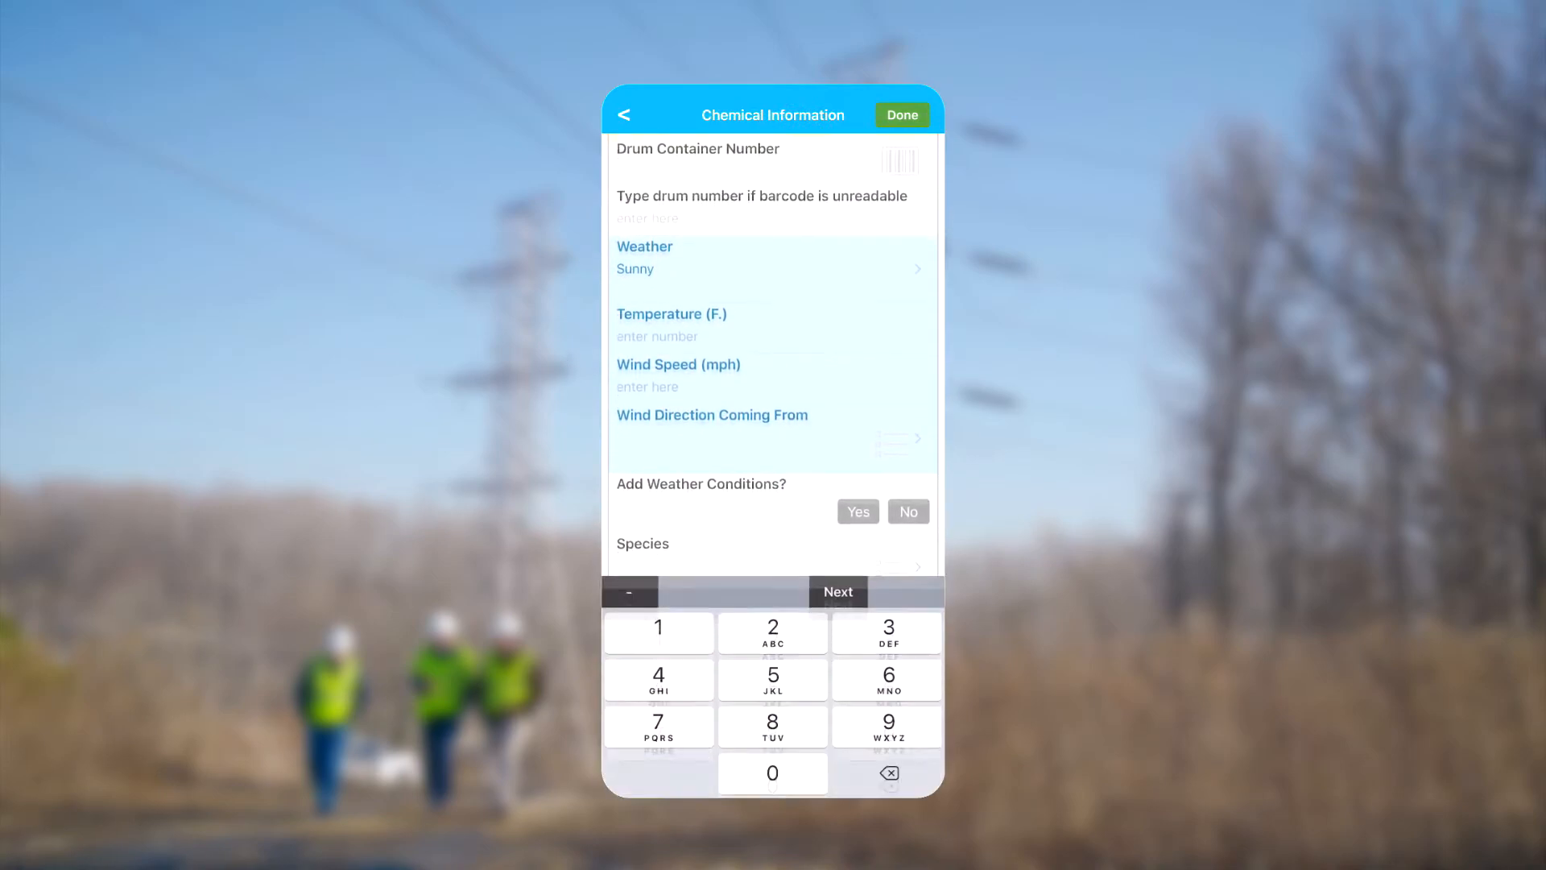
{"action": "type", "text": "80"}
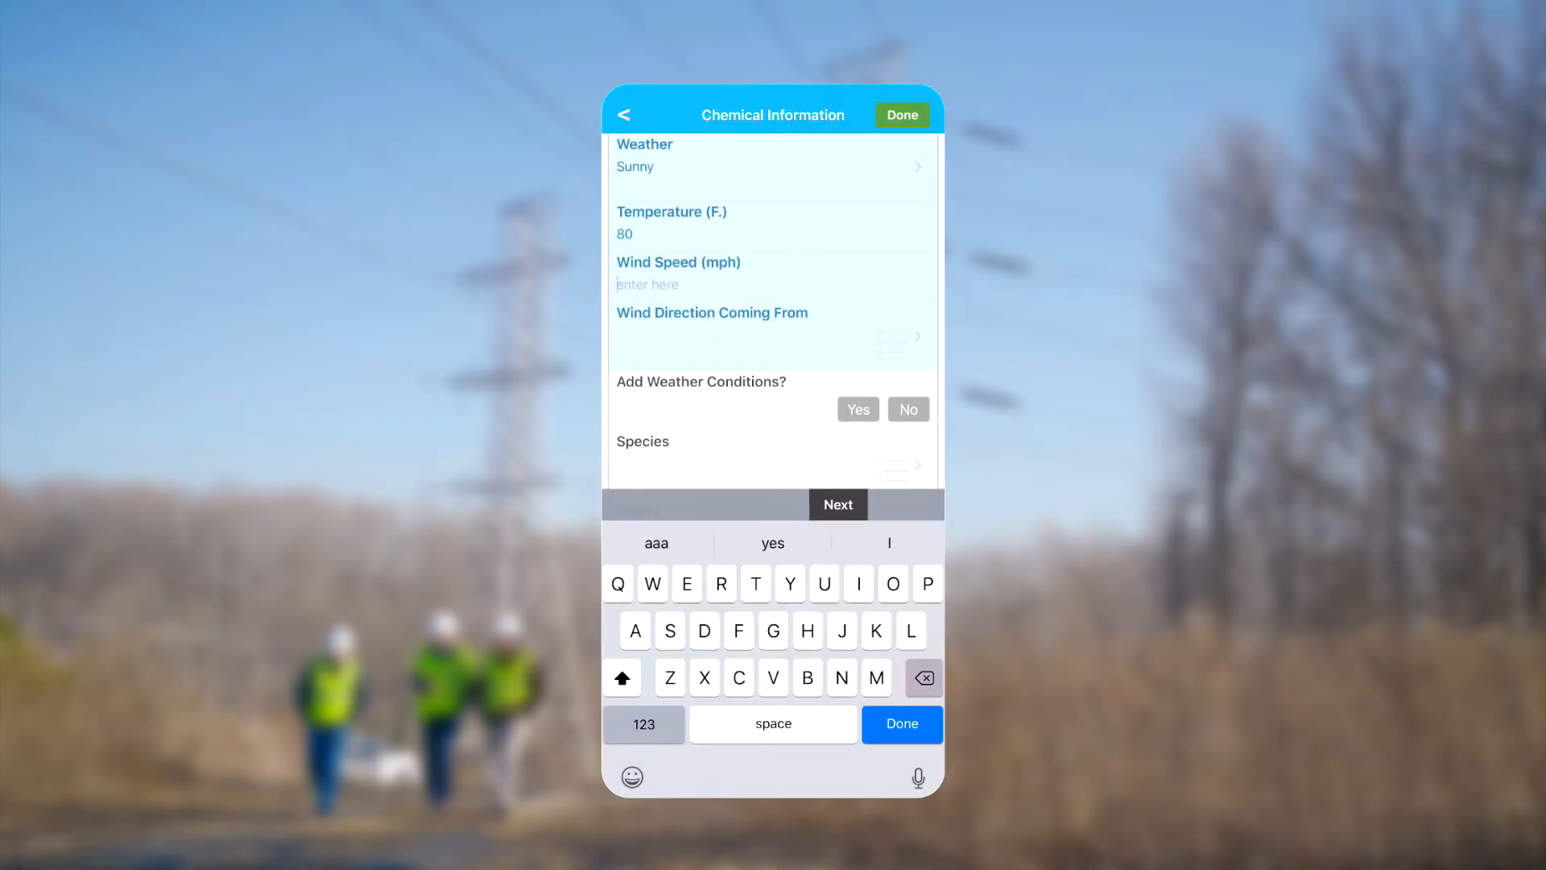
{"action": "type", "text": "9"}
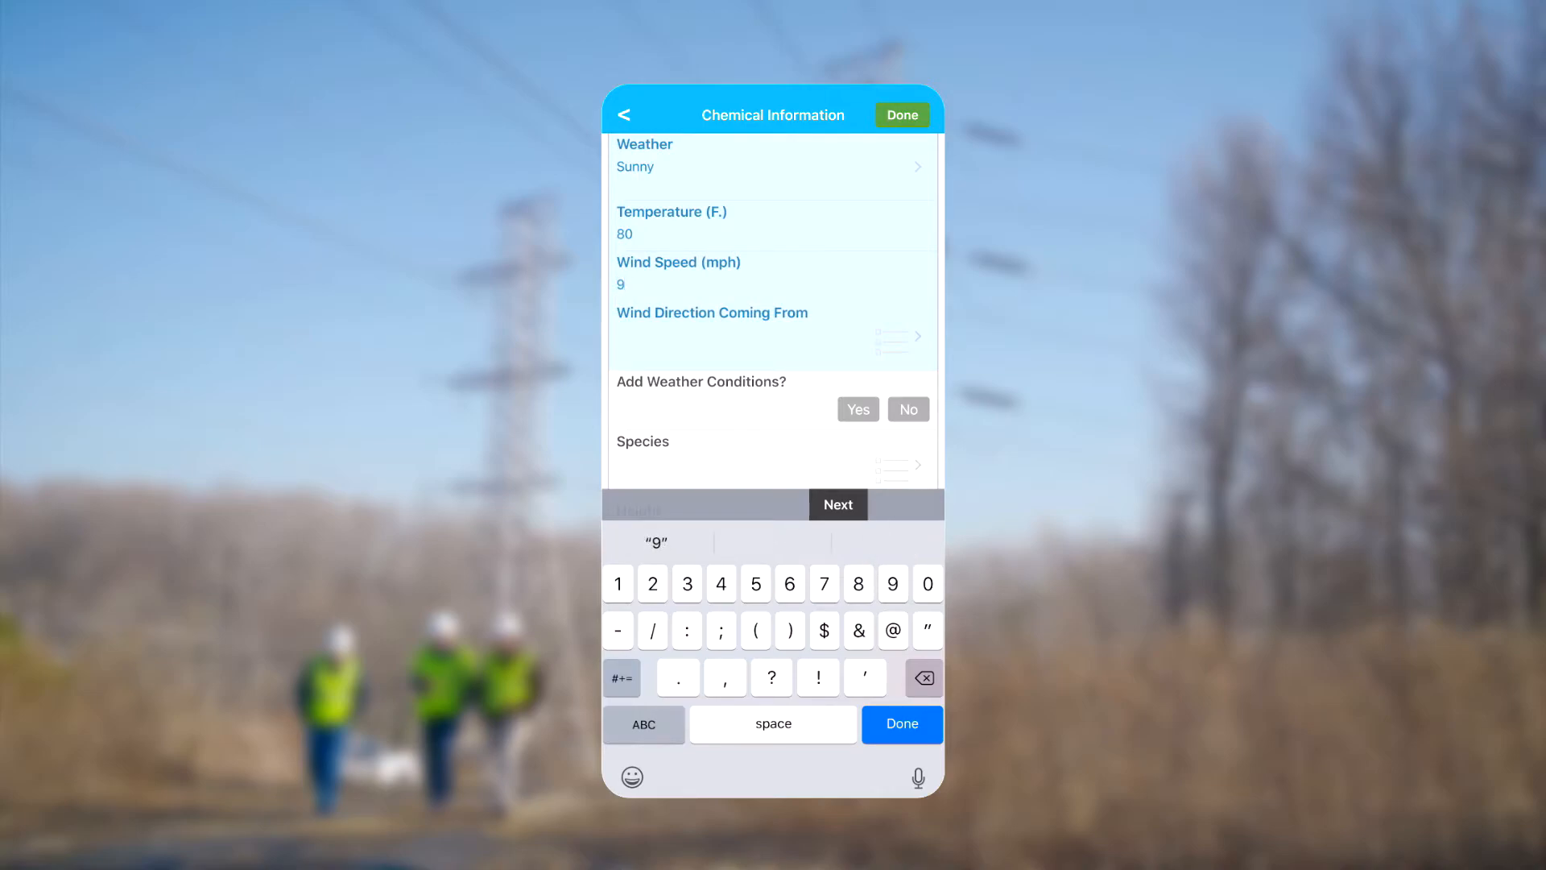
{"action": "left_click", "coordinate": [771, 326]}
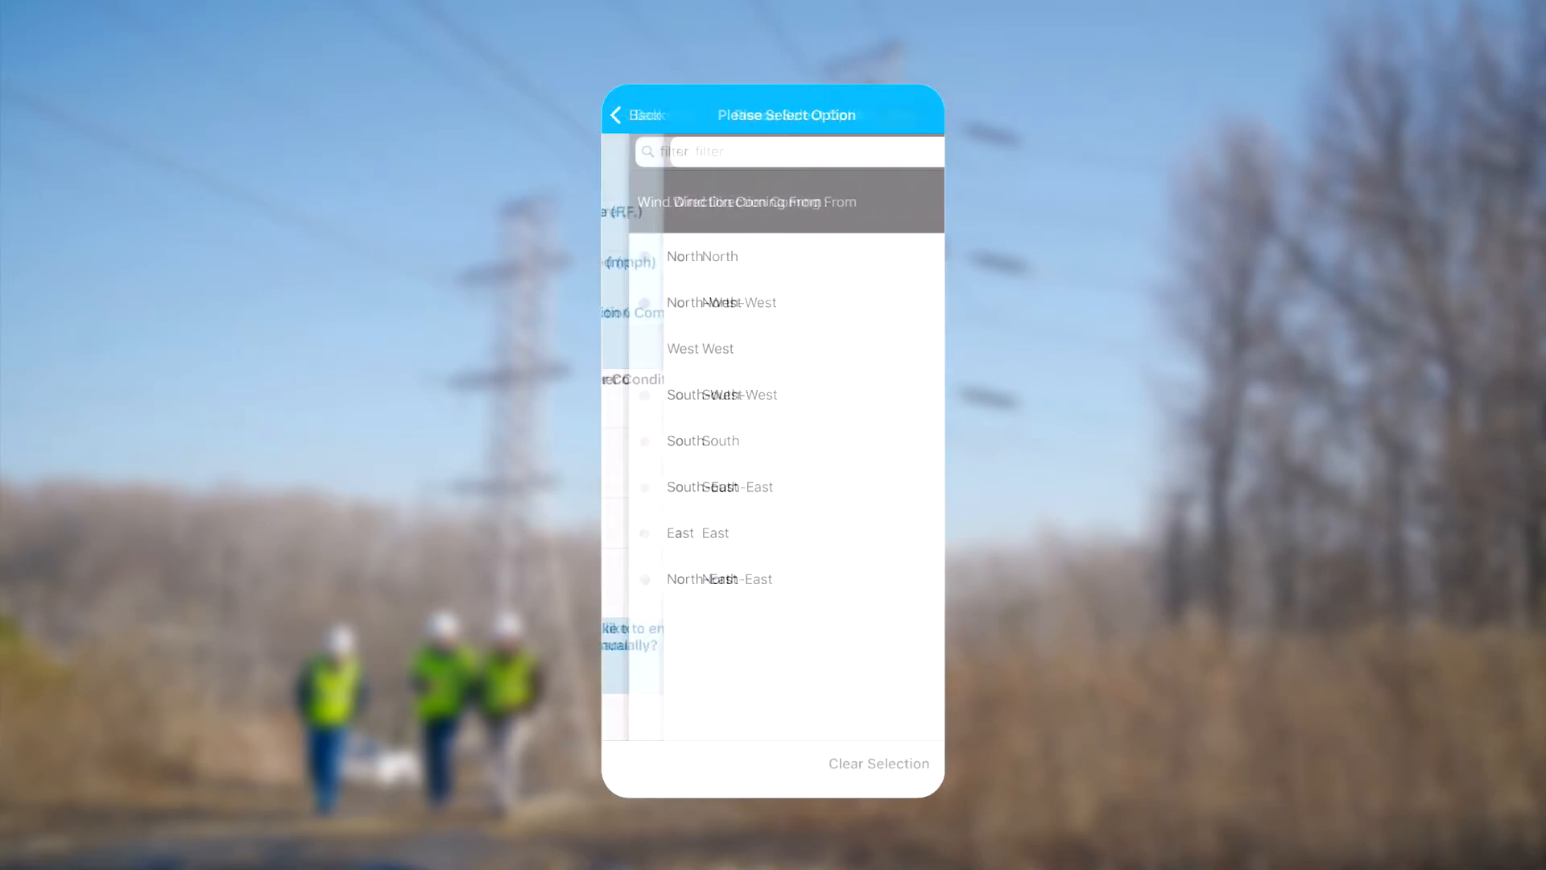
{"action": "left_click", "coordinate": [701, 348]}
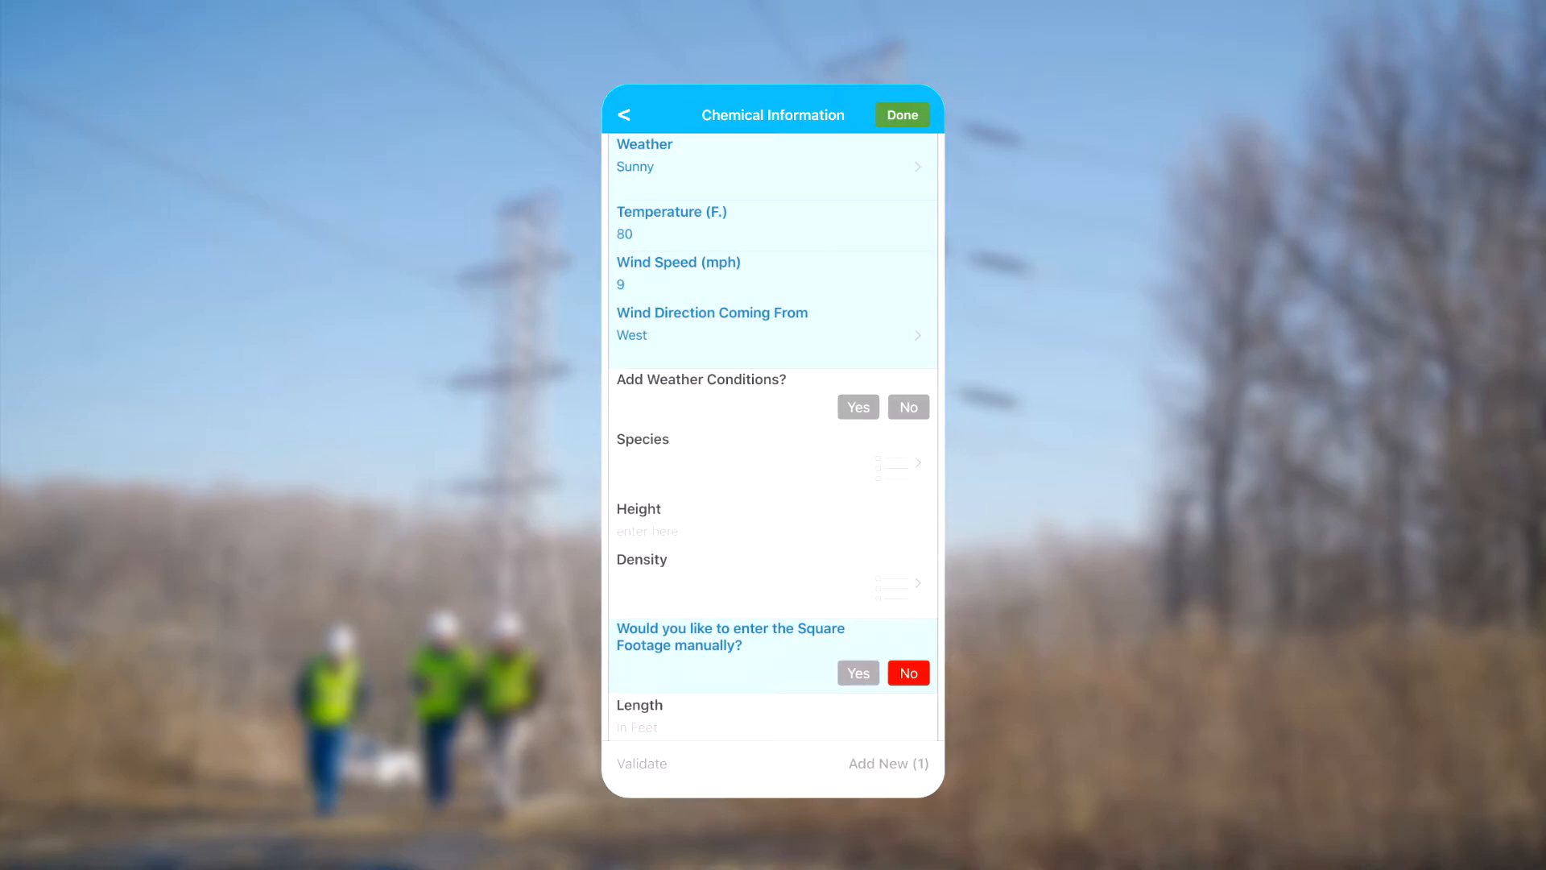
{"action": "left_click", "coordinate": [905, 406]}
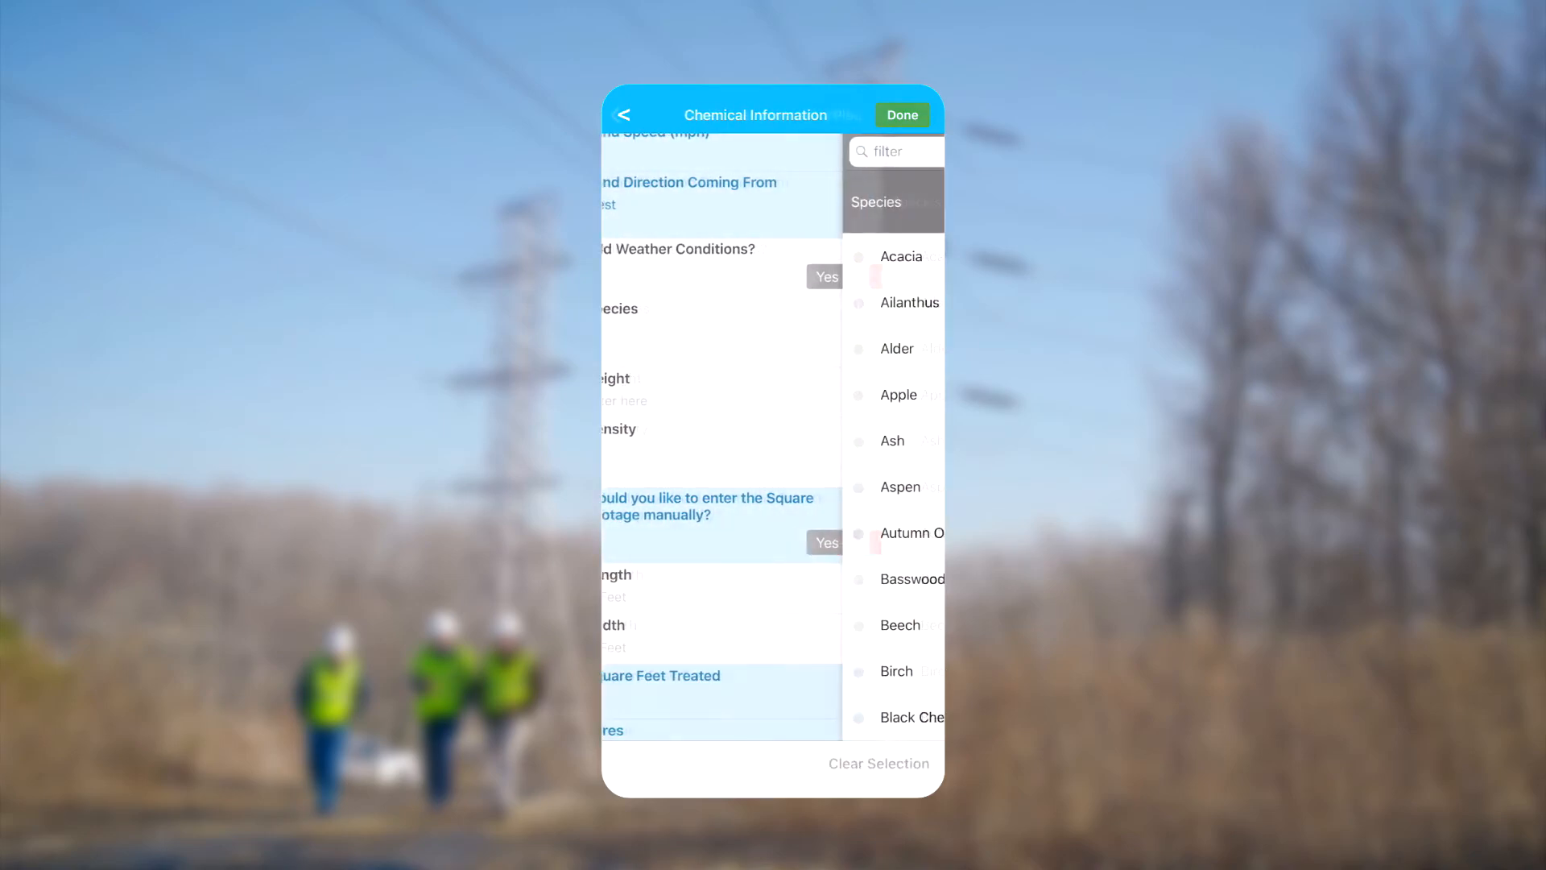
Mark Alder among the treated species and enter a brush height of 4-8.
{"action": "left_click", "coordinate": [896, 347]}
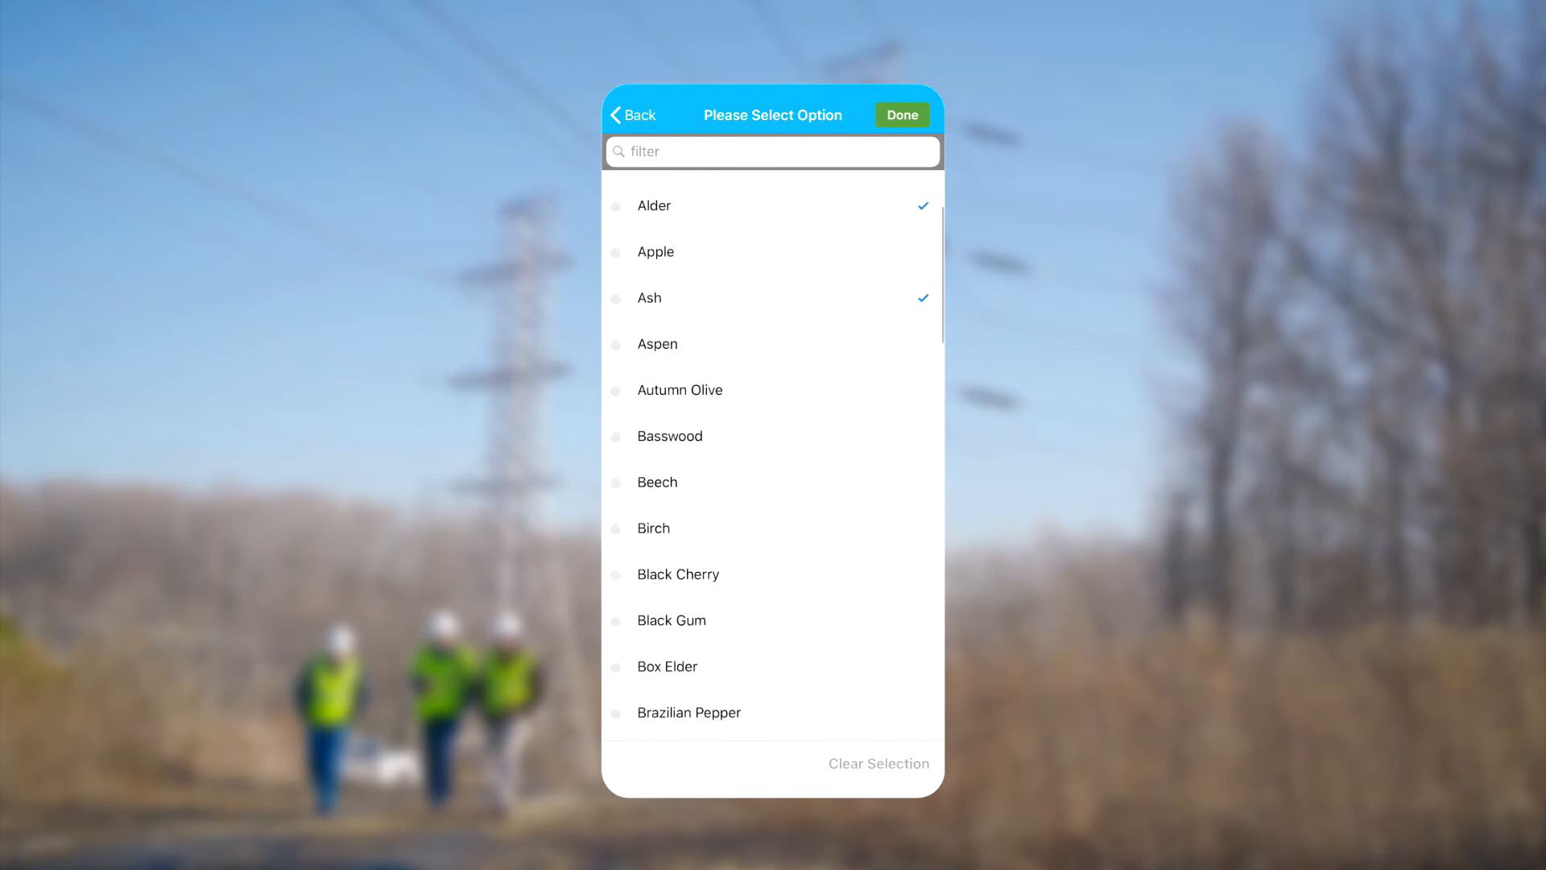
{"action": "scroll", "scroll_direction": "down", "scroll_amount": 3}
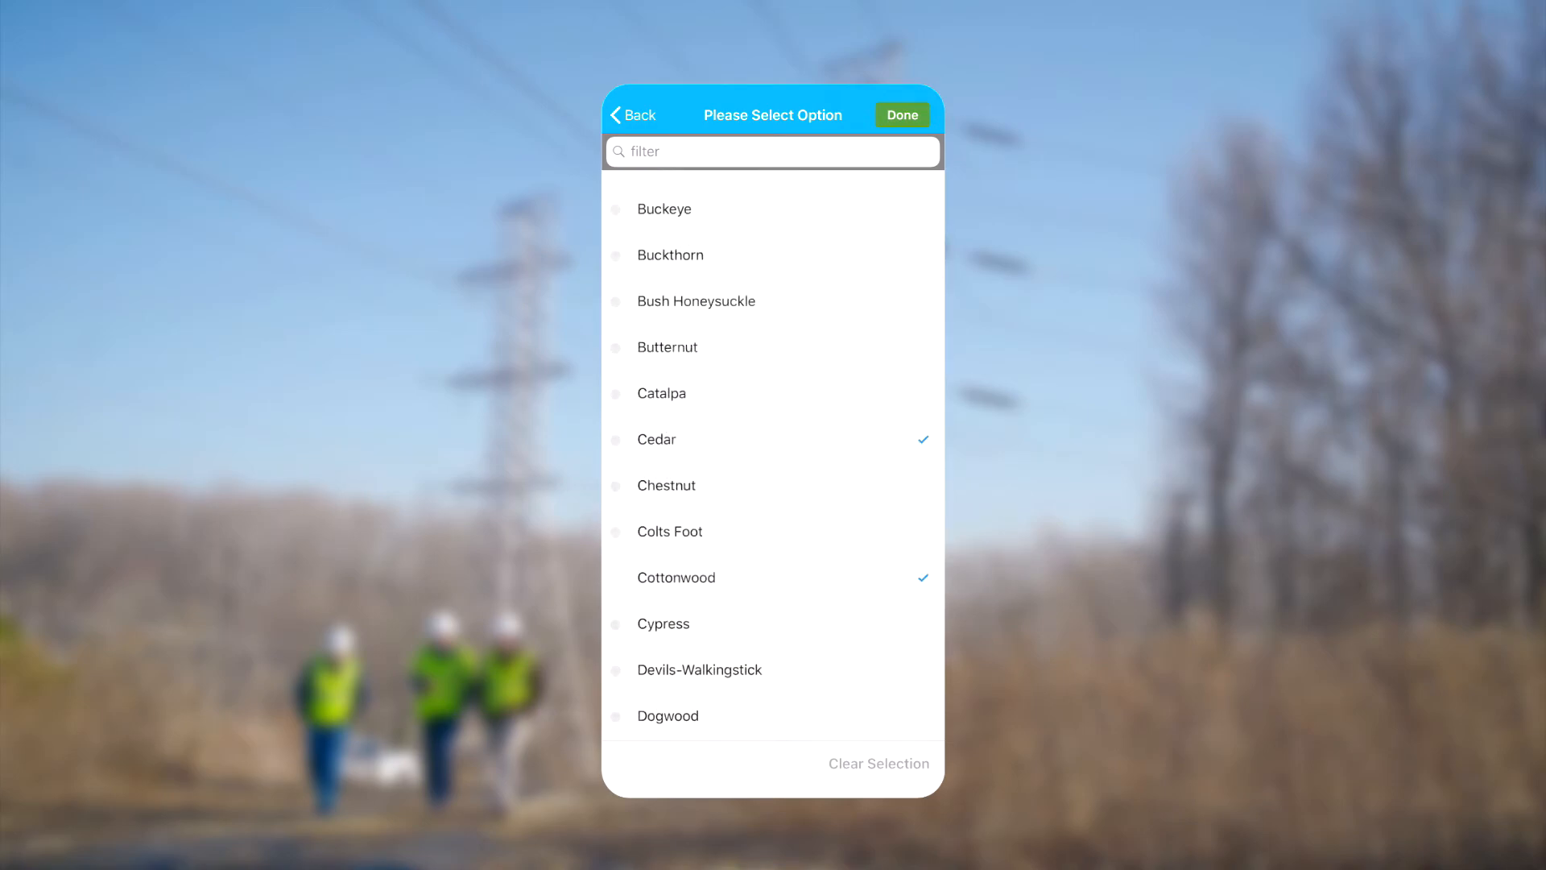
{"action": "left_click", "coordinate": [901, 114]}
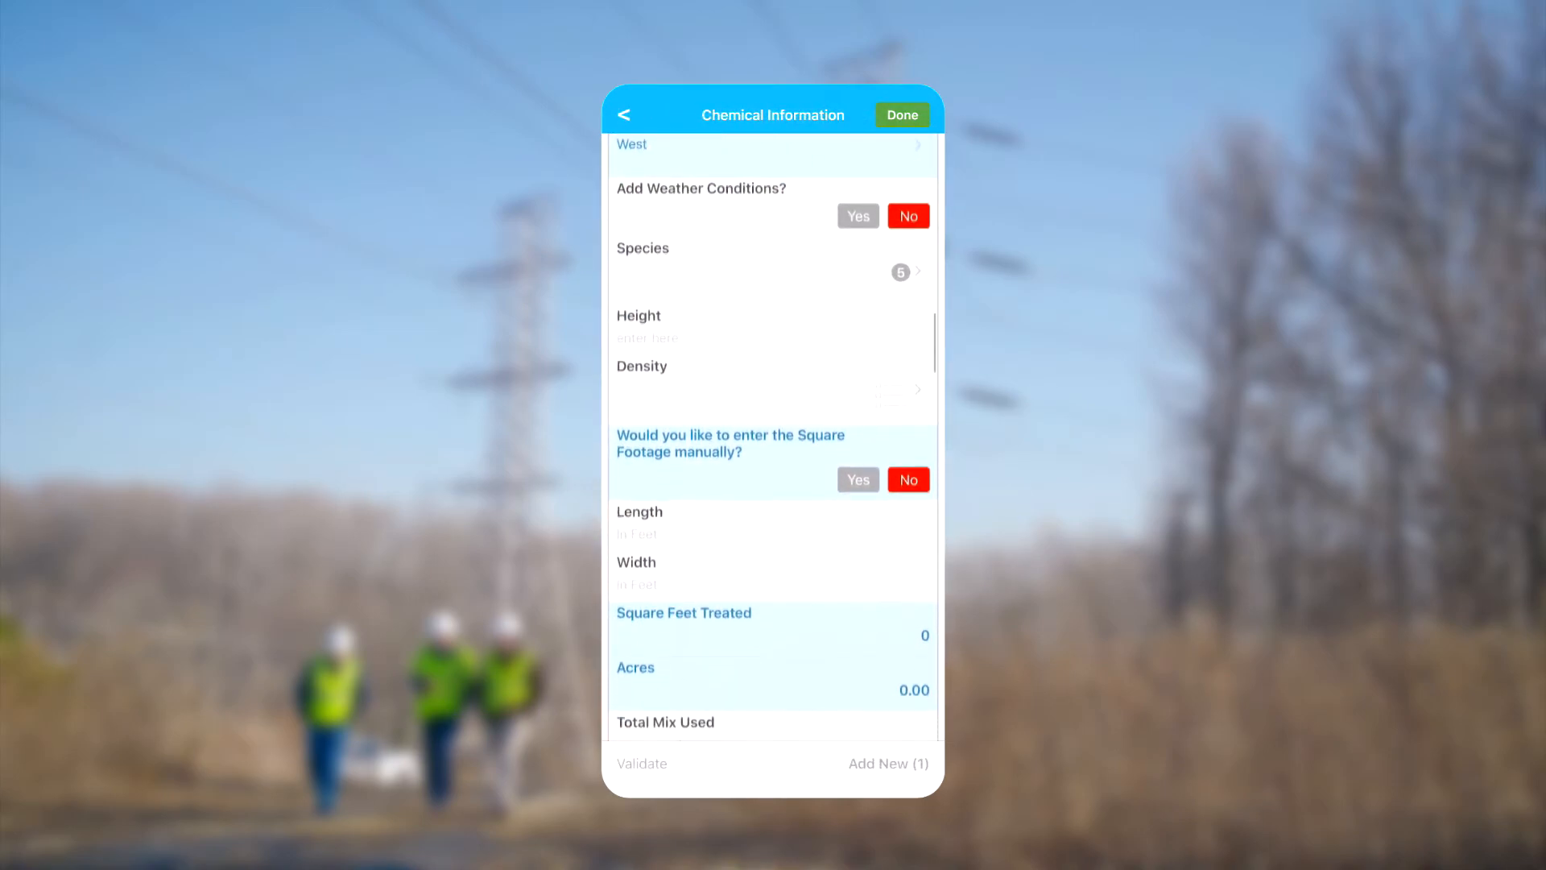
{"action": "type", "text": "4-8"}
{"action": "type", "text": "2500"}
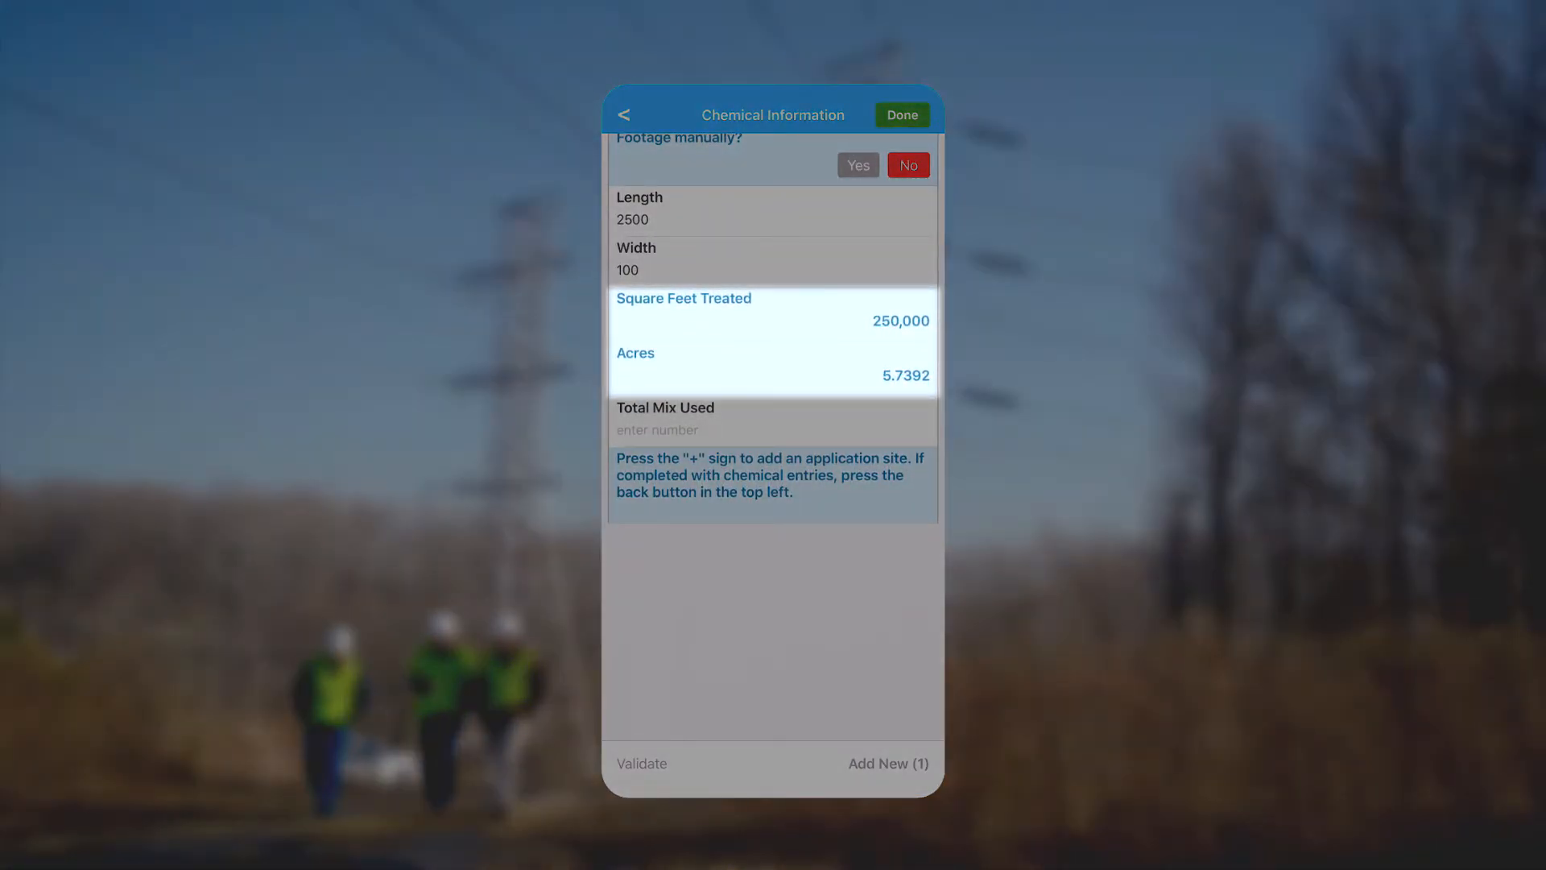
Set Total Mix Used to 500.
{"action": "left_click", "coordinate": [772, 428]}
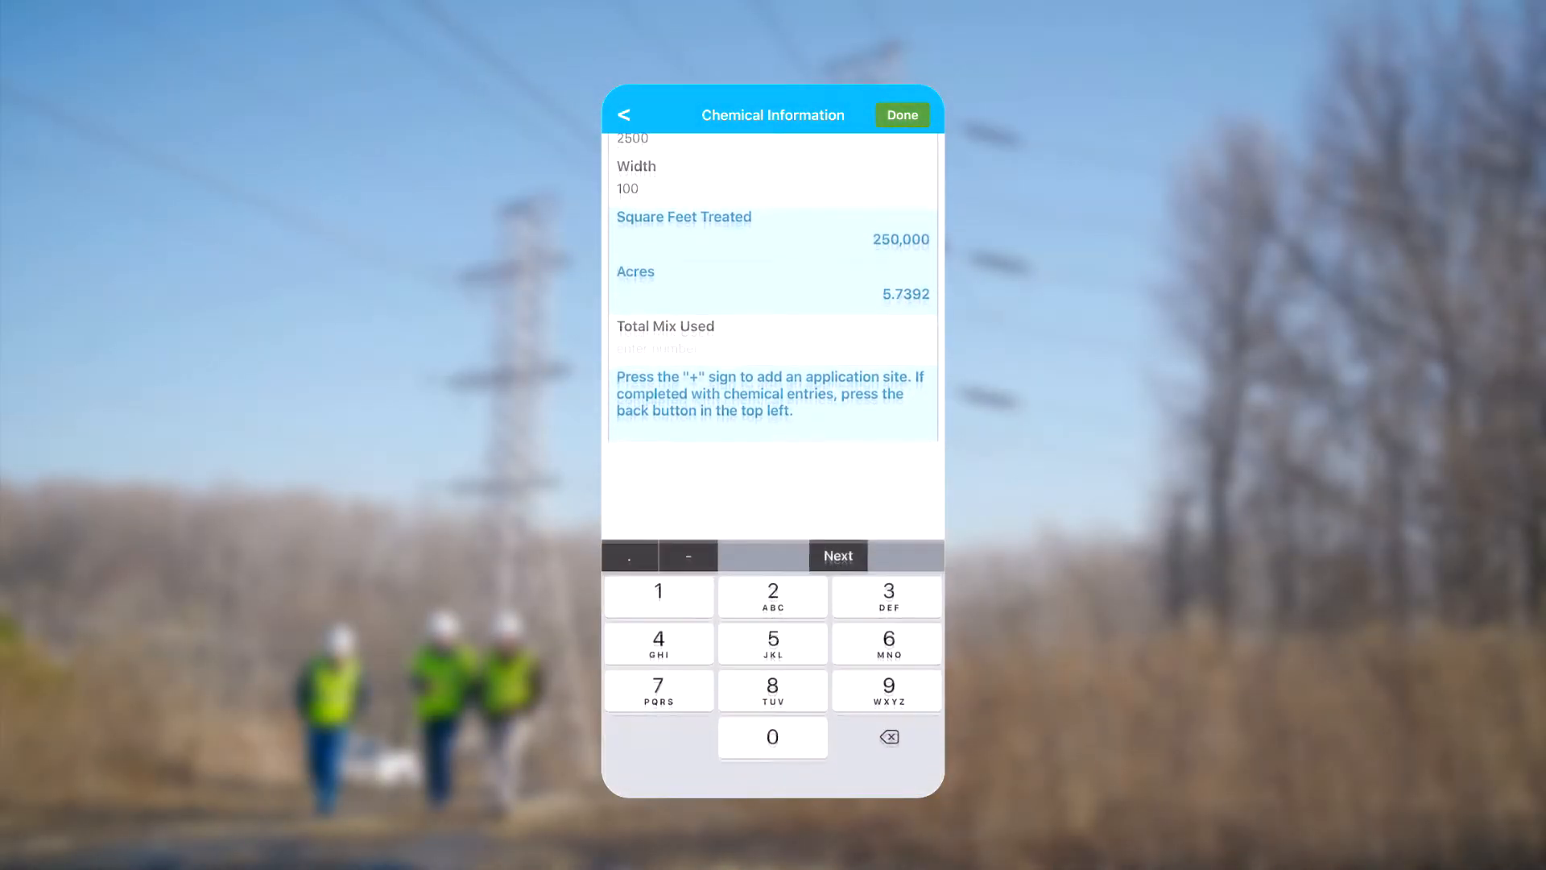
{"action": "type", "text": "500"}
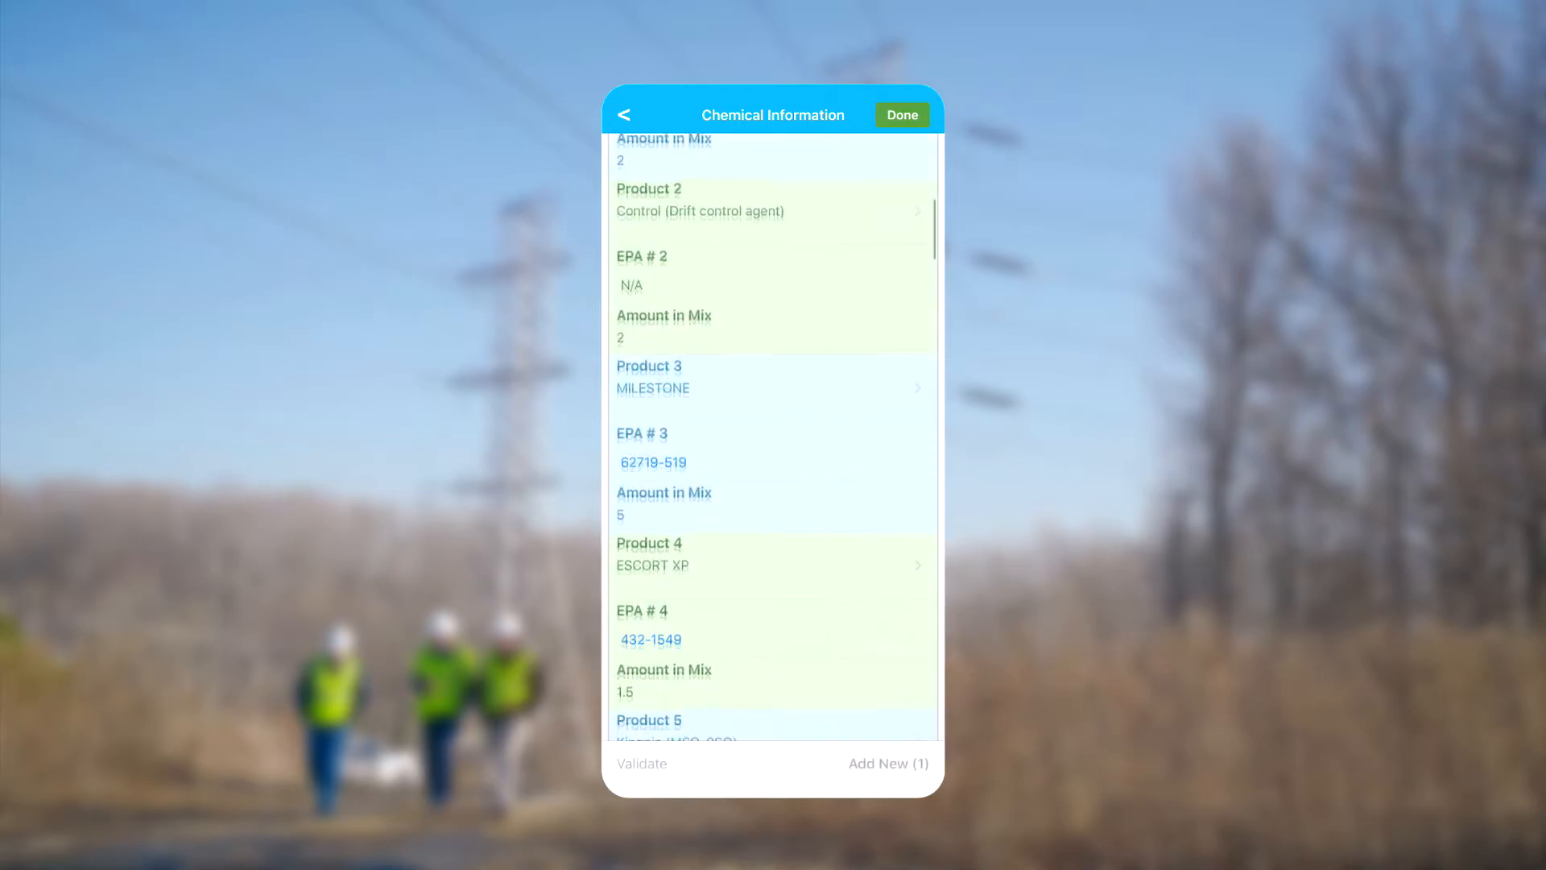
{"action": "scroll", "scroll_direction": "down", "scroll_amount": 3}
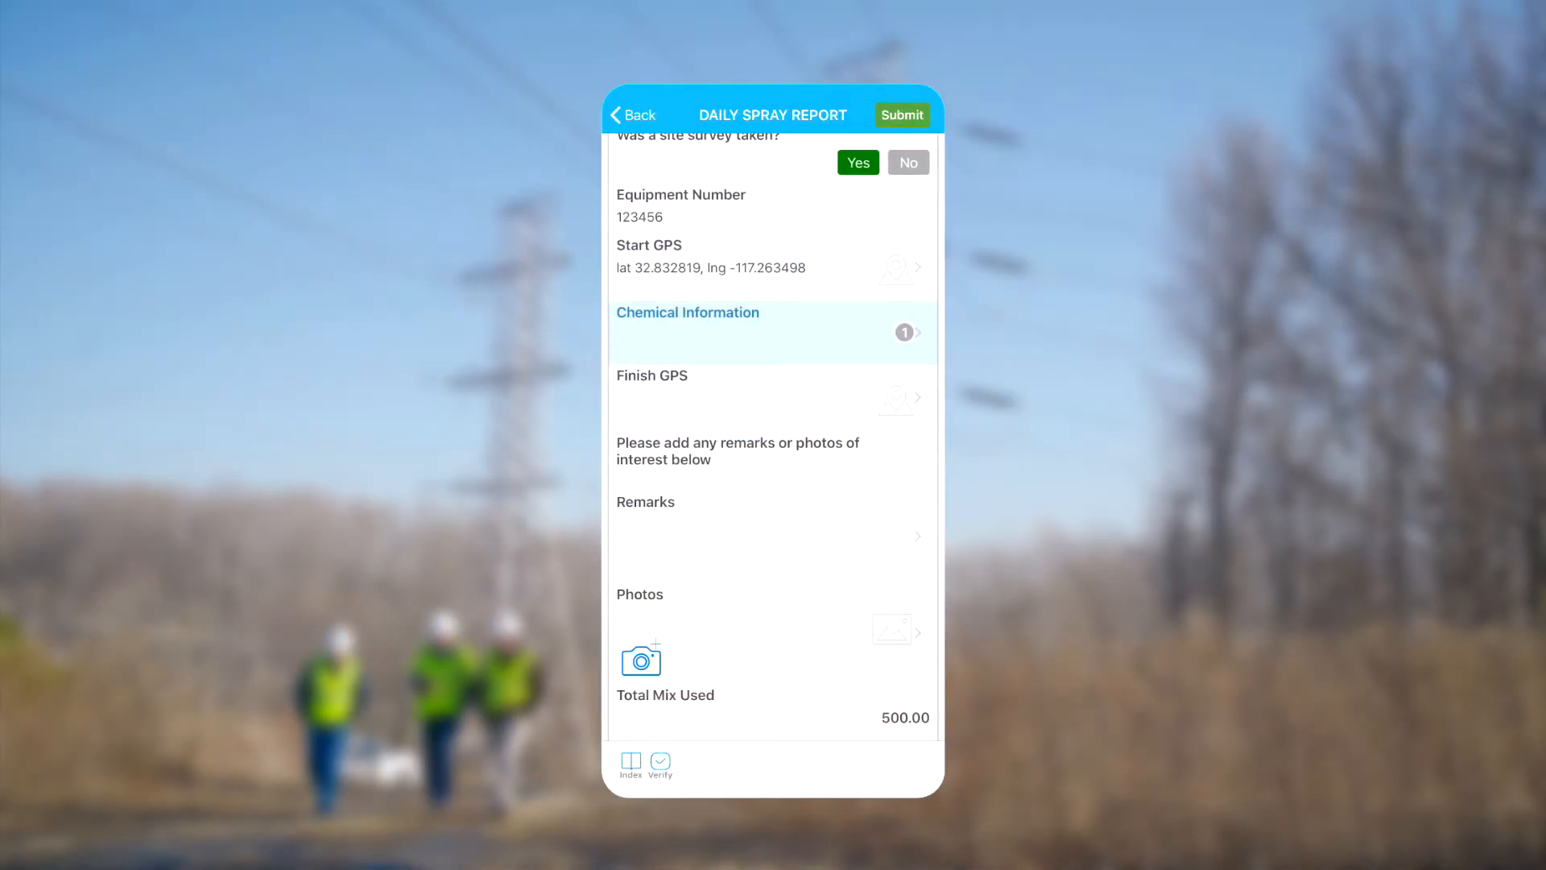
Enter a Remarks note about clearing roadside brush and branches and attach three photos.
{"action": "left_click", "coordinate": [771, 331]}
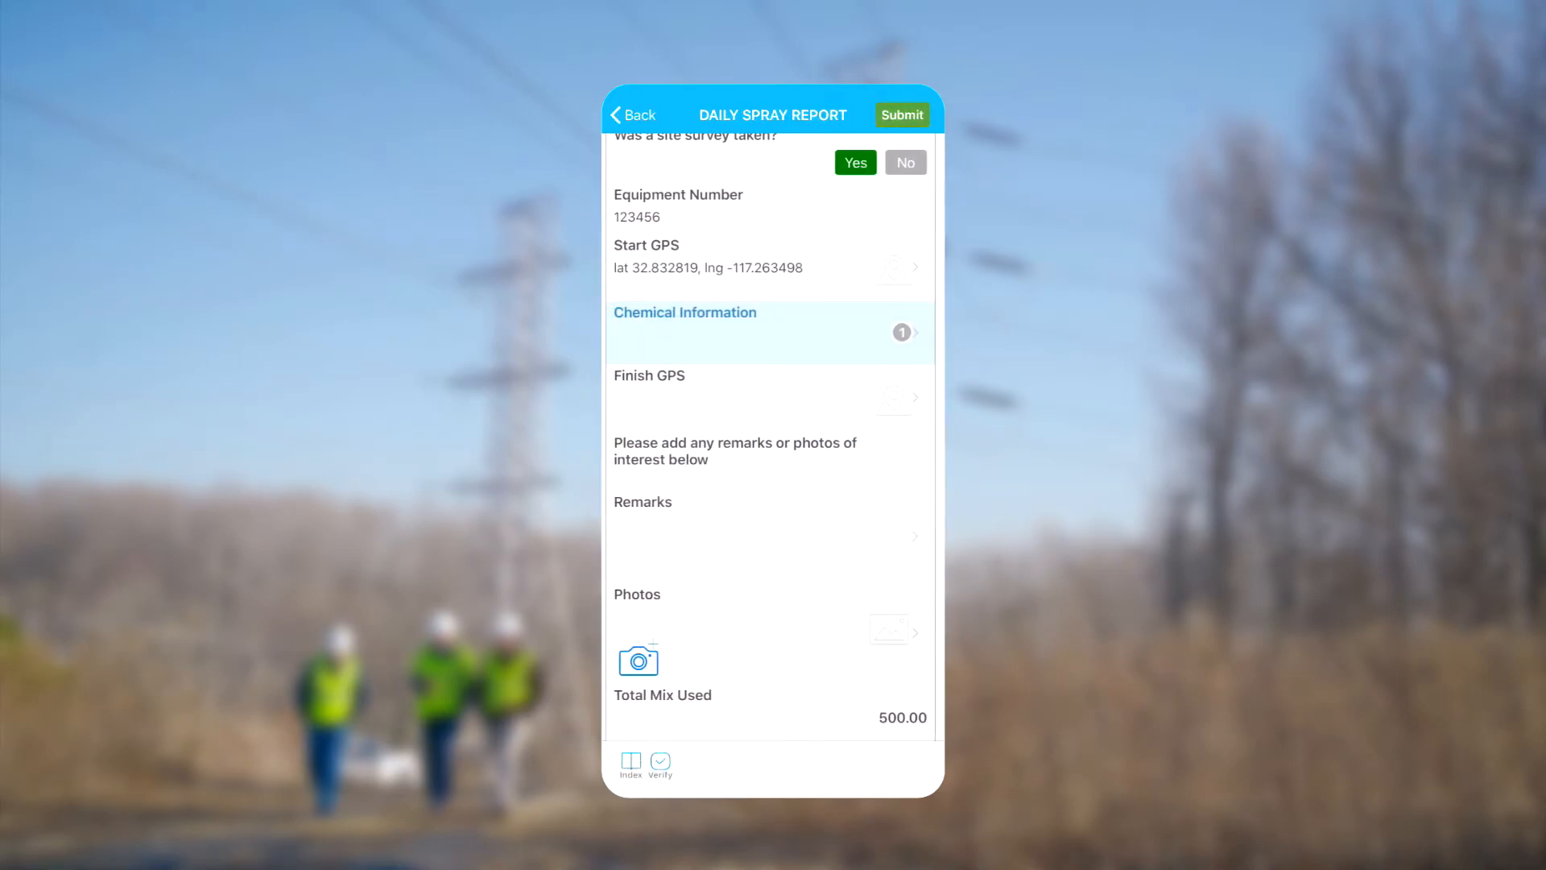
{"action": "scroll", "scroll_direction": "down", "scroll_amount": 3}
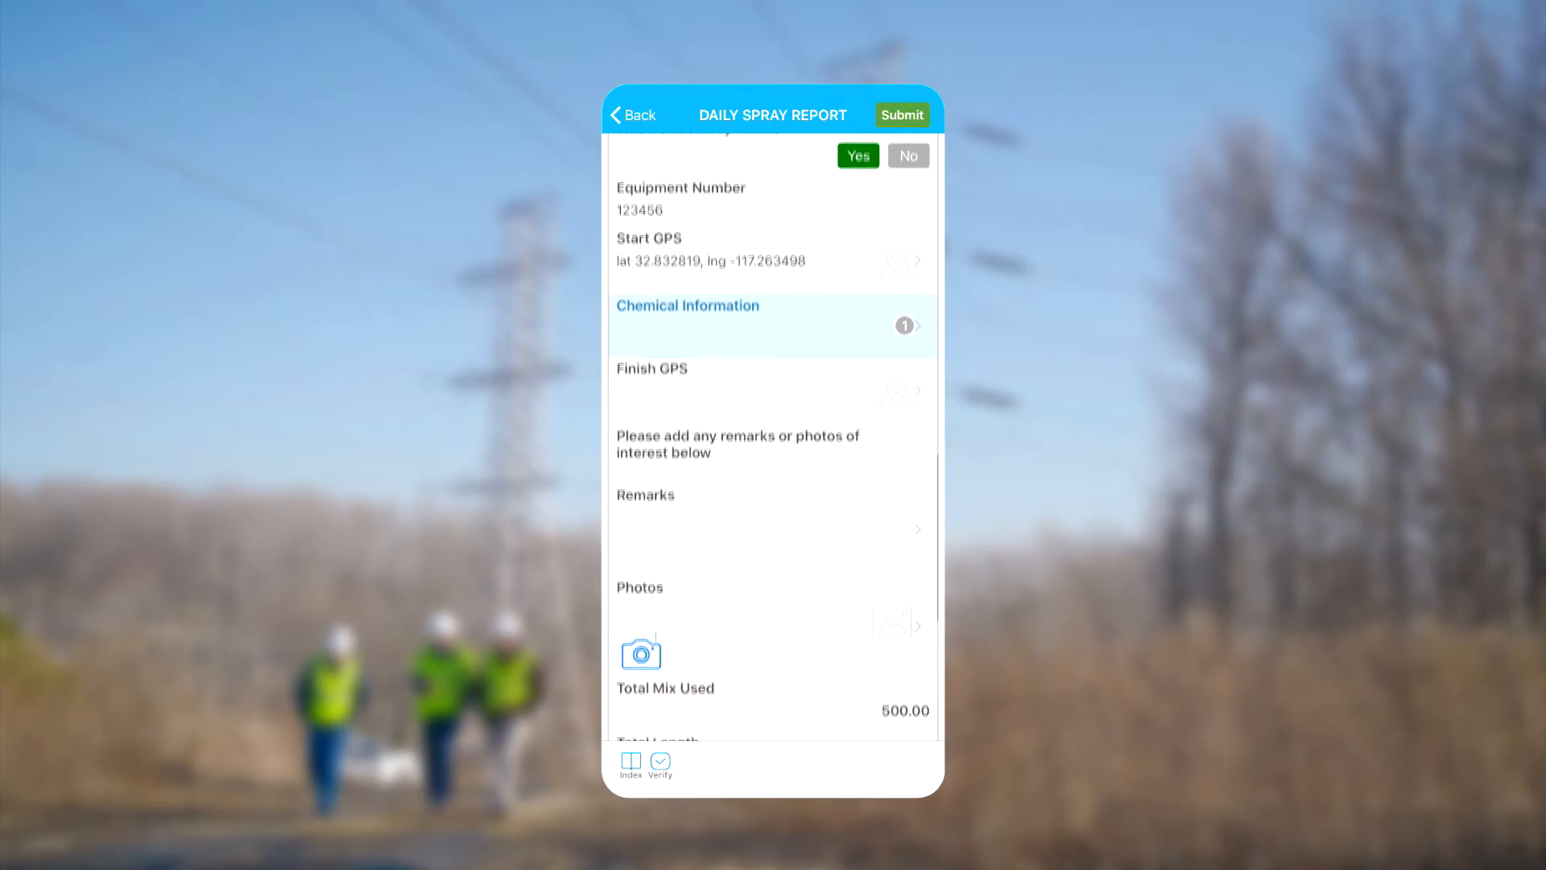
{"action": "scroll", "scroll_direction": "down", "scroll_amount": 3}
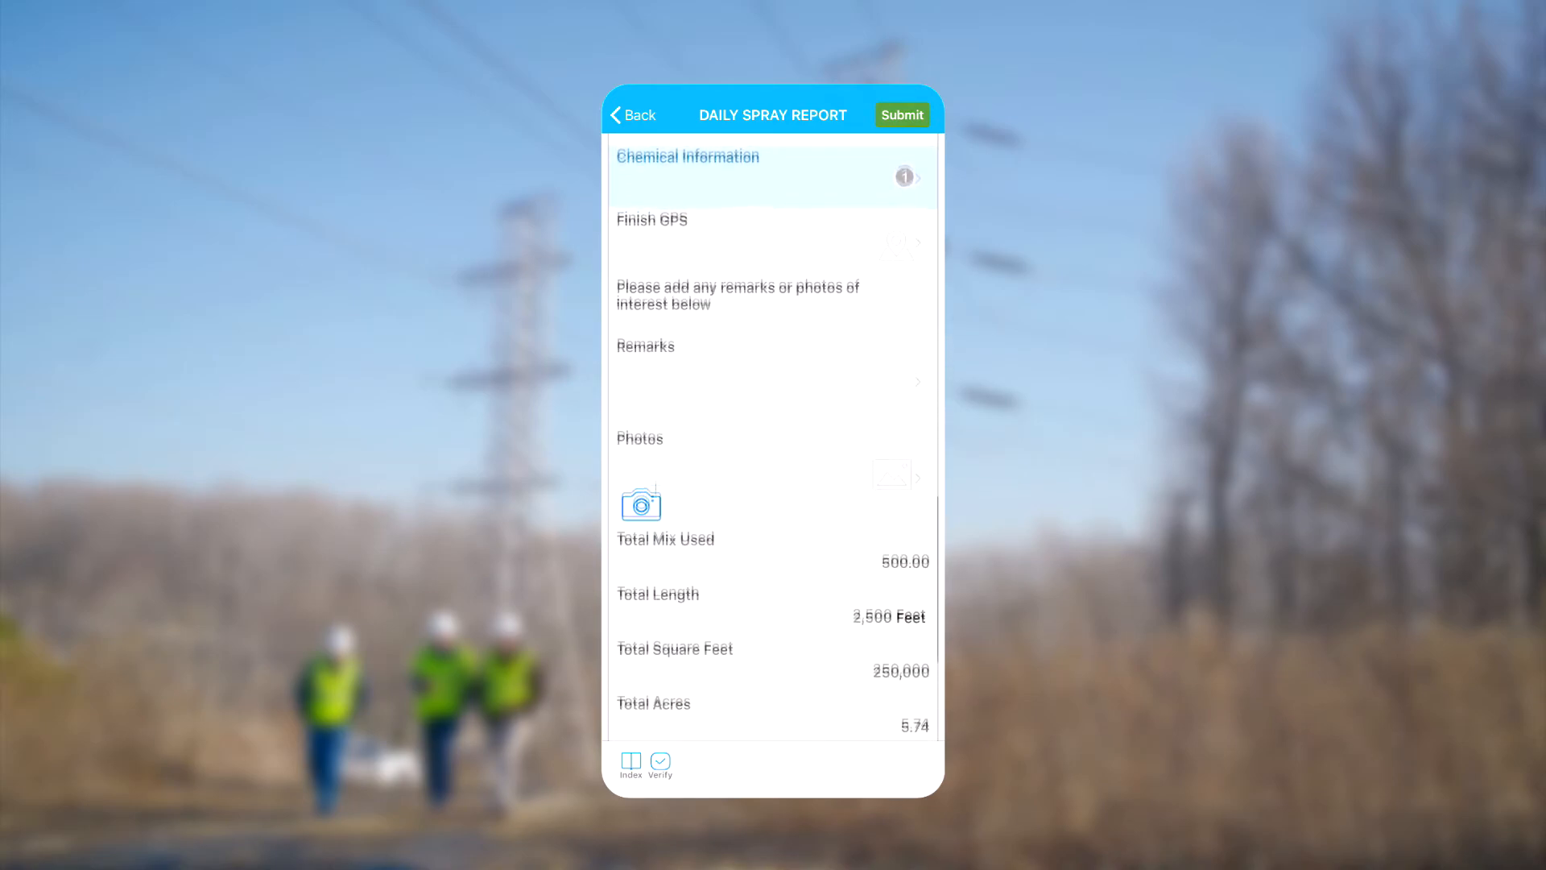
{"action": "scroll", "scroll_direction": "down", "scroll_amount": 3}
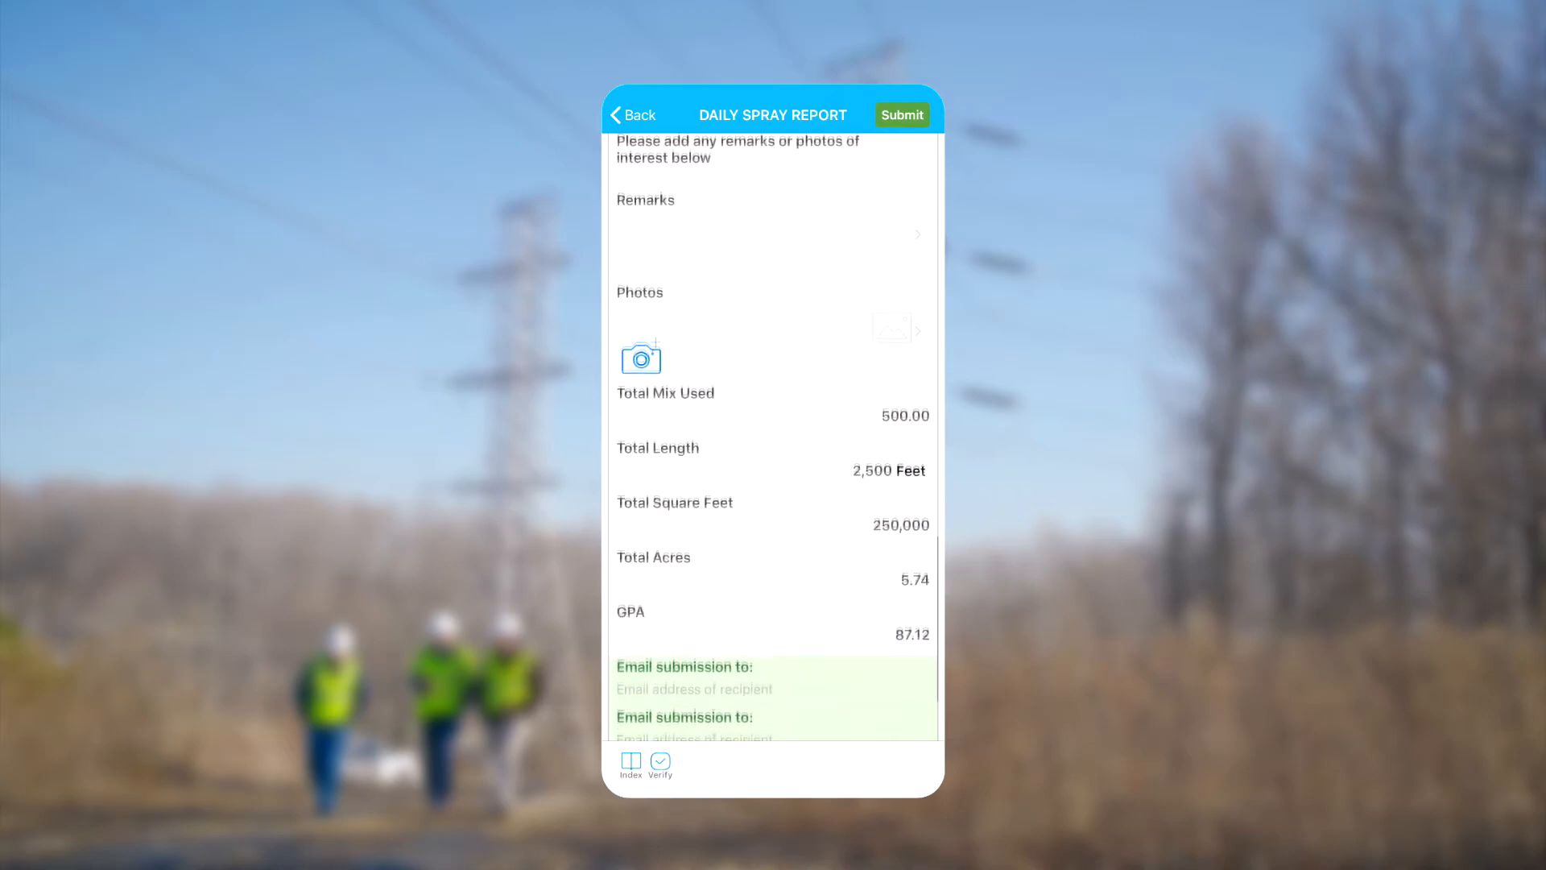
{"action": "scroll", "scroll_direction": "down", "scroll_amount": 3}
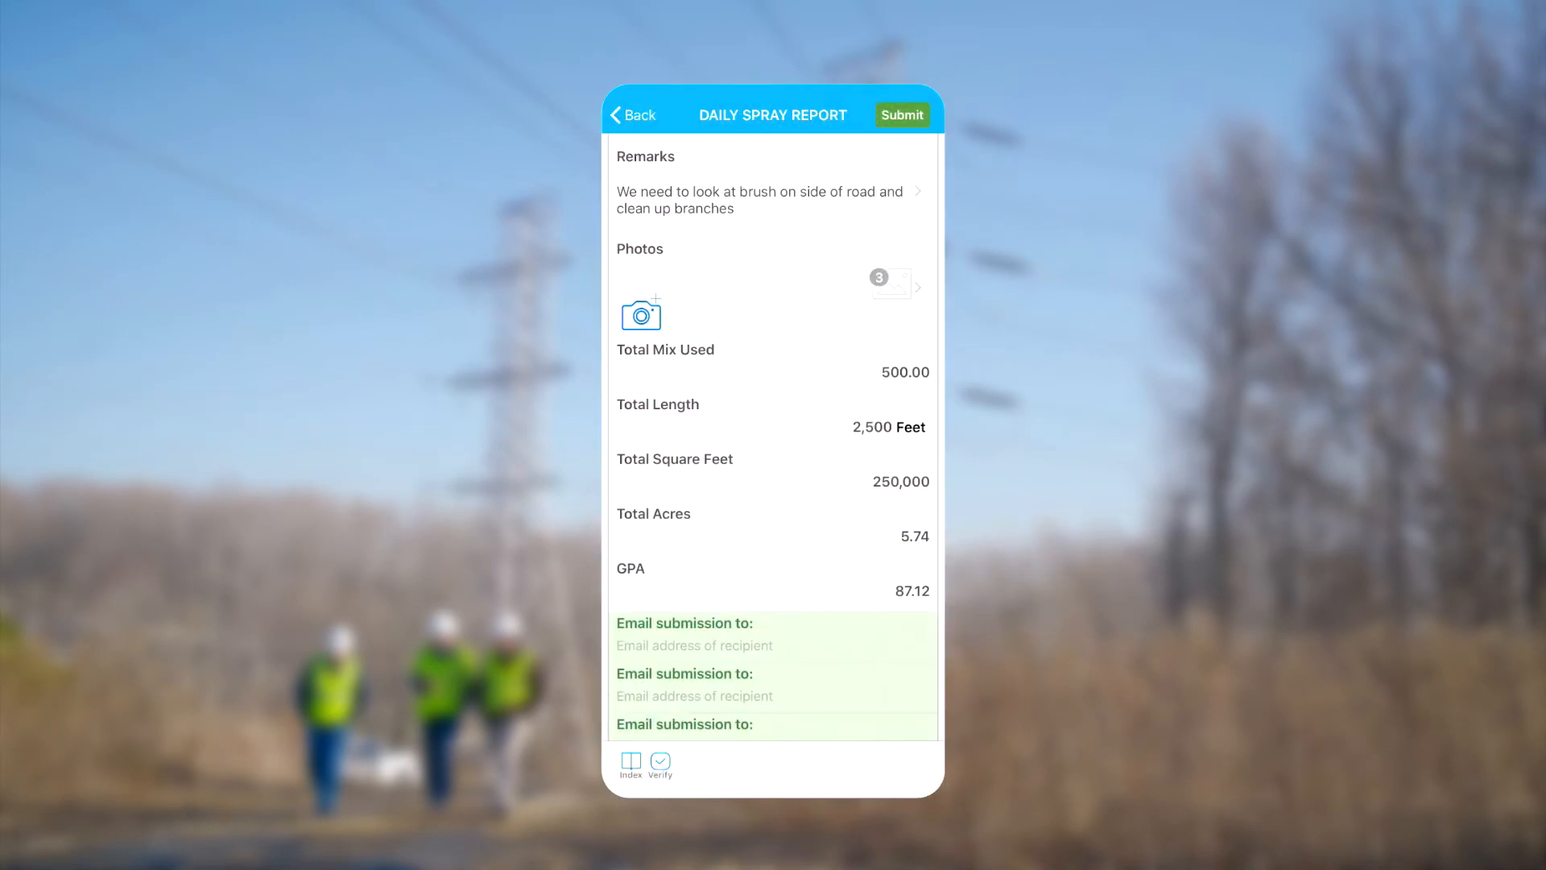
Comment on an attached photo and fill in the email recipient for submission.
{"action": "left_click", "coordinate": [641, 314]}
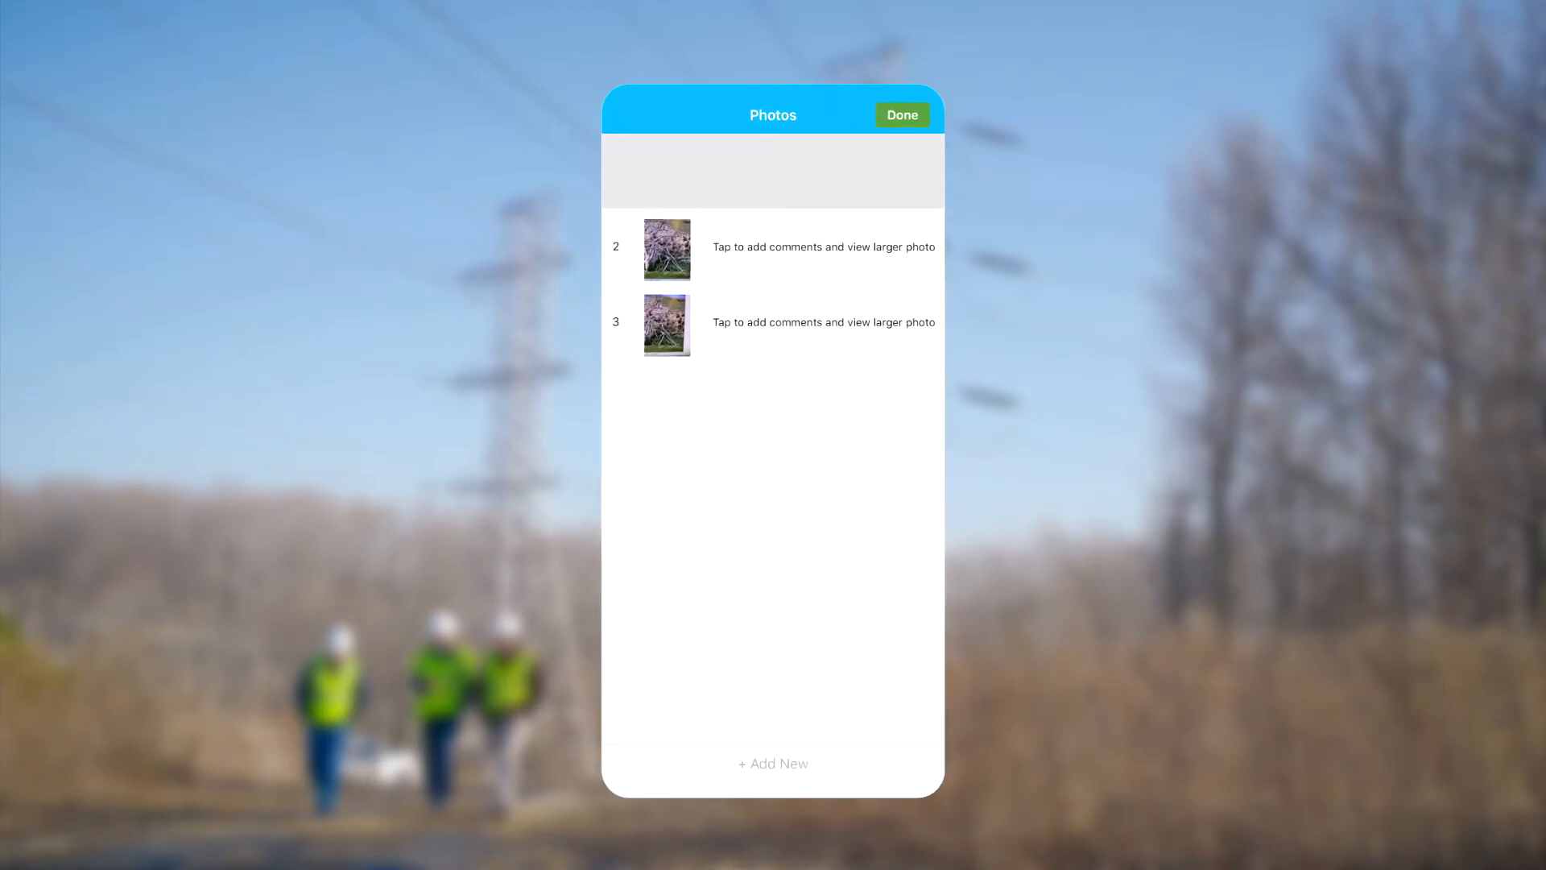
{"action": "left_click", "coordinate": [667, 248]}
{"action": "type", "text": "Tes"}
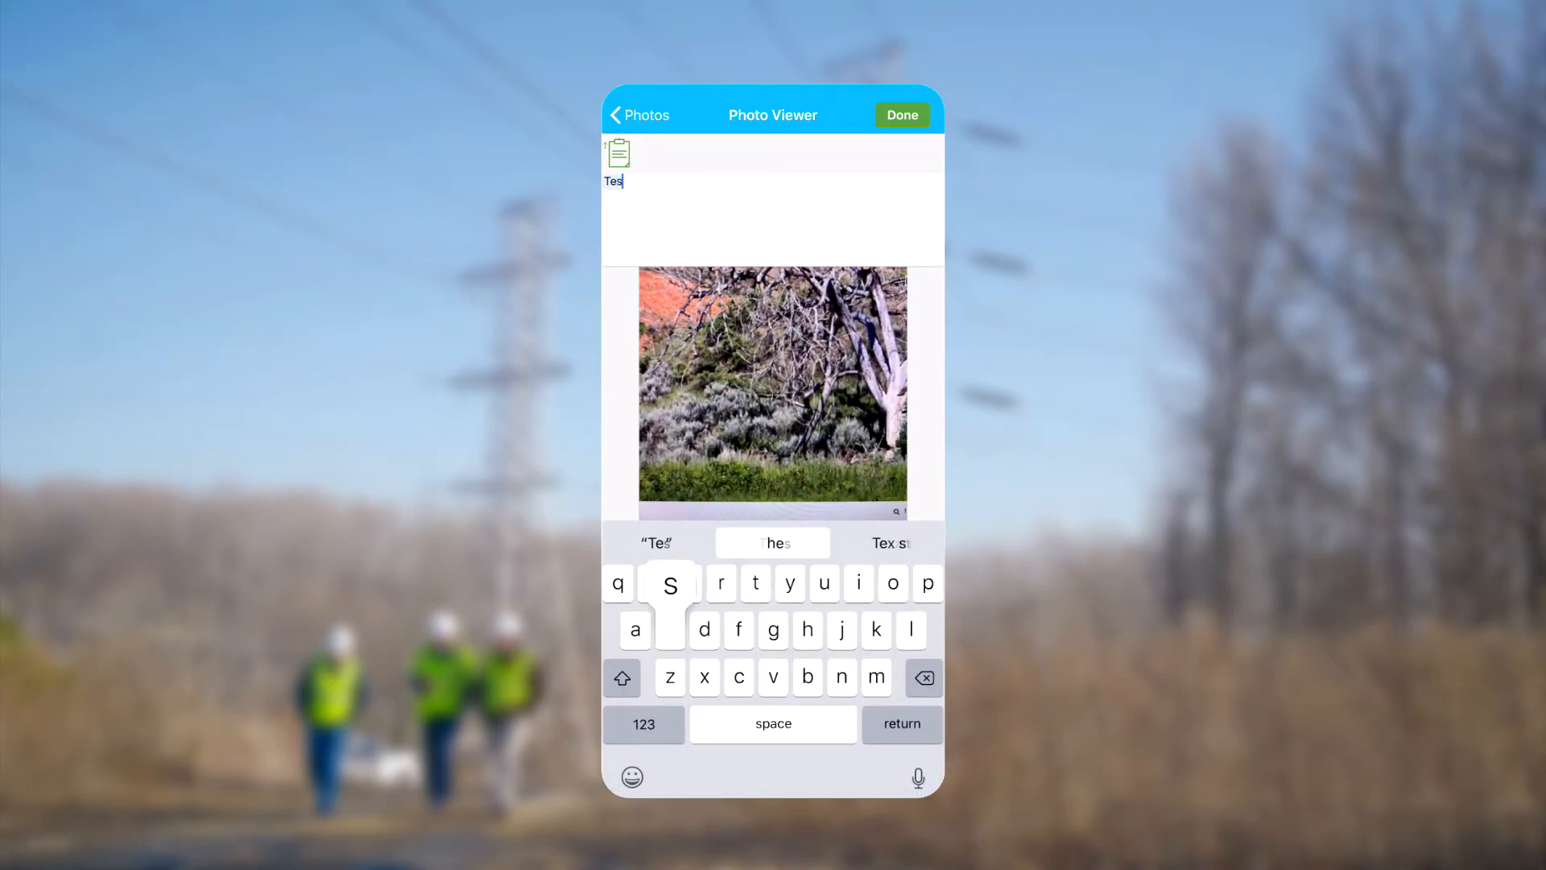
{"action": "type", "text": "t"}
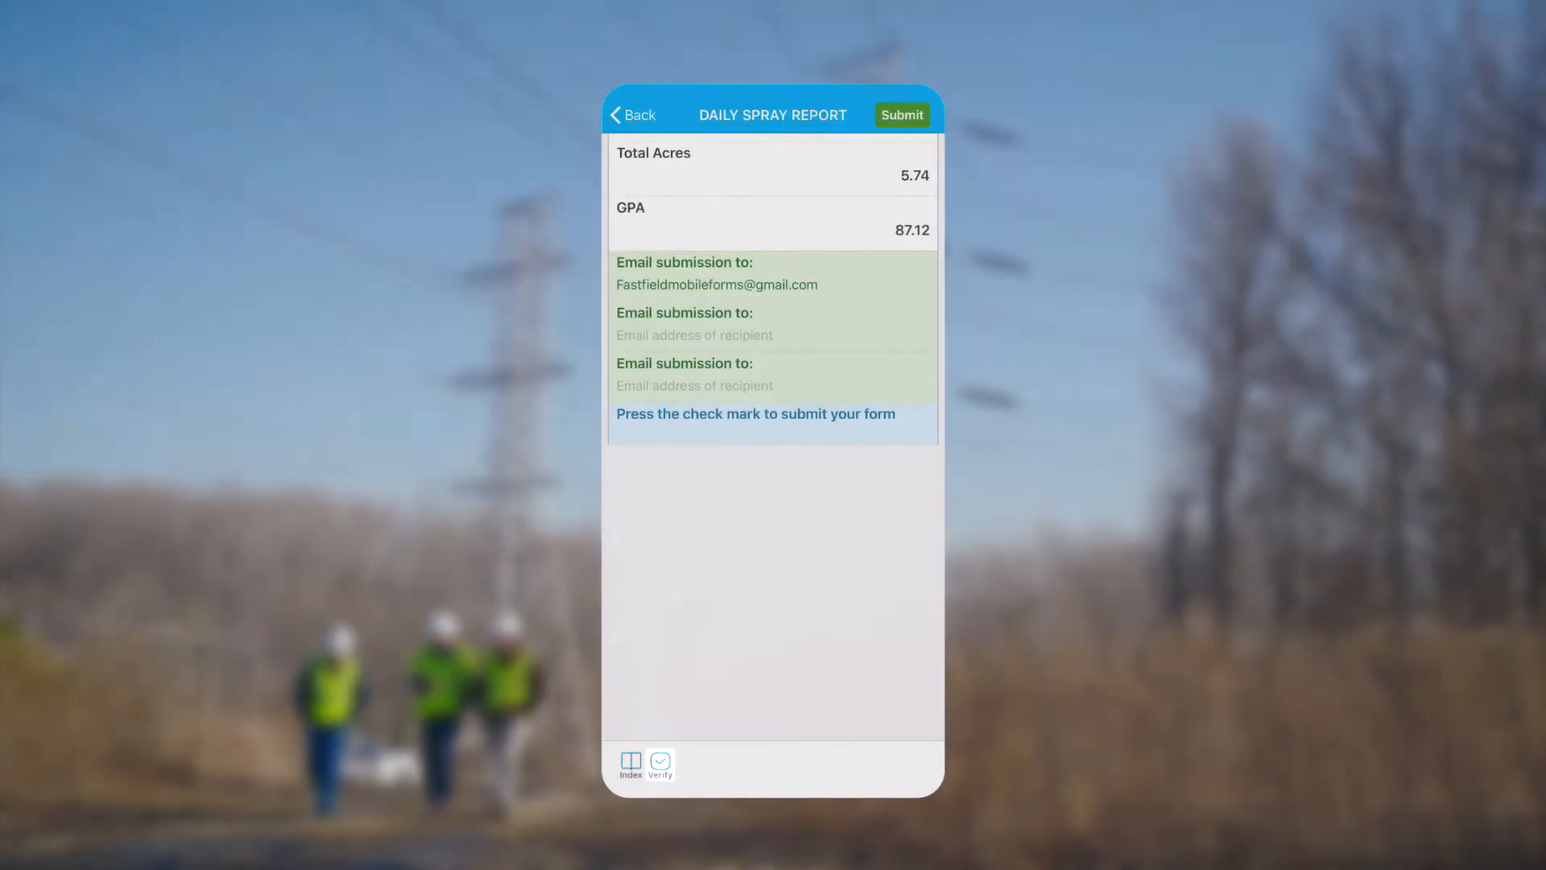
Run Verify, review the validation errors, and answer Yes to 'I have read and Understood labels'.
{"action": "left_click", "coordinate": [630, 767]}
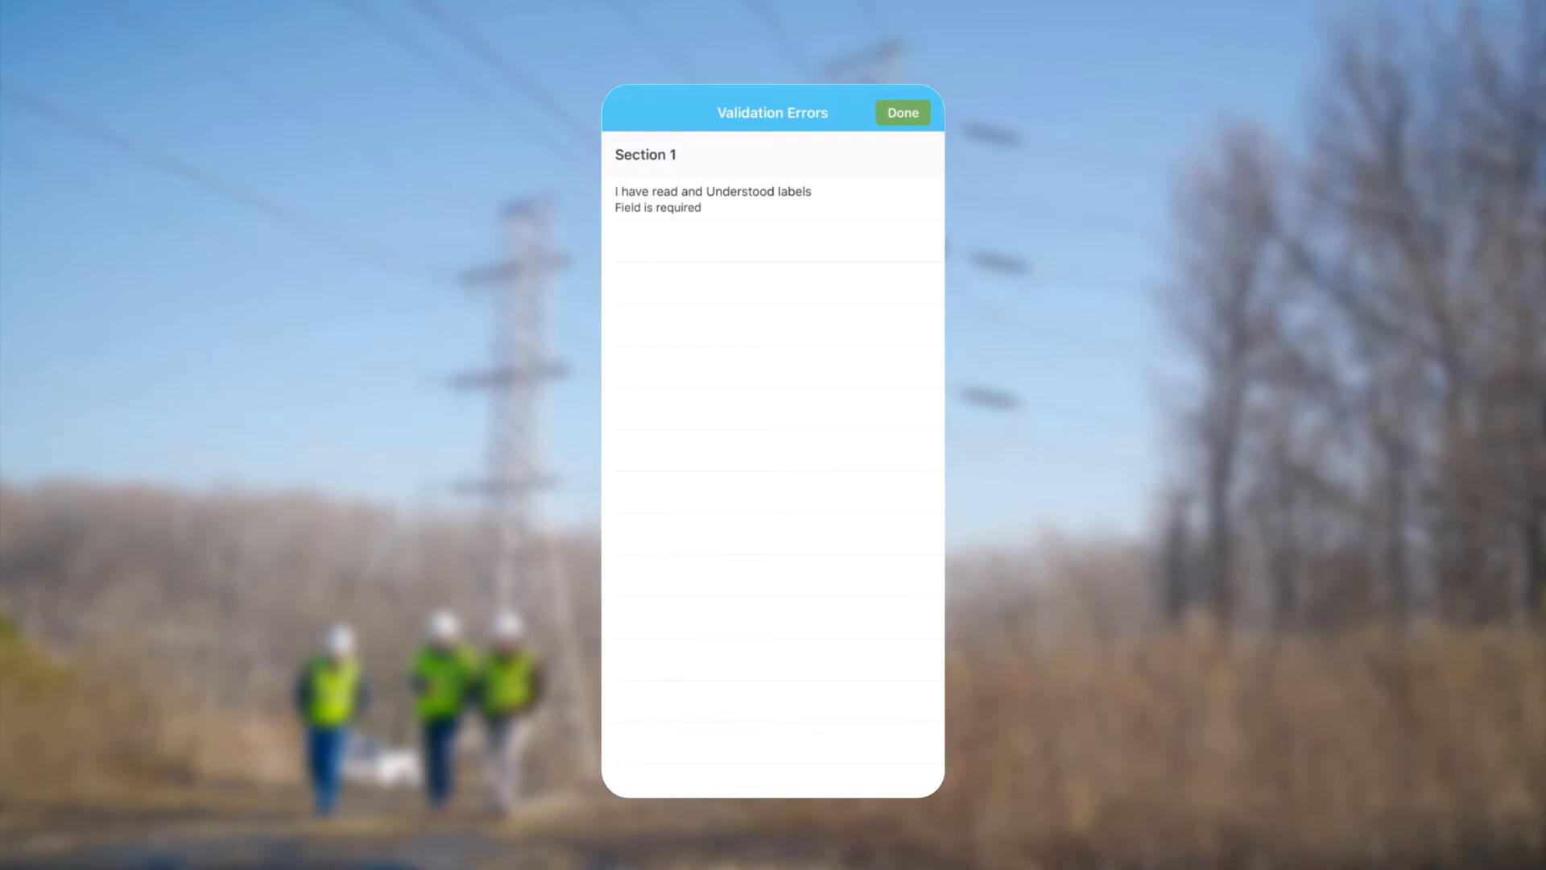
{"action": "left_click", "coordinate": [900, 113]}
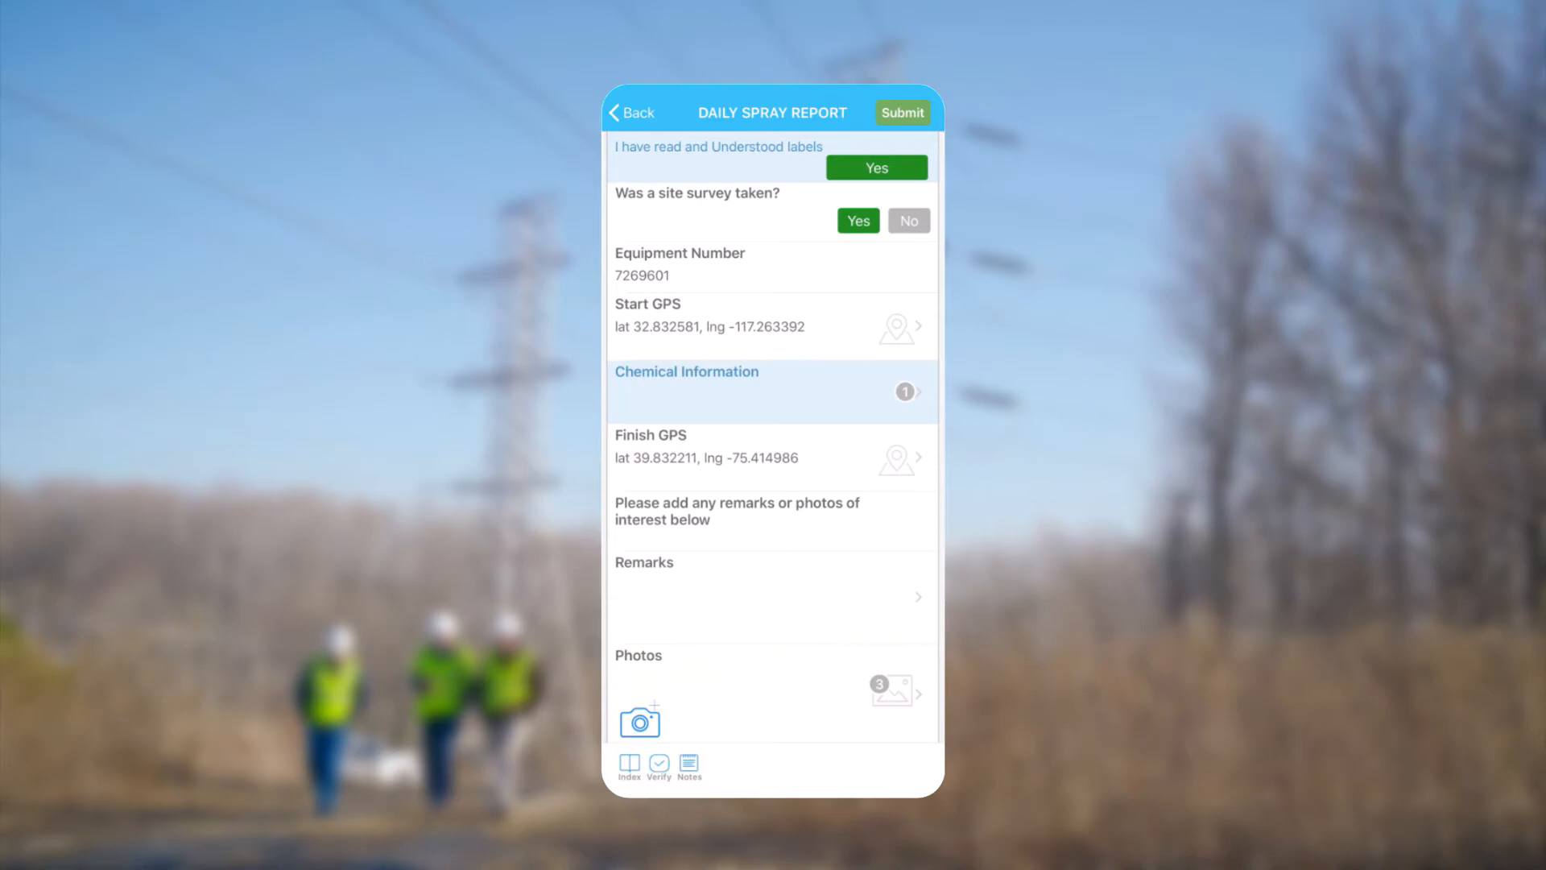
{"action": "left_click", "coordinate": [875, 166]}
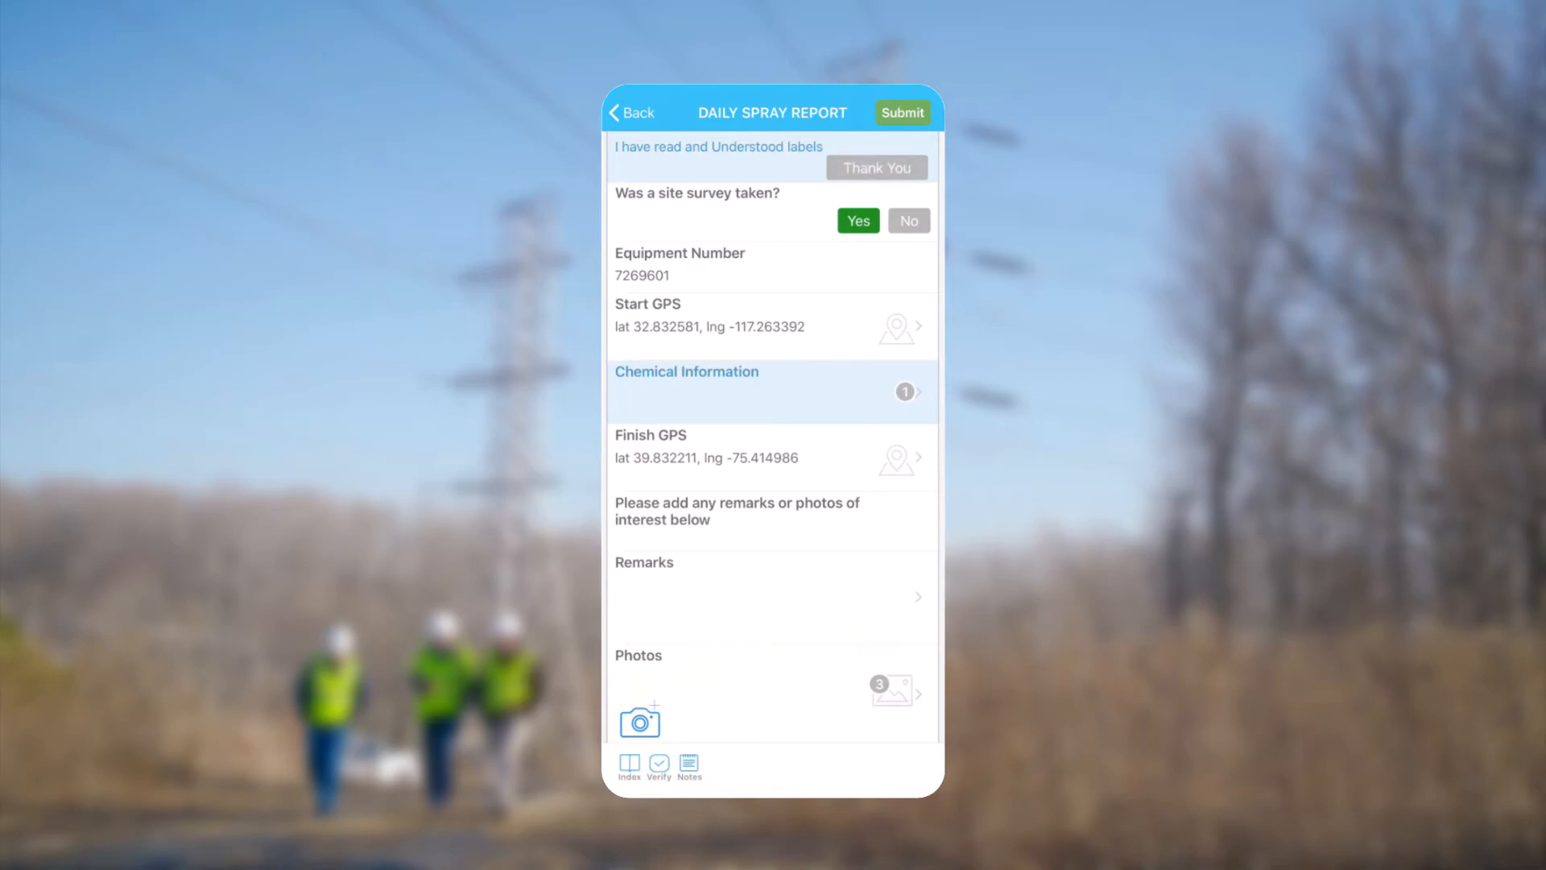
{"action": "scroll", "scroll_direction": "down", "scroll_amount": 3}
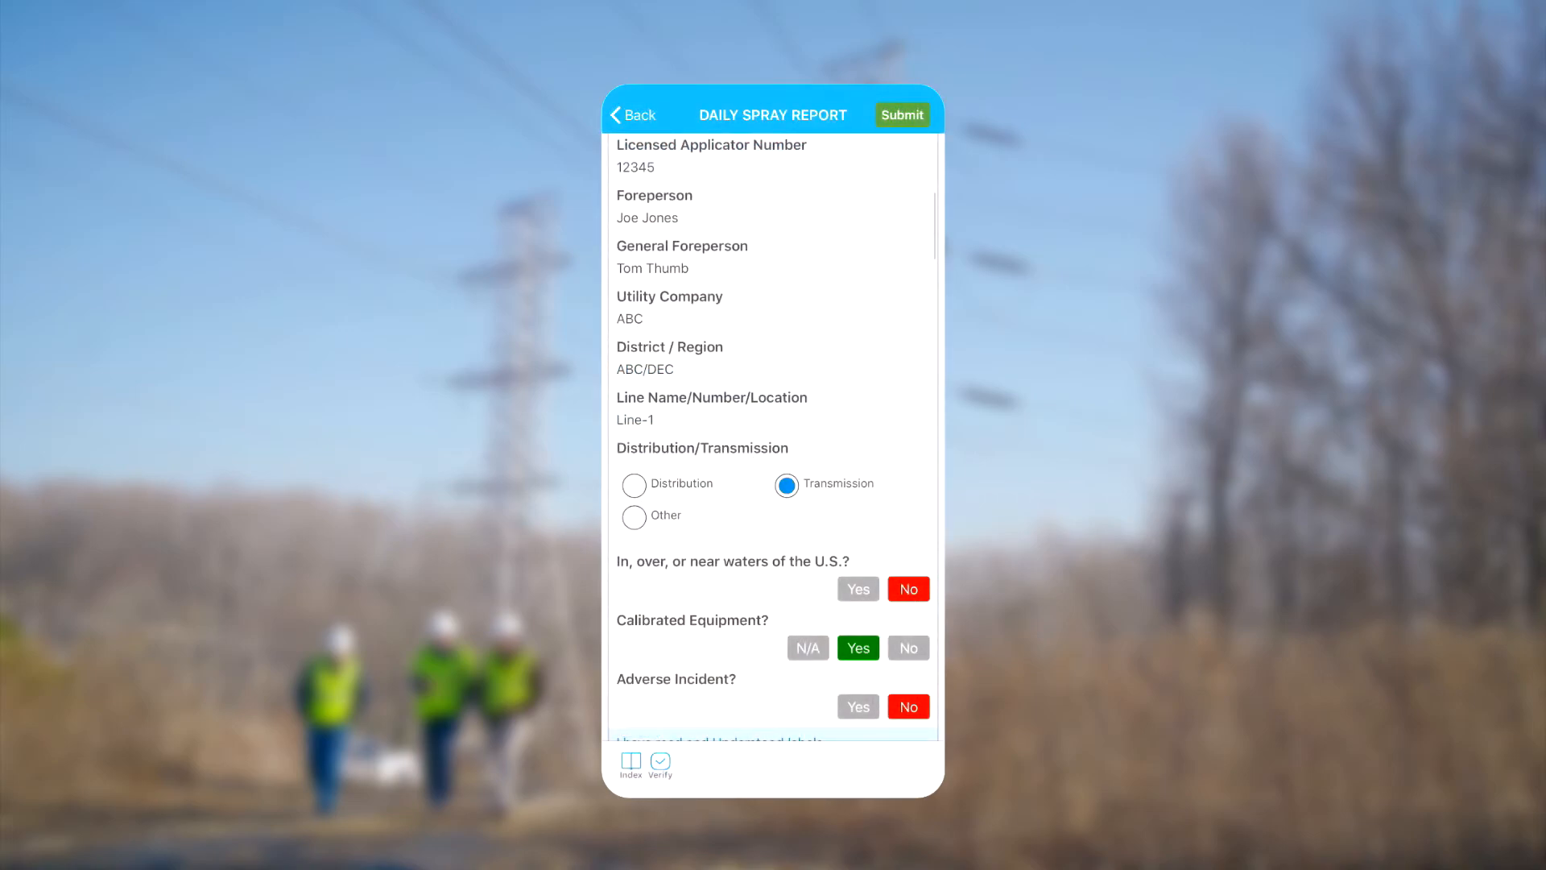
Submit the Daily Spray Report, confirm, and return to Form Libraries.
{"action": "left_click", "coordinate": [901, 115]}
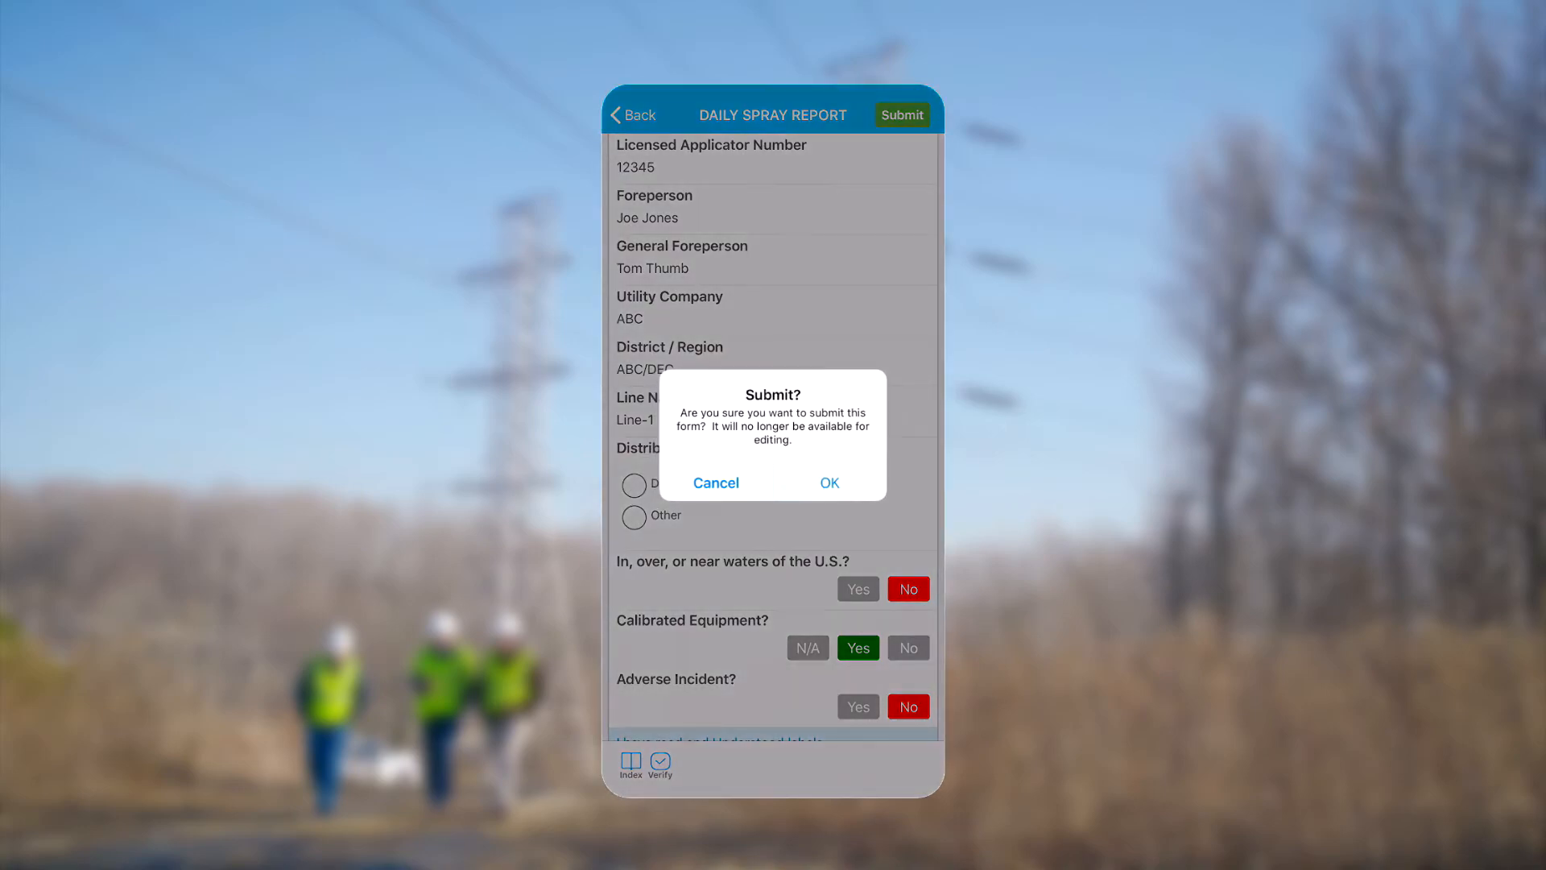
{"action": "left_click", "coordinate": [828, 482]}
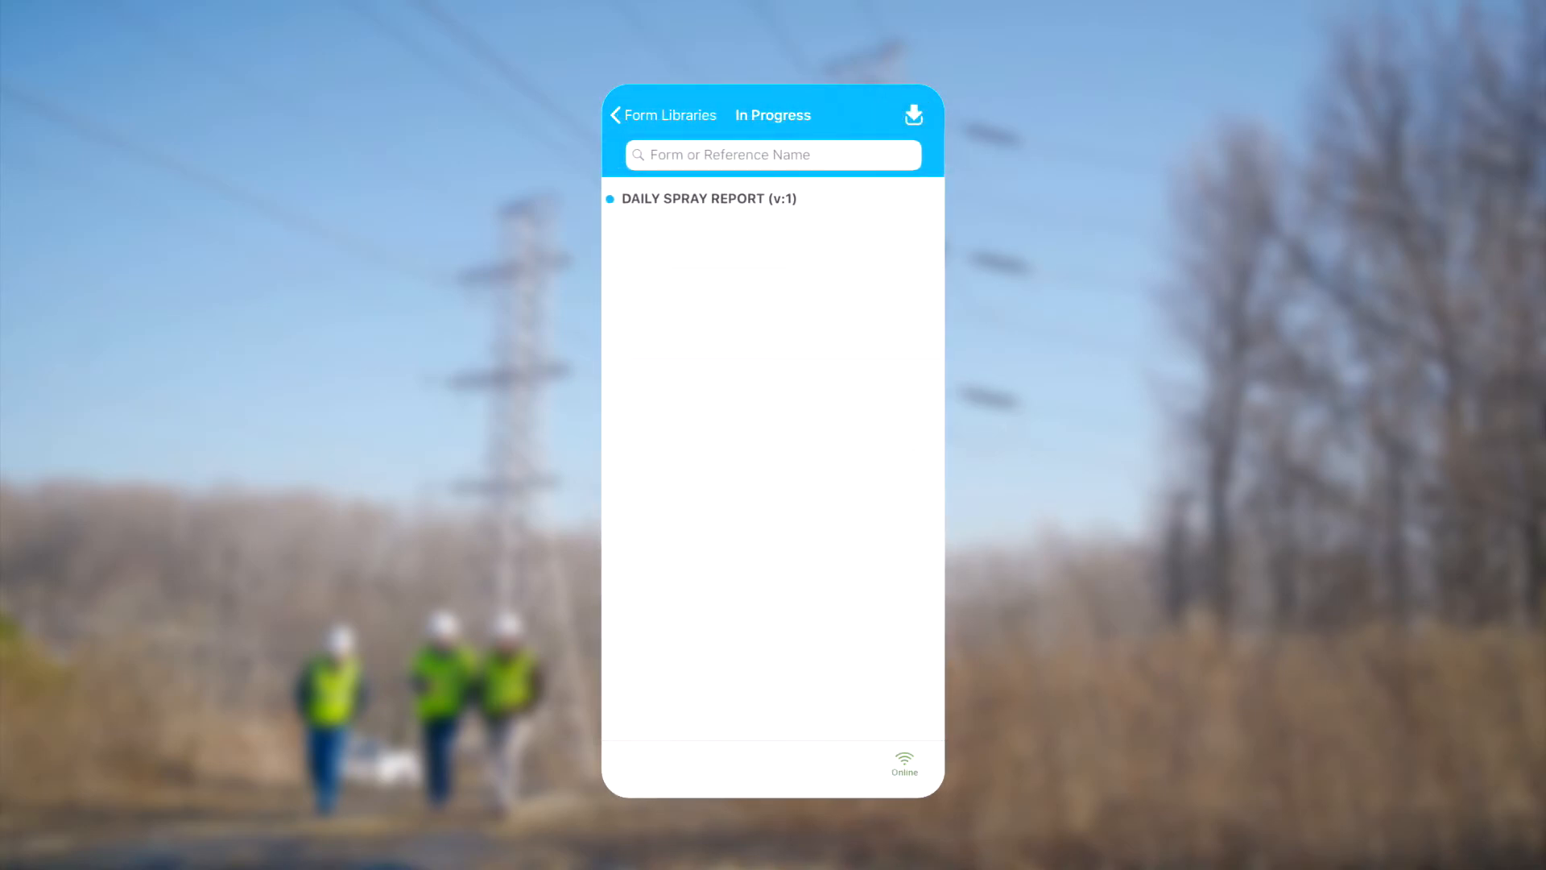
{"action": "left_click", "coordinate": [911, 114]}
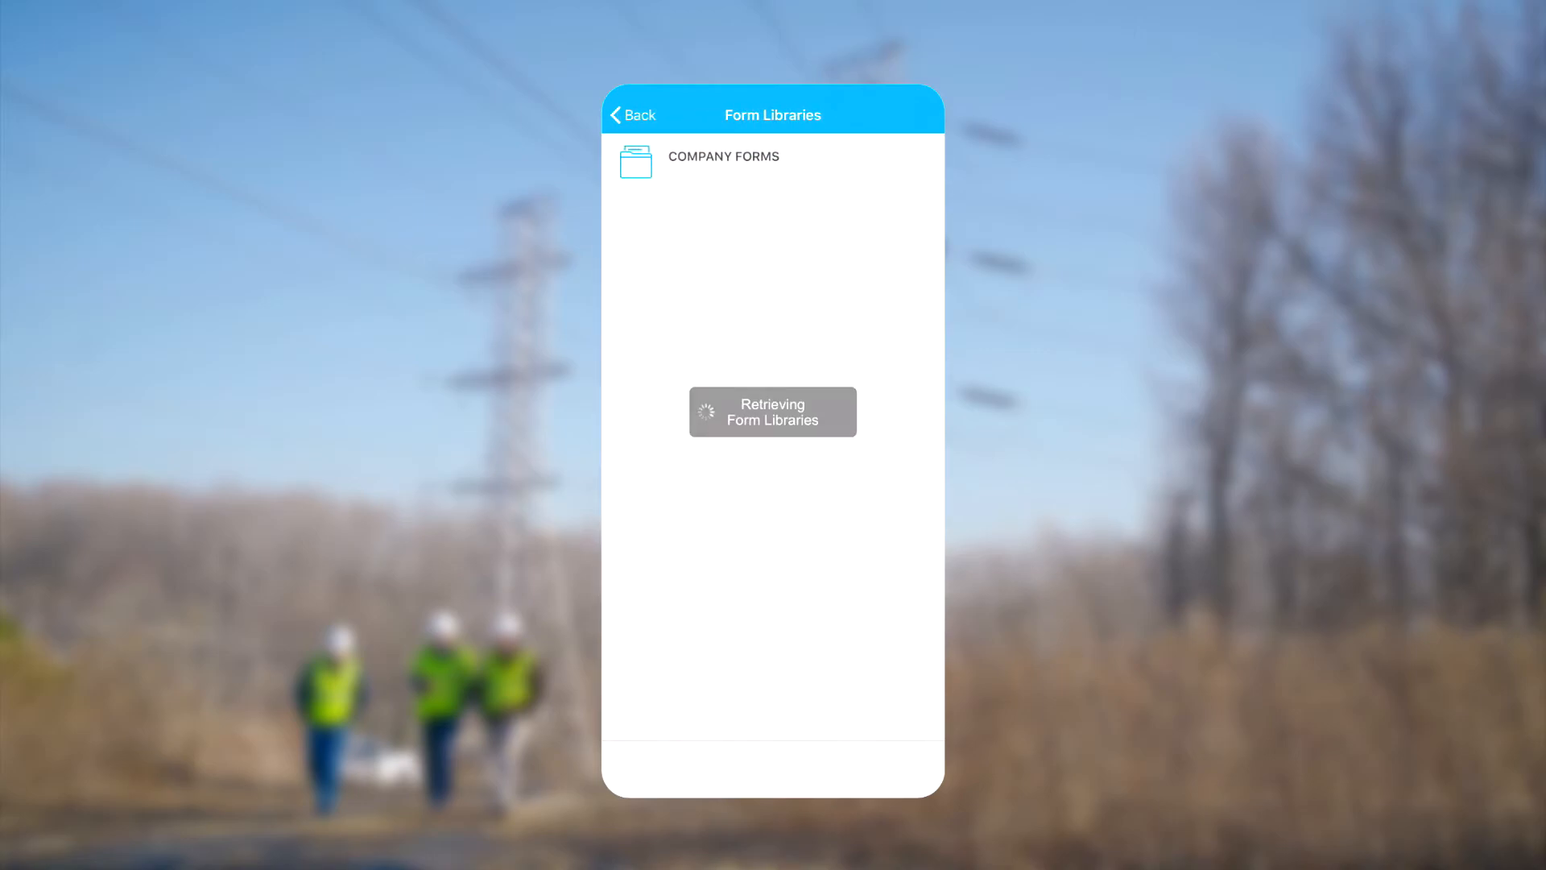
{"action": "left_click", "coordinate": [631, 116]}
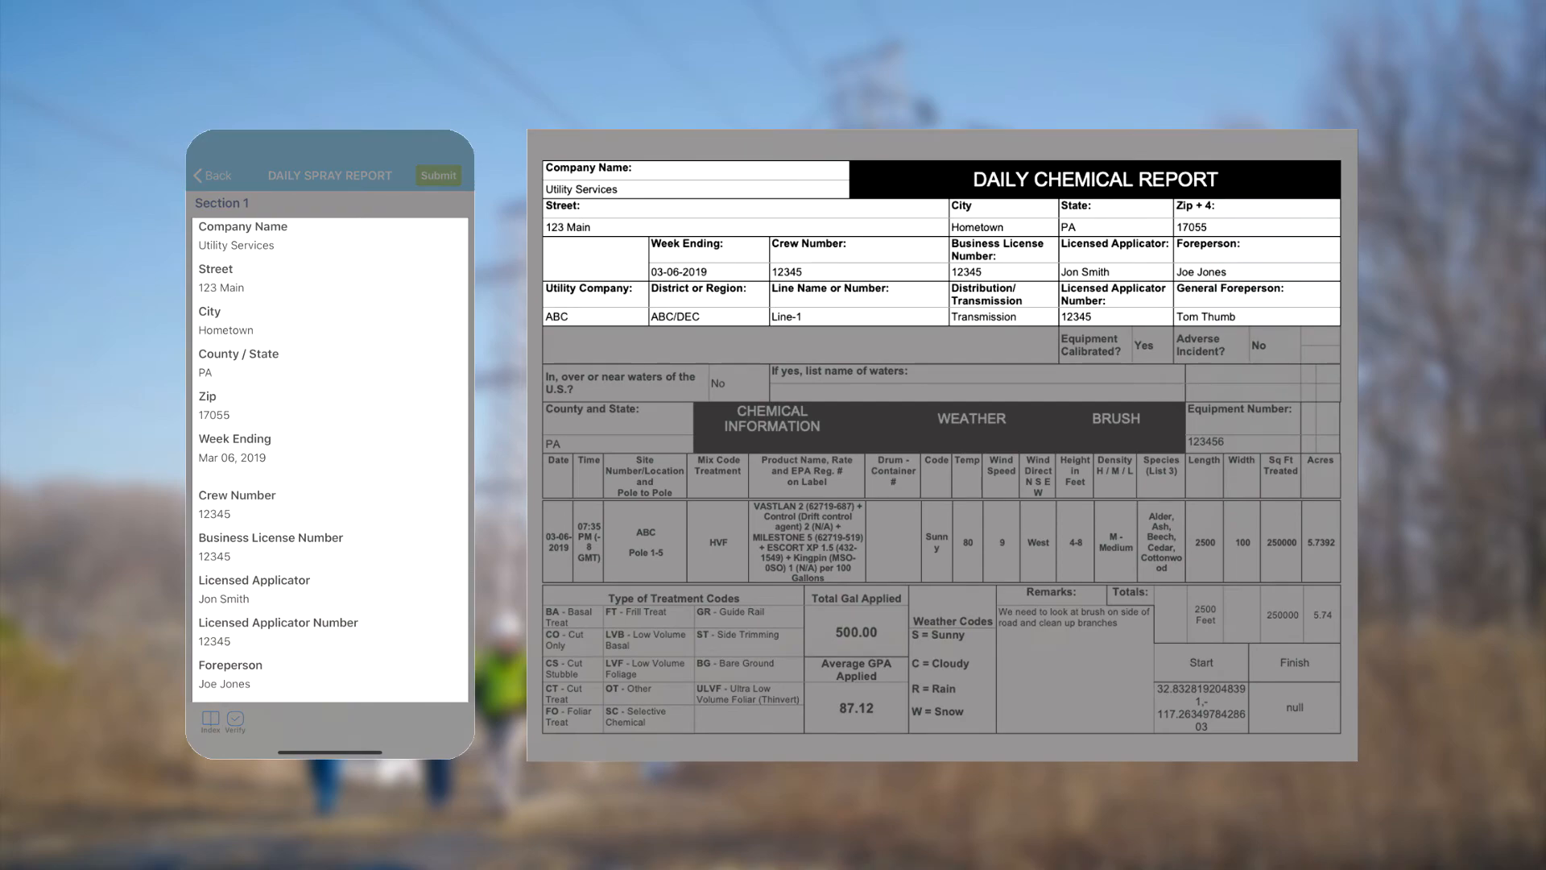
{"action": "scroll", "scroll_direction": "down", "scroll_amount": 3}
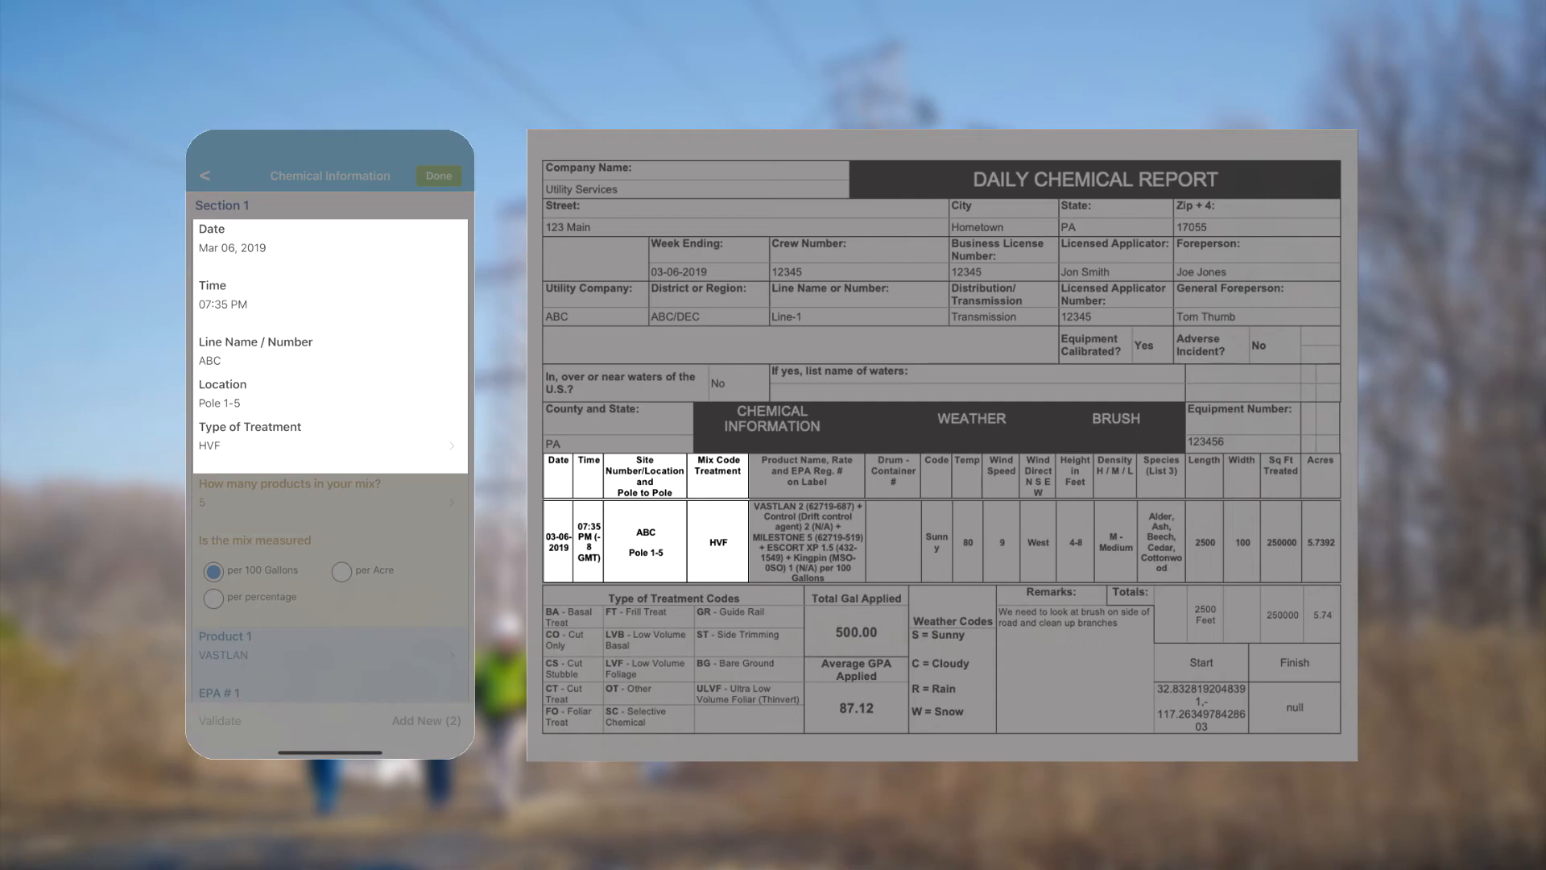
{"action": "scroll", "scroll_direction": "down", "scroll_amount": 3}
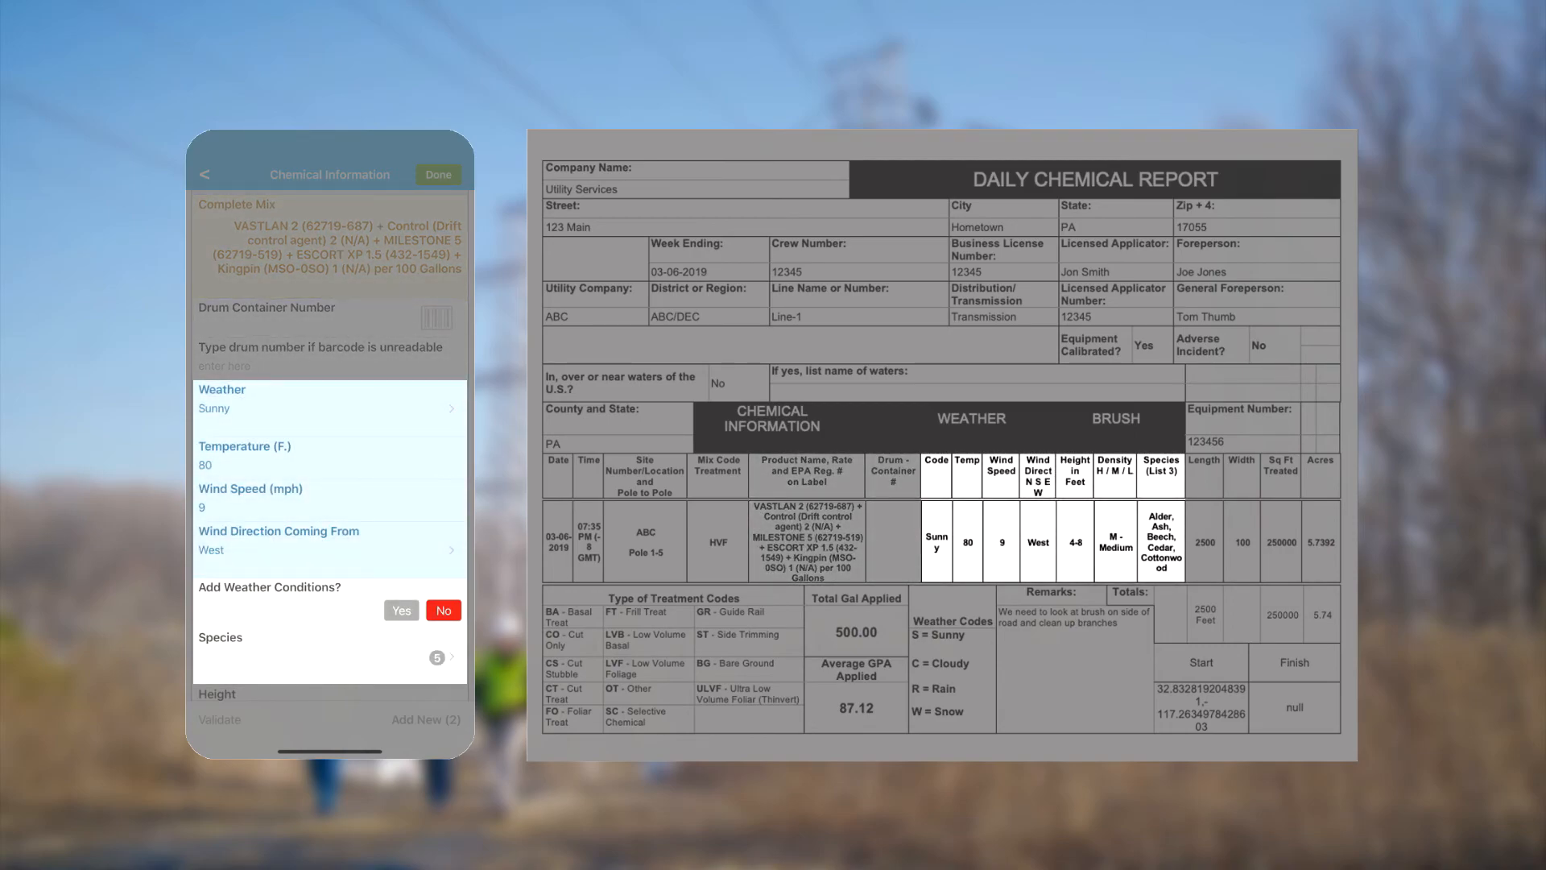
{"action": "left_click", "coordinate": [437, 174]}
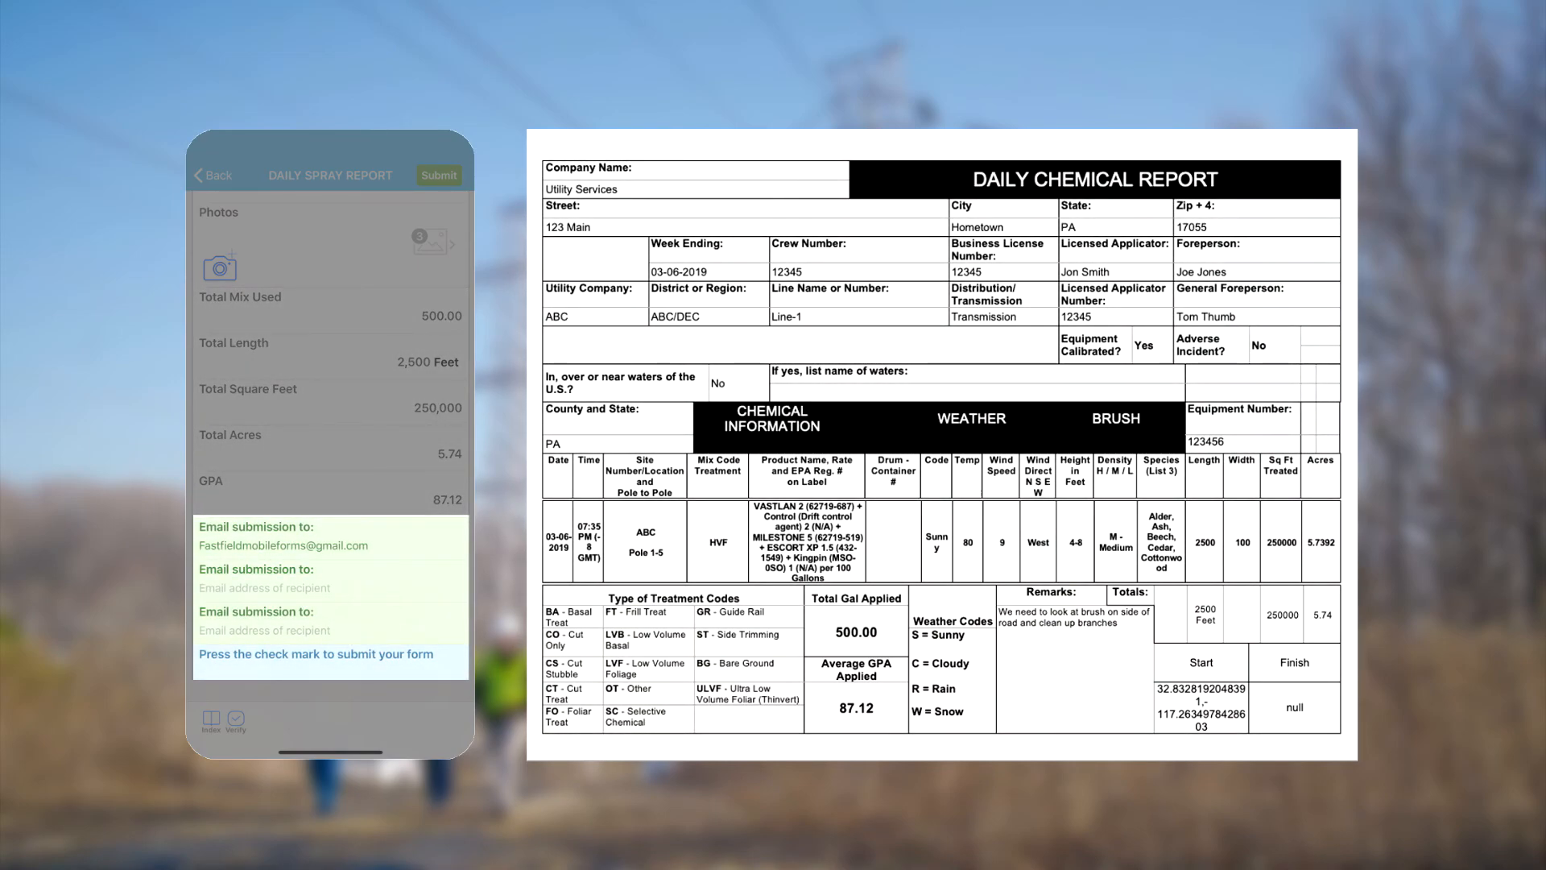